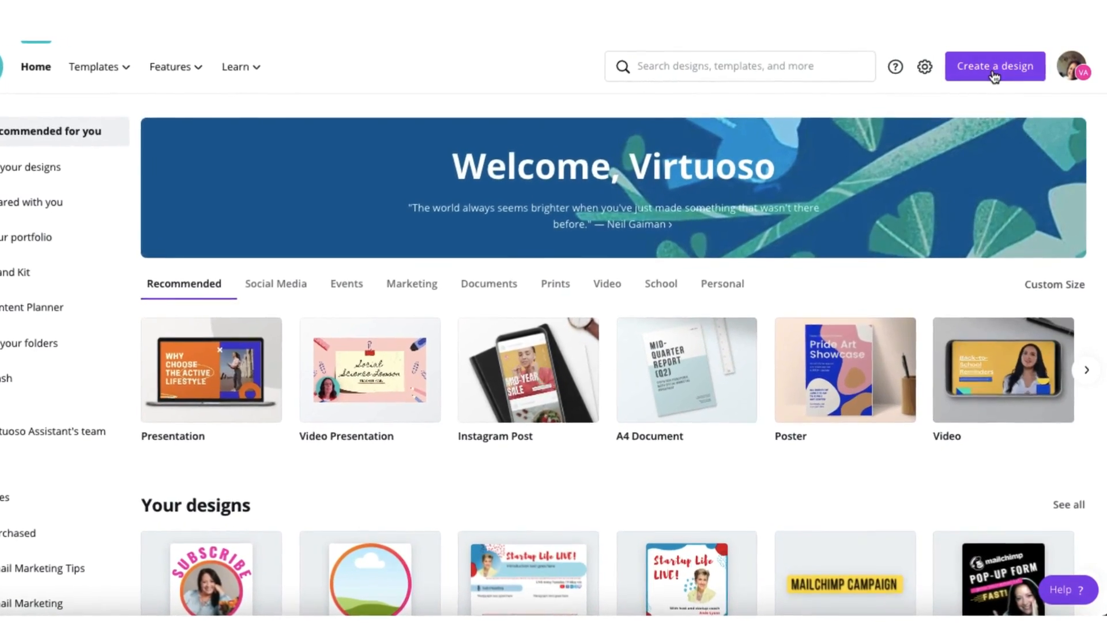
Create a new custom-size design of 800 × 800 px.
{"action": "left_click", "coordinate": [995, 65]}
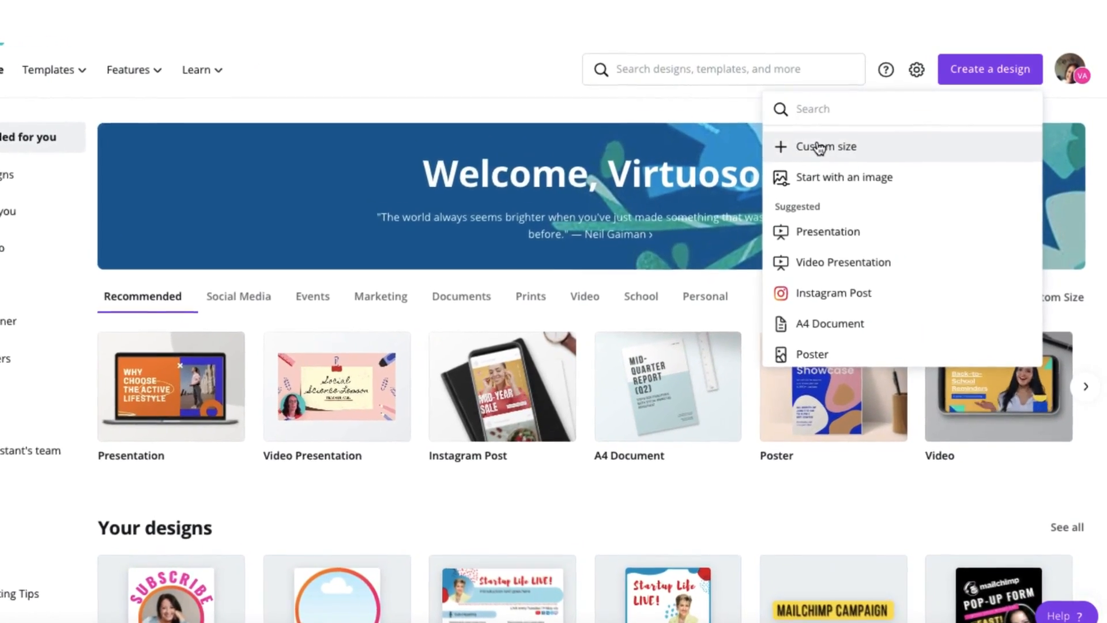
{"action": "left_click", "coordinate": [824, 146]}
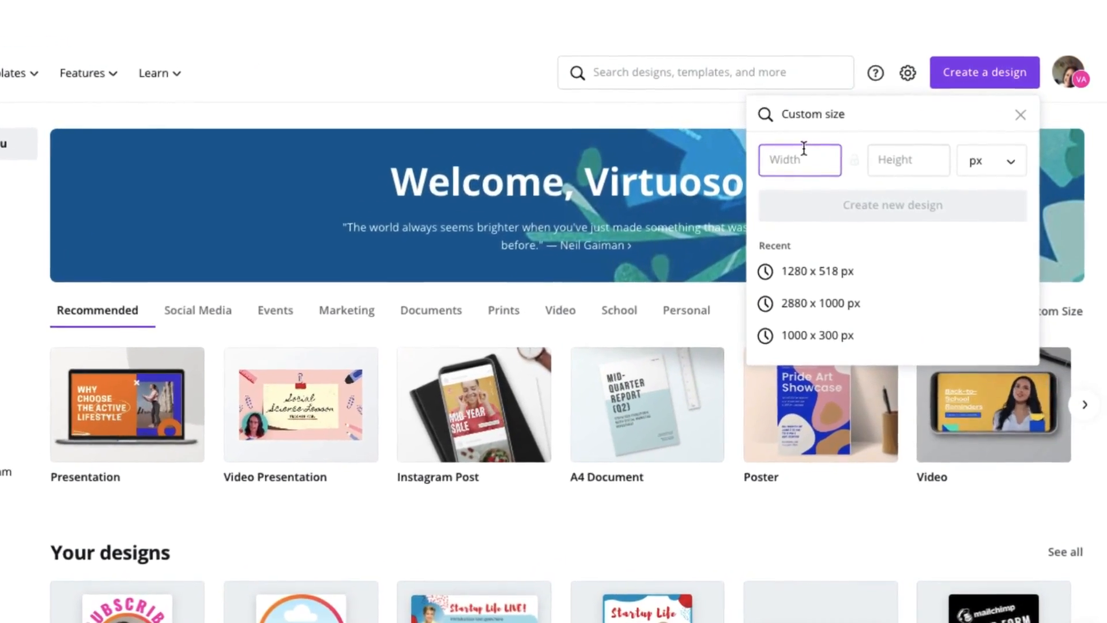
{"action": "type", "text": "800"}
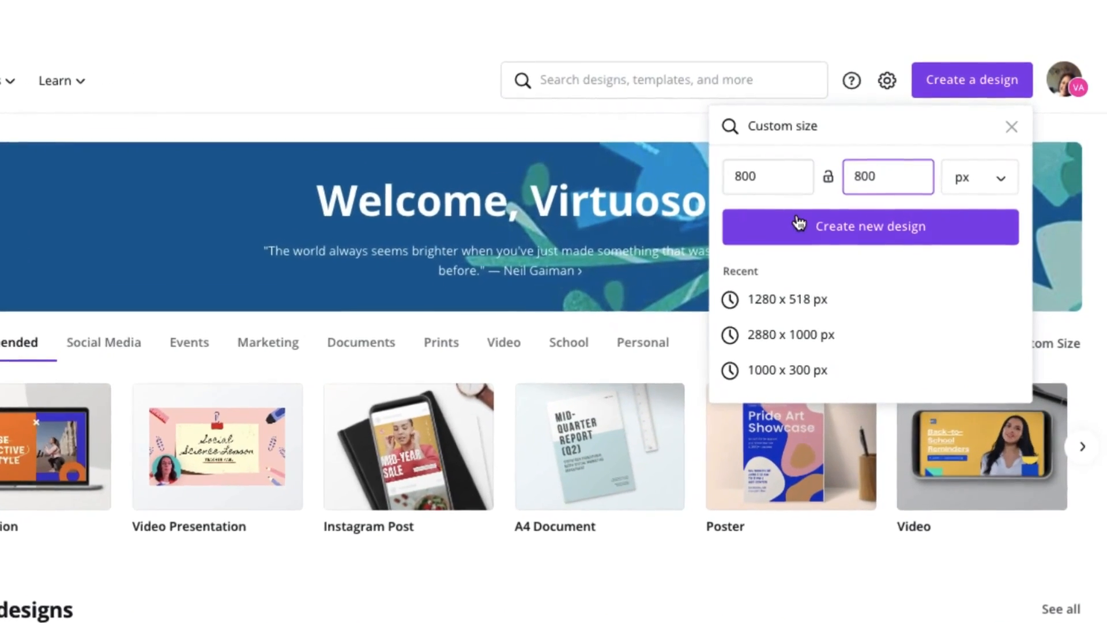
{"action": "left_click", "coordinate": [869, 226]}
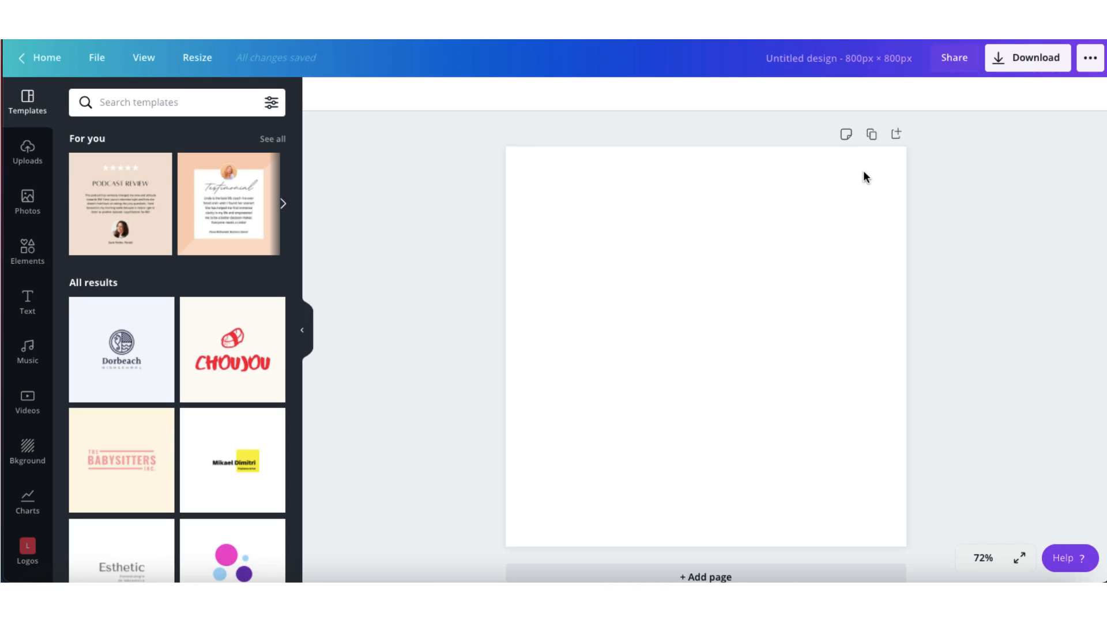
{"action": "mouse_move", "coordinate": [650, 300]}
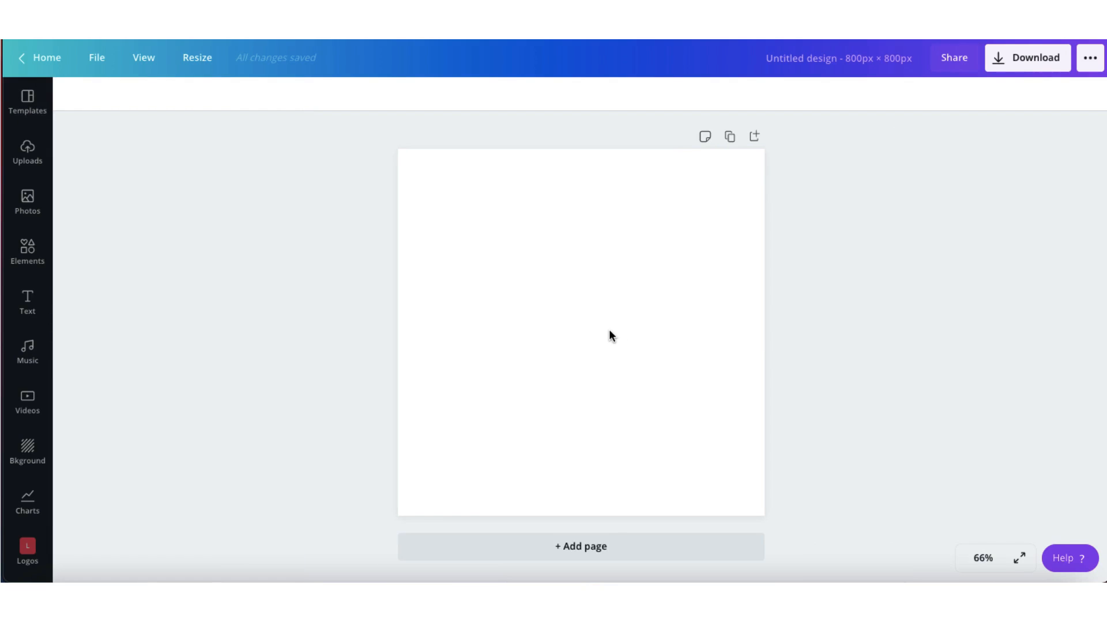
{"action": "mouse_move", "coordinate": [518, 301]}
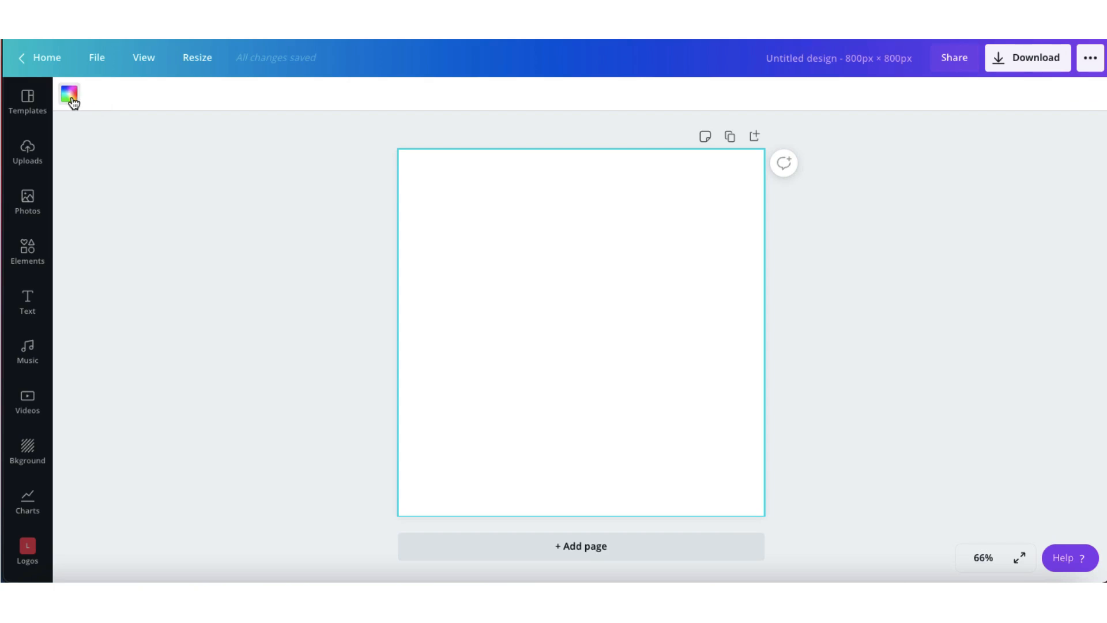
Set the page background colour to teal #79cfbf.
{"action": "left_click", "coordinate": [70, 94]}
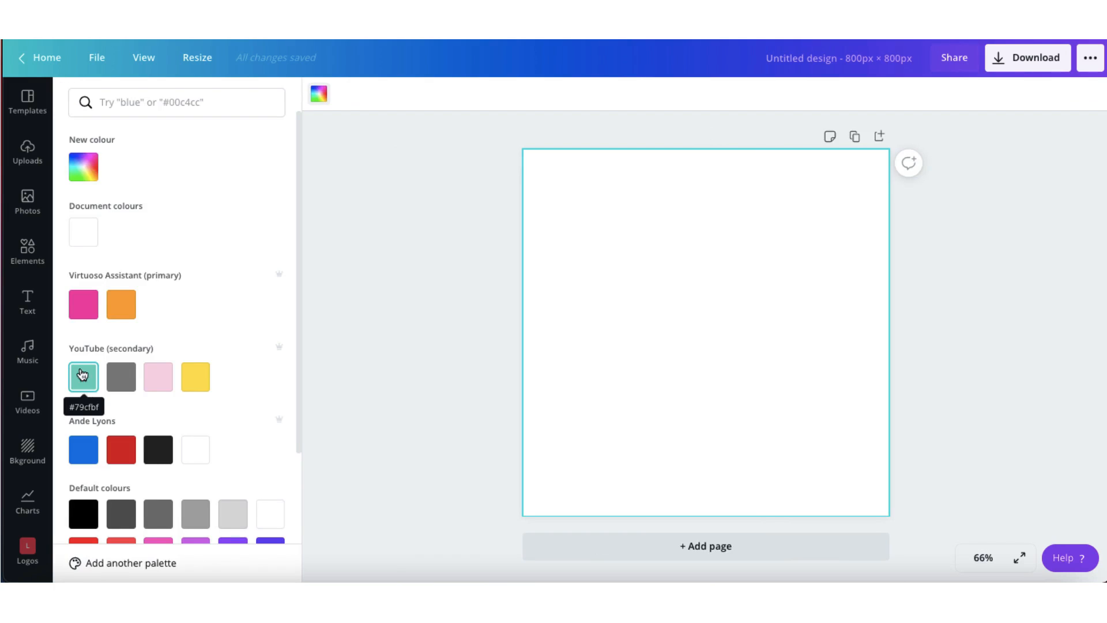
{"action": "left_click", "coordinate": [83, 376]}
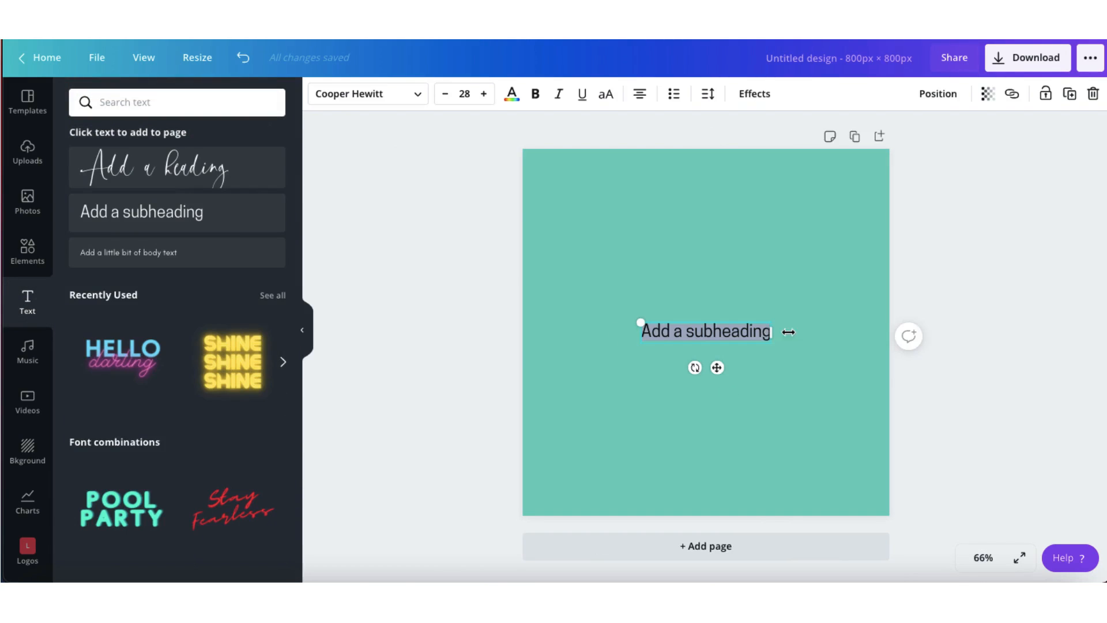
Add a subheading reading SUBSCRIBE and centre it near the top of the page.
{"action": "type", "text": "SUBSCRIBE"}
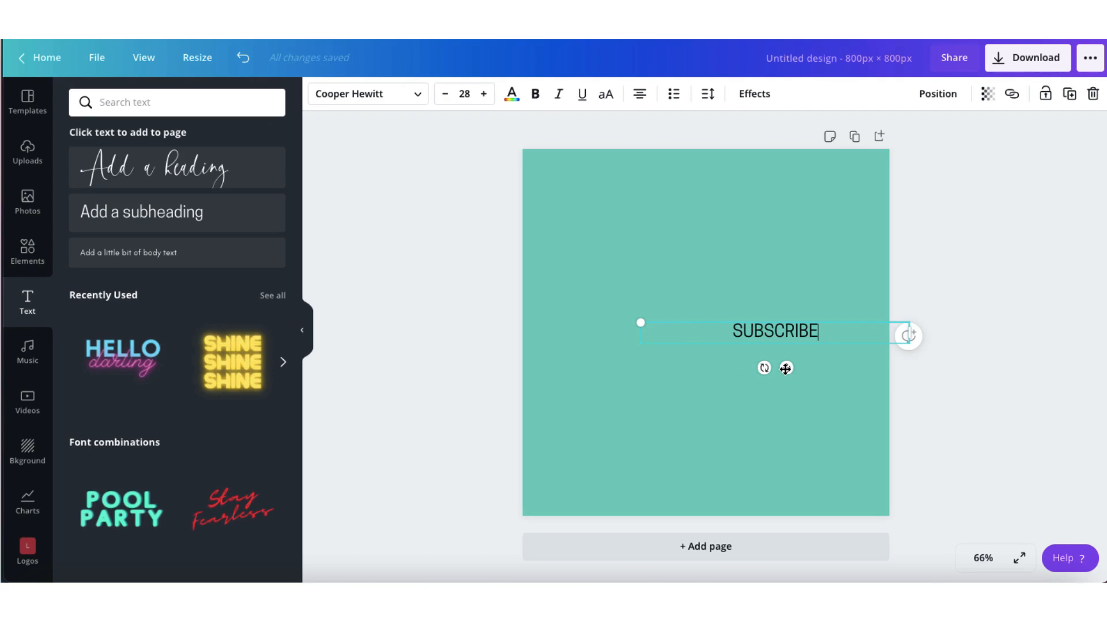
{"action": "left_click_drag", "start_coordinate": [773, 333], "coordinate": [706, 213]}
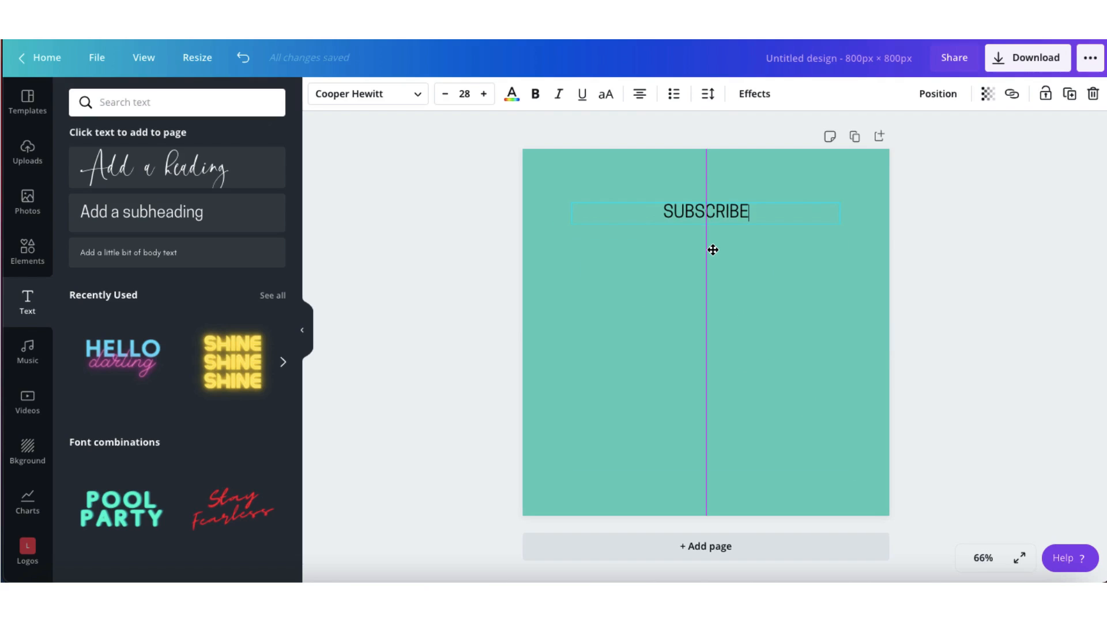
{"action": "left_click", "coordinate": [614, 304]}
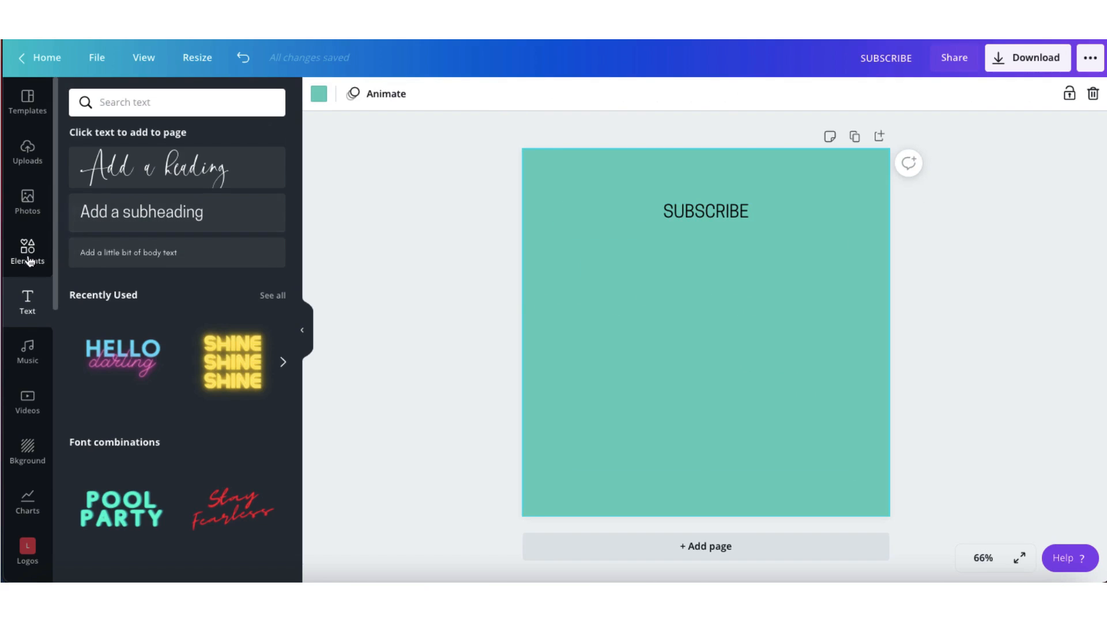
Search Elements for YOUTUBE and add the red play button graphic to the page.
{"action": "left_click", "coordinate": [27, 250]}
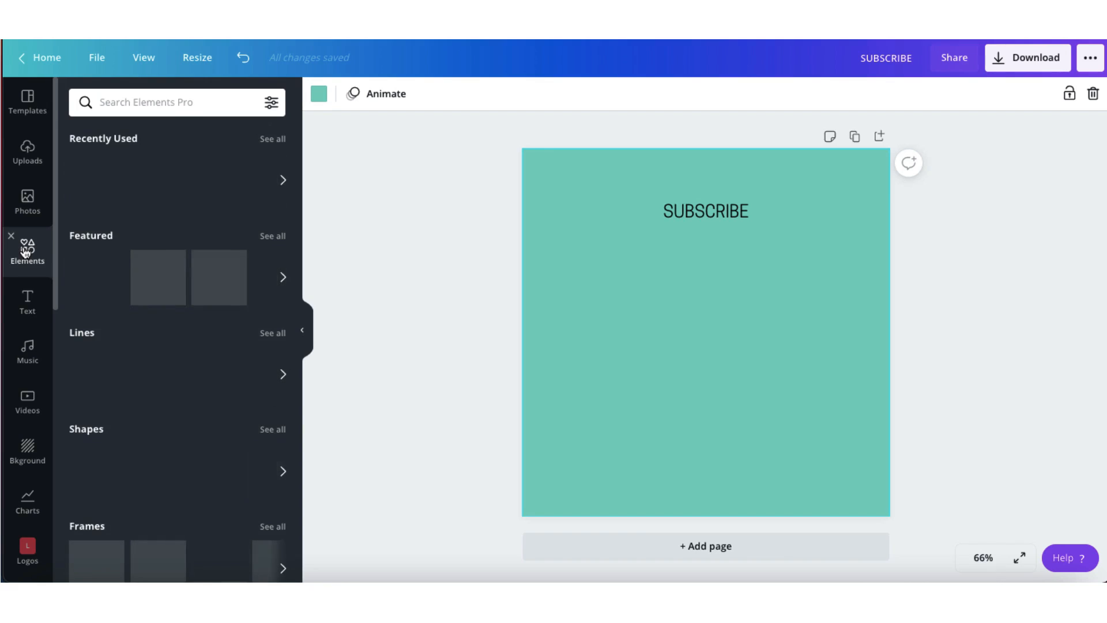
{"action": "type", "text": "YOUTUBE"}
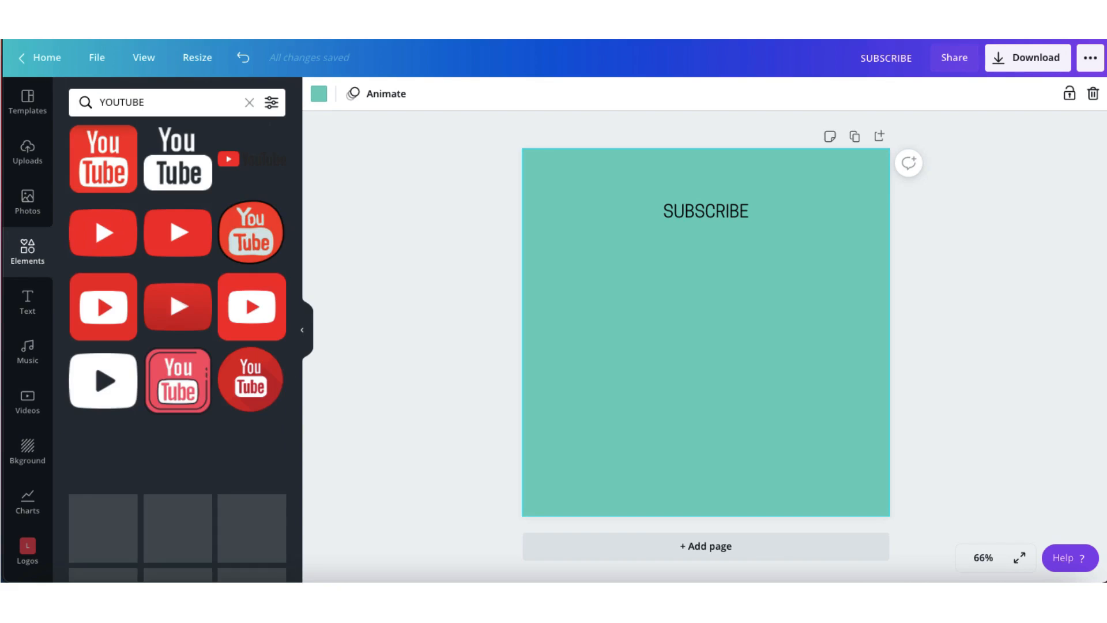
{"action": "scroll", "scroll_direction": "down", "scroll_amount": 3}
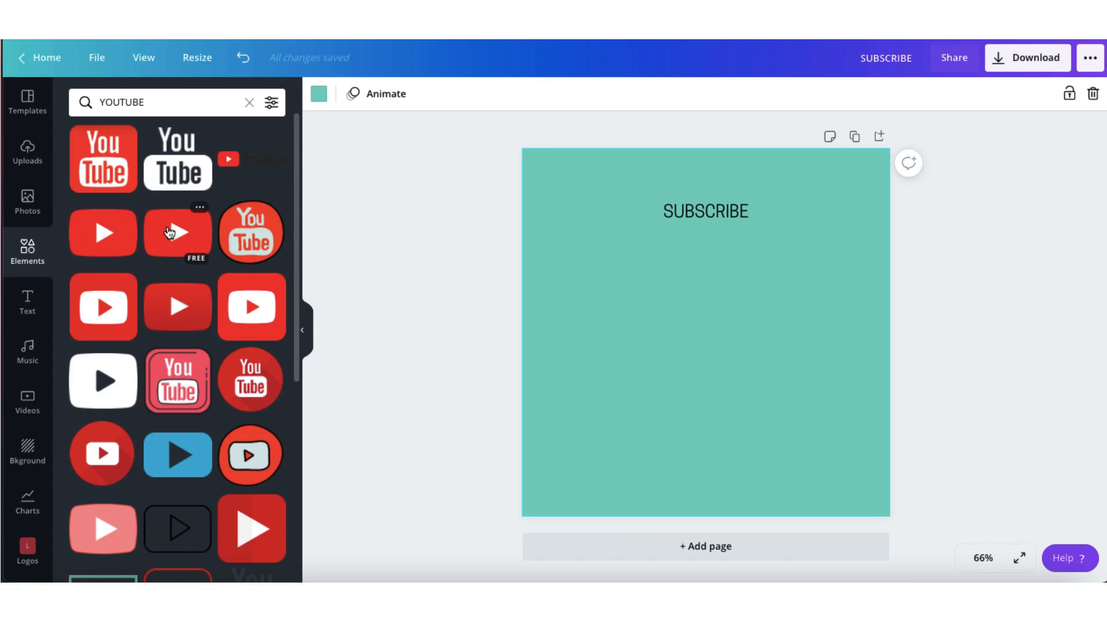
{"action": "left_click", "coordinate": [178, 233]}
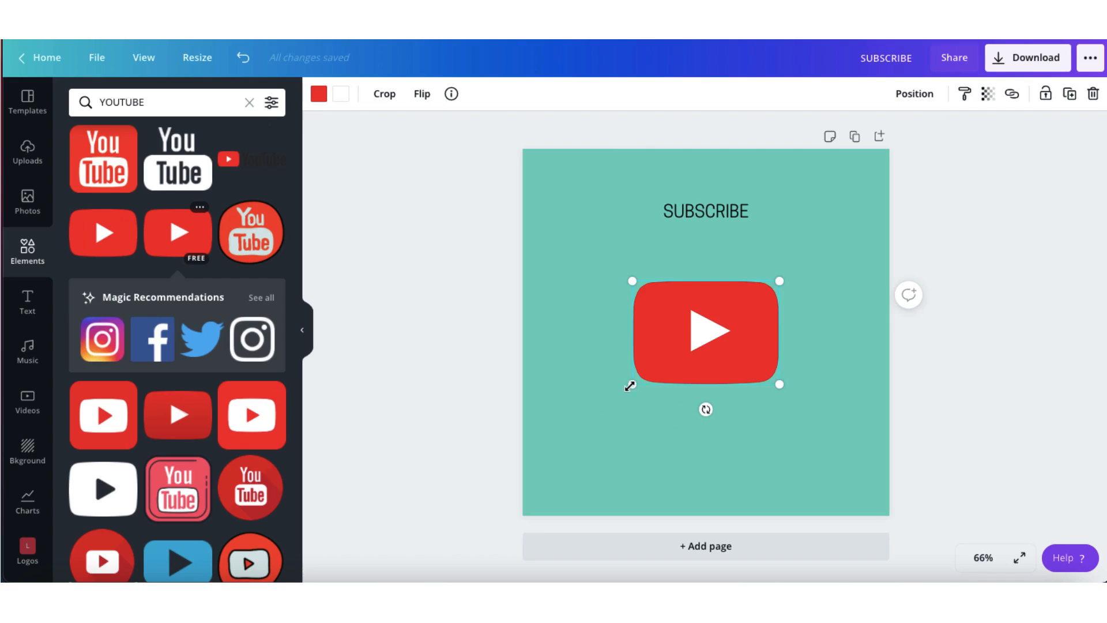
Enlarge the play button below SUBSCRIBE and reselect it for recolouring.
{"action": "left_click_drag", "start_coordinate": [705, 333], "coordinate": [713, 366]}
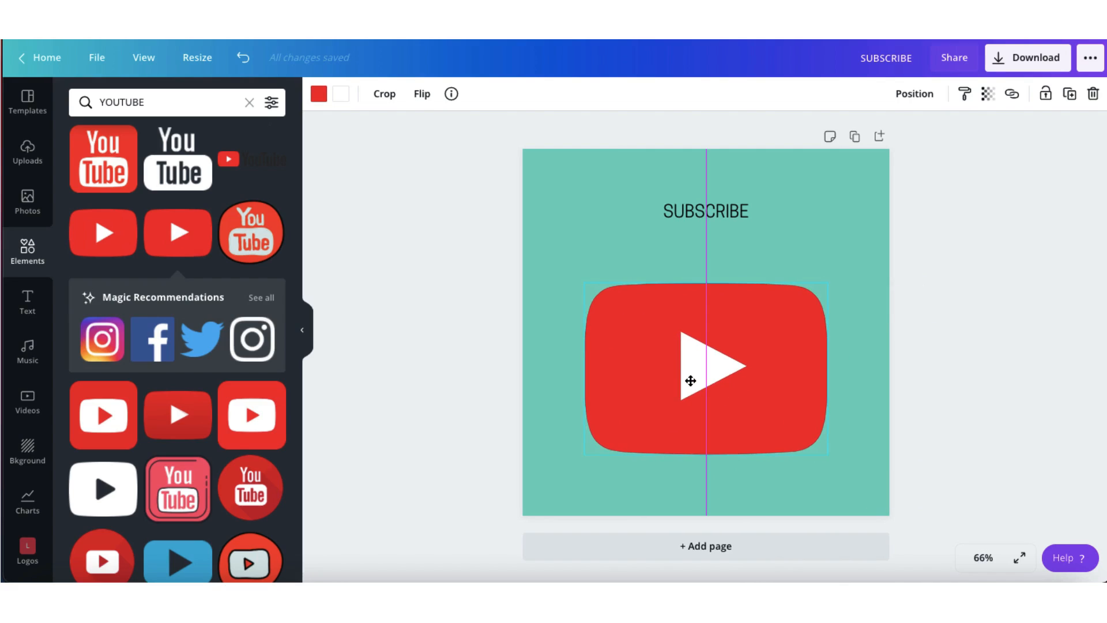
{"action": "left_click", "coordinate": [551, 233]}
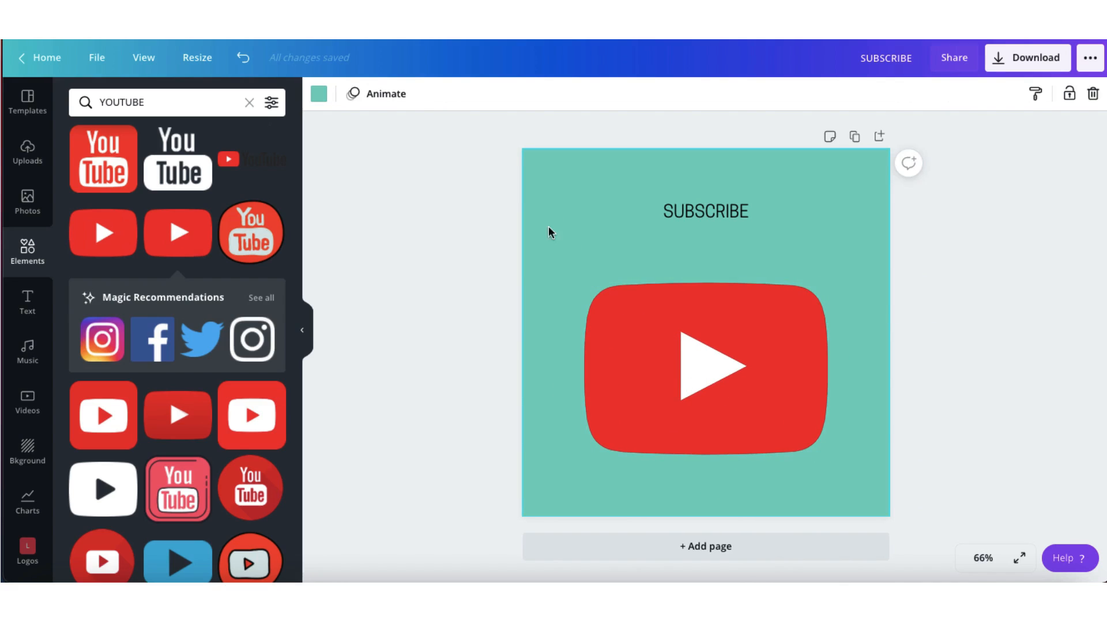
{"action": "left_click", "coordinate": [706, 366]}
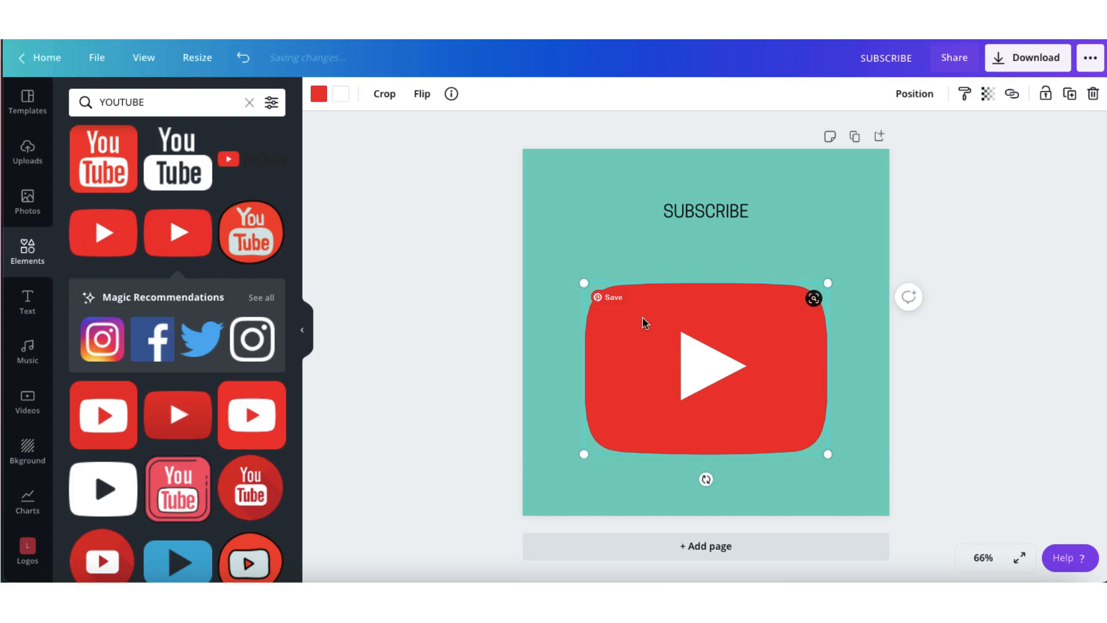
{"action": "left_click", "coordinate": [319, 93]}
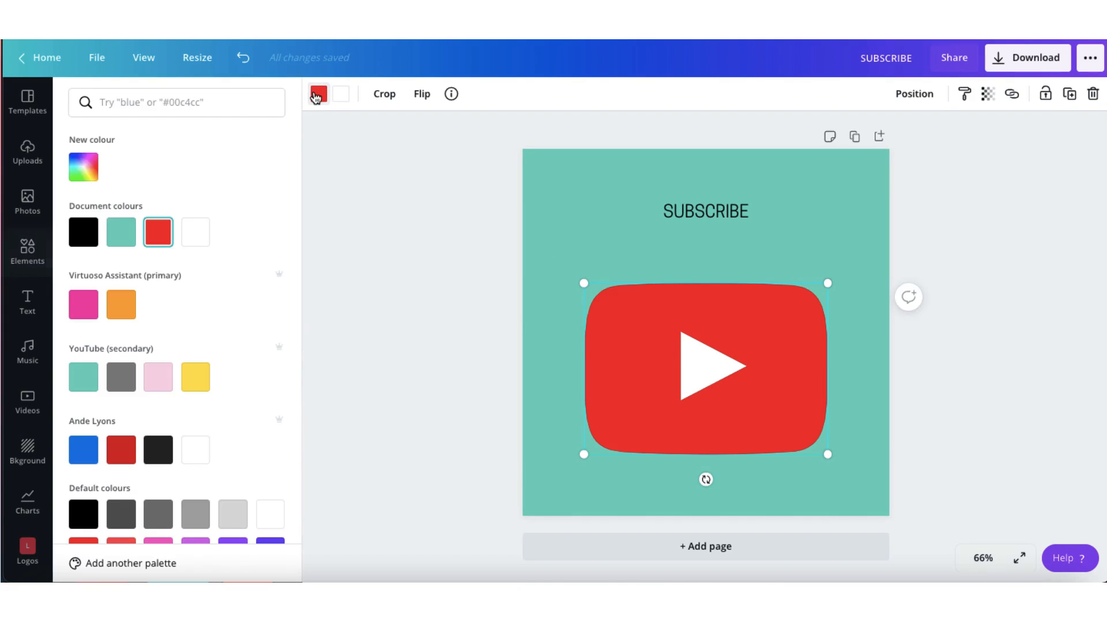
Recolour the play button black and make the SUBSCRIBE text bold.
{"action": "left_click", "coordinate": [83, 232]}
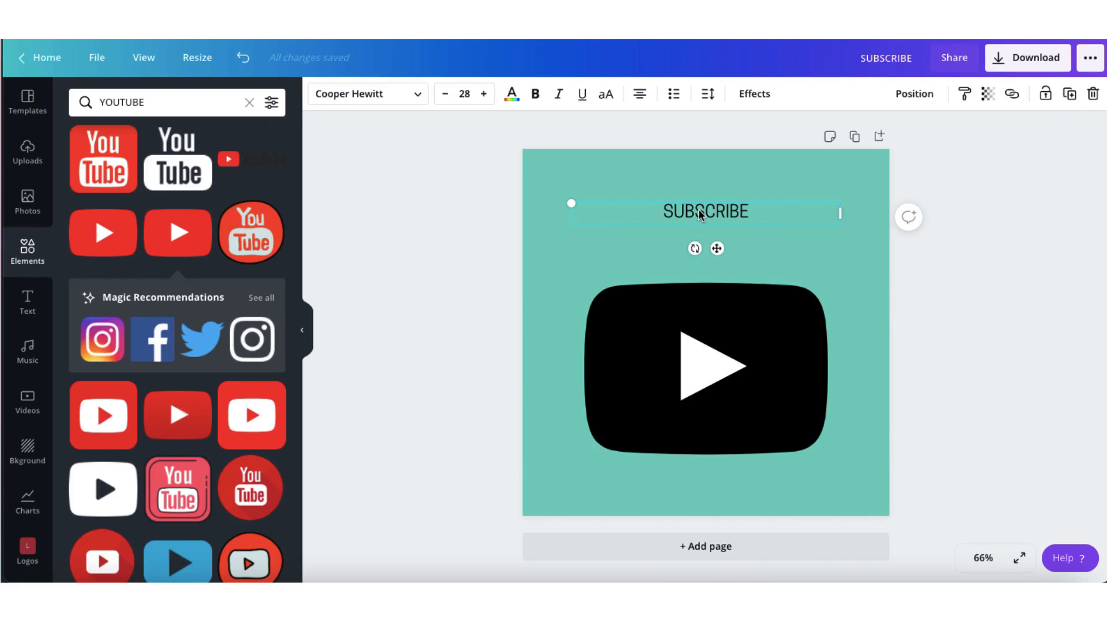
{"action": "left_click", "coordinate": [534, 93]}
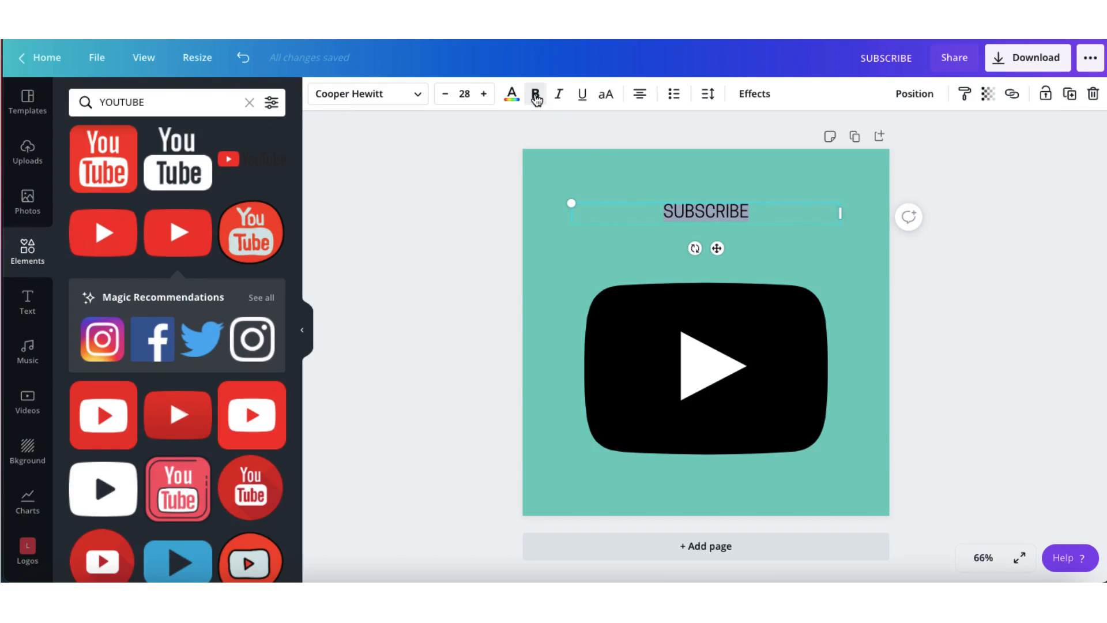
{"action": "left_click", "coordinate": [534, 94]}
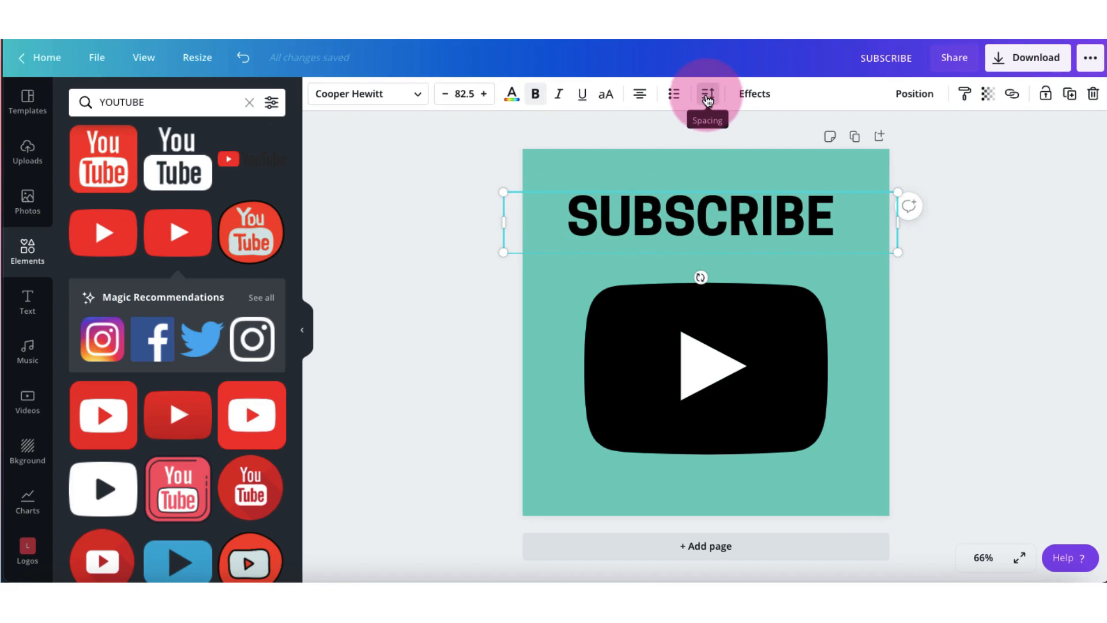
Widen SUBSCRIBE's letter spacing so it stretches across the page, then deselect it.
{"action": "left_click", "coordinate": [707, 93]}
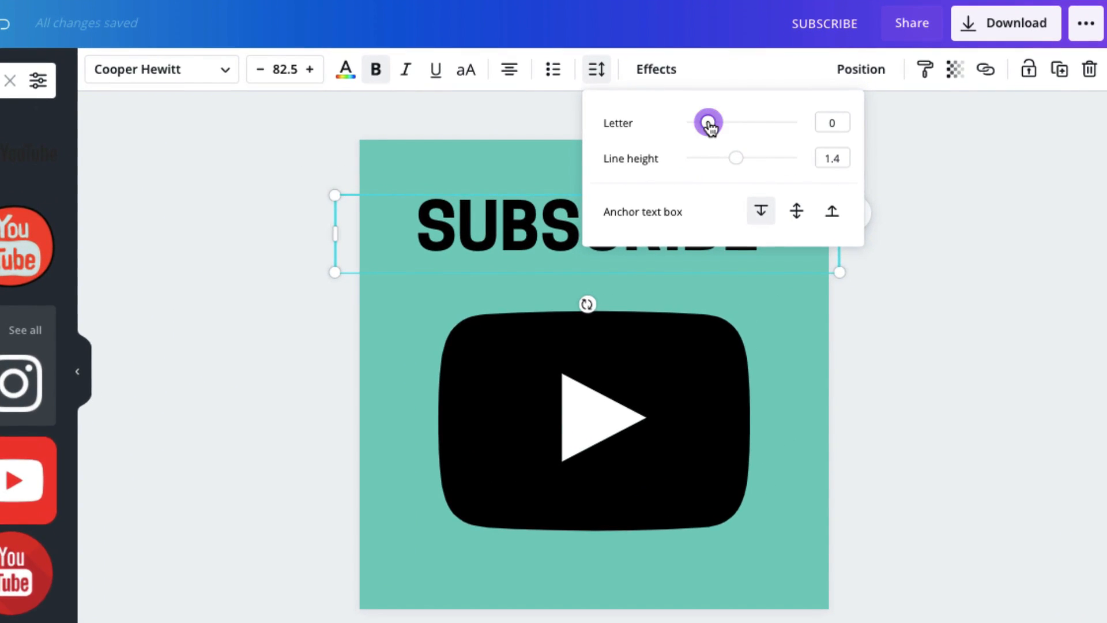
{"action": "left_click_drag", "start_coordinate": [708, 122], "coordinate": [715, 123]}
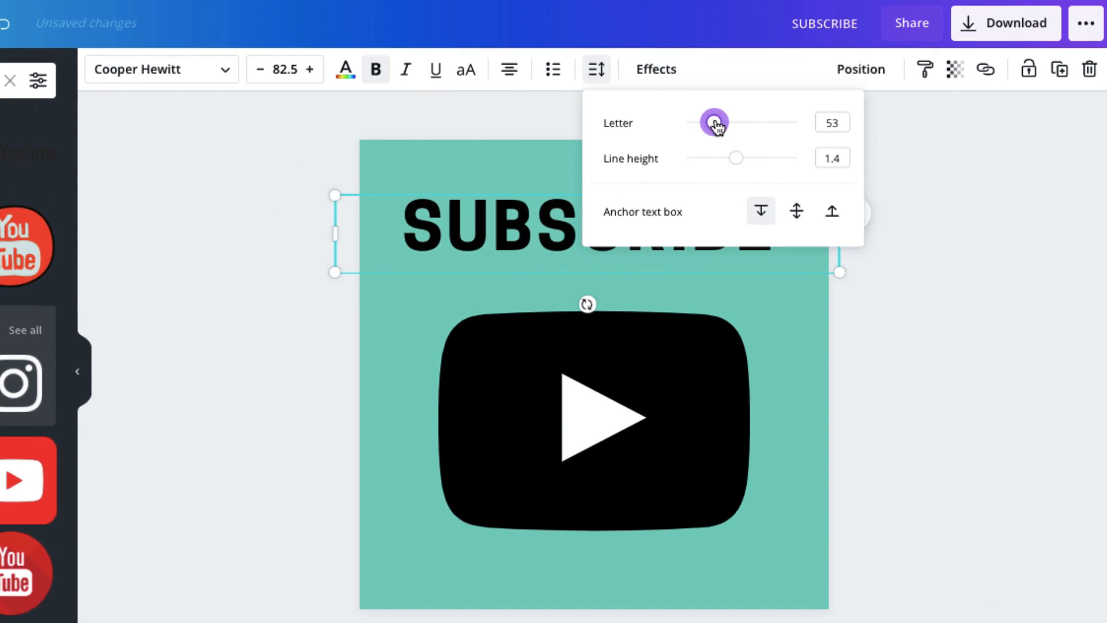
{"action": "left_click_drag", "start_coordinate": [713, 121], "coordinate": [723, 121]}
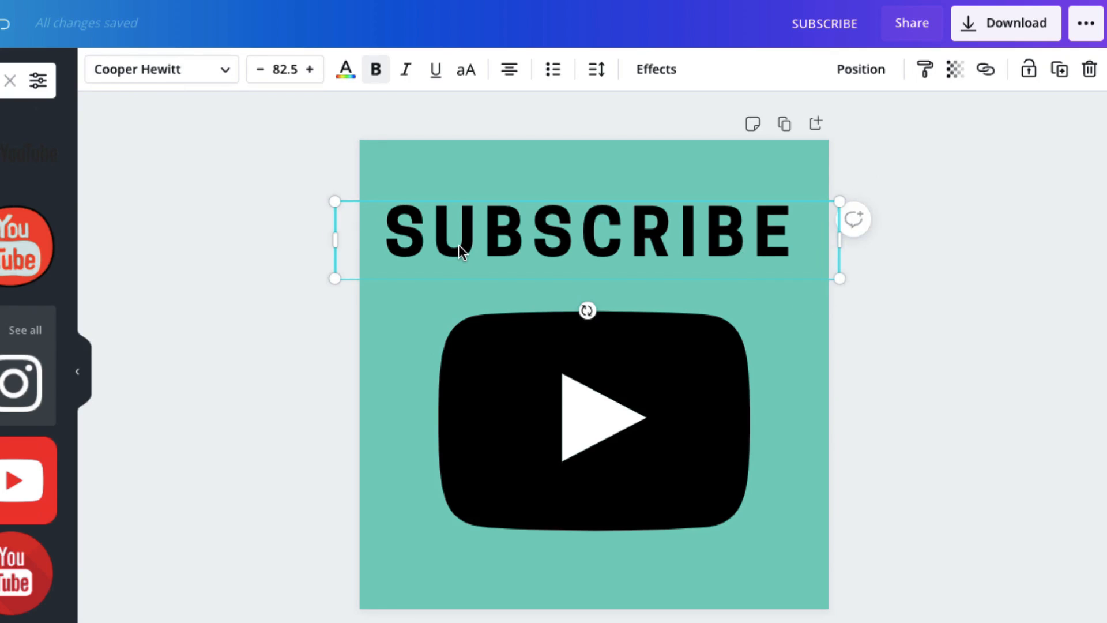
{"action": "left_click", "coordinate": [435, 233]}
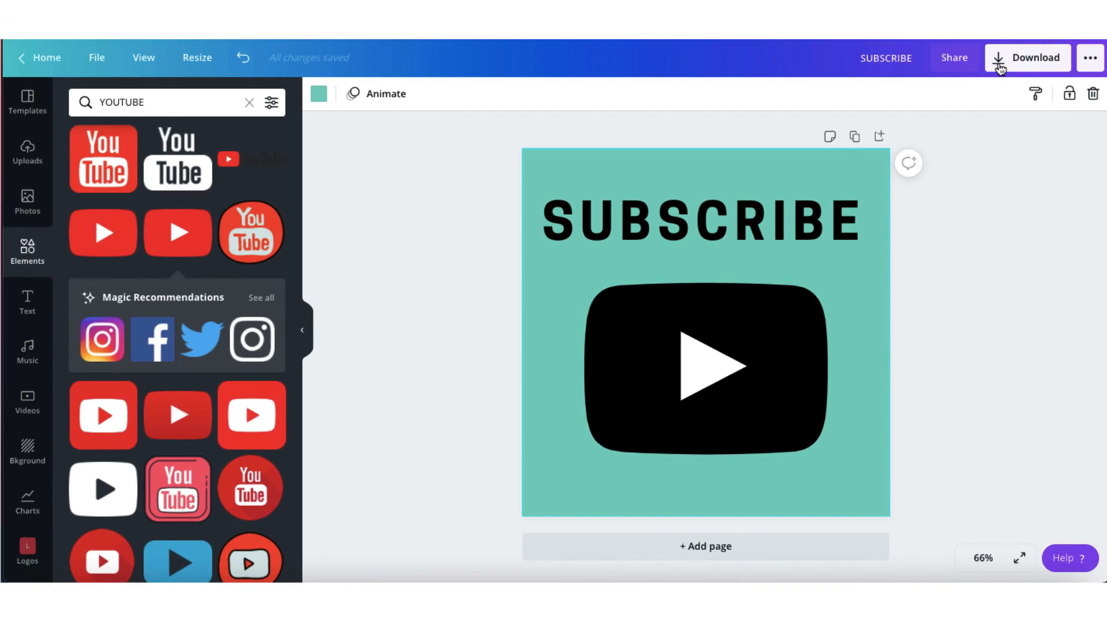
Download the design as a PNG file.
{"action": "left_click", "coordinate": [1028, 58]}
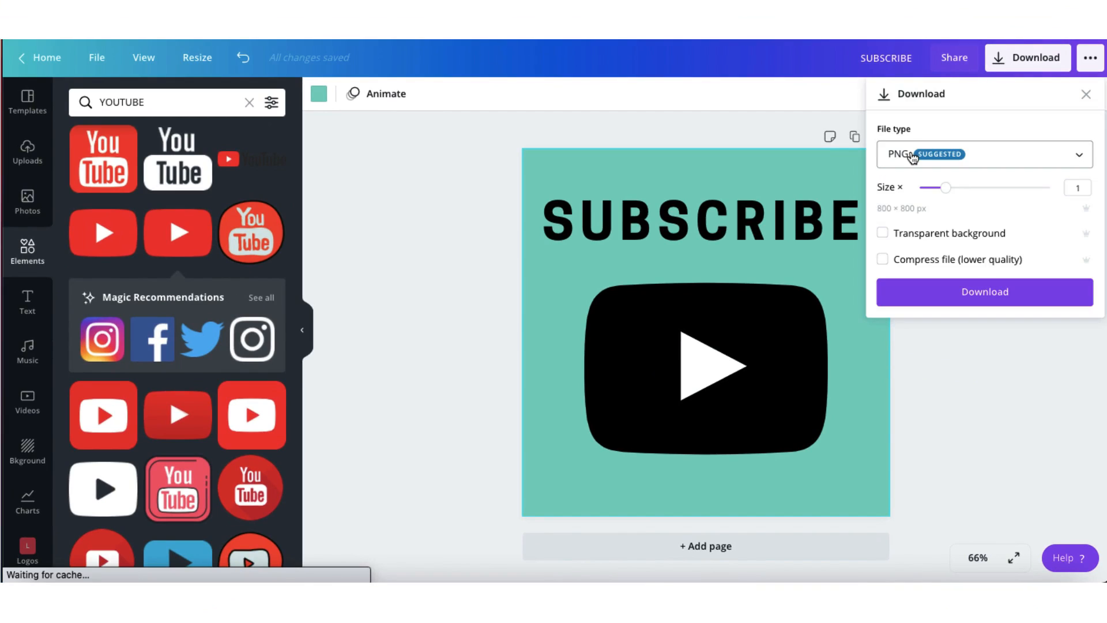
{"action": "left_click", "coordinate": [984, 292]}
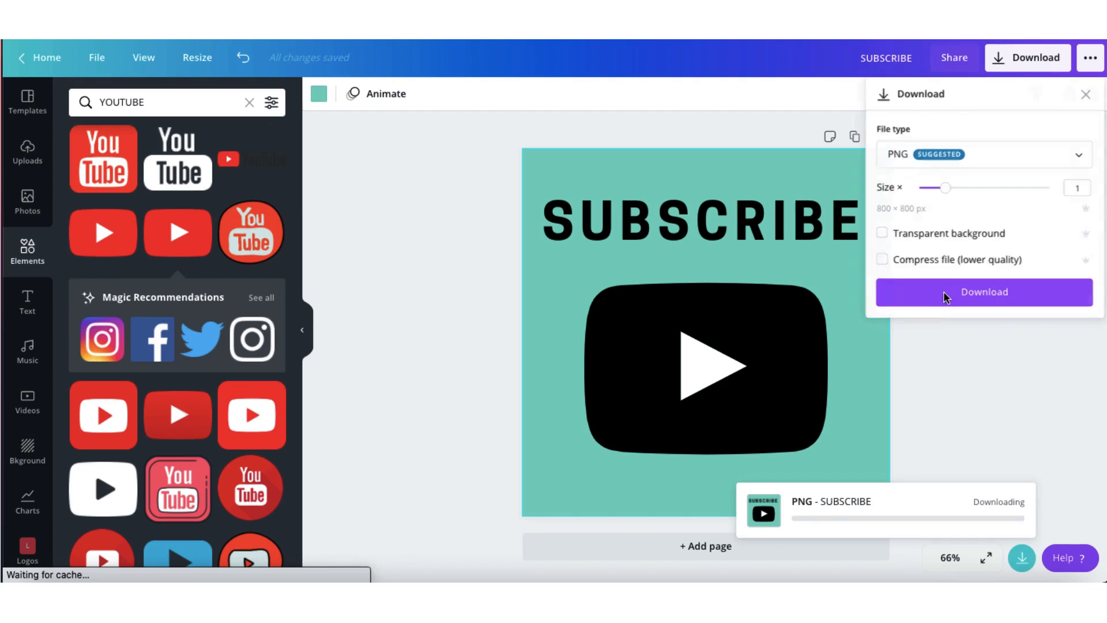
{"action": "left_click", "coordinate": [982, 292]}
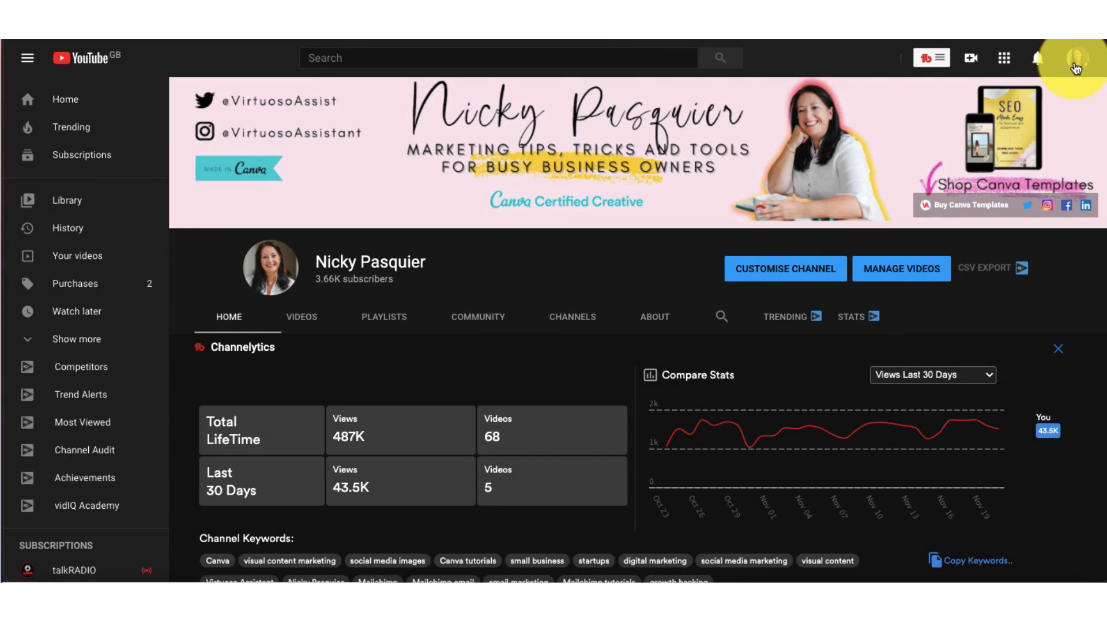
Go to YouTube Studio from the account menu.
{"action": "left_click", "coordinate": [1074, 58]}
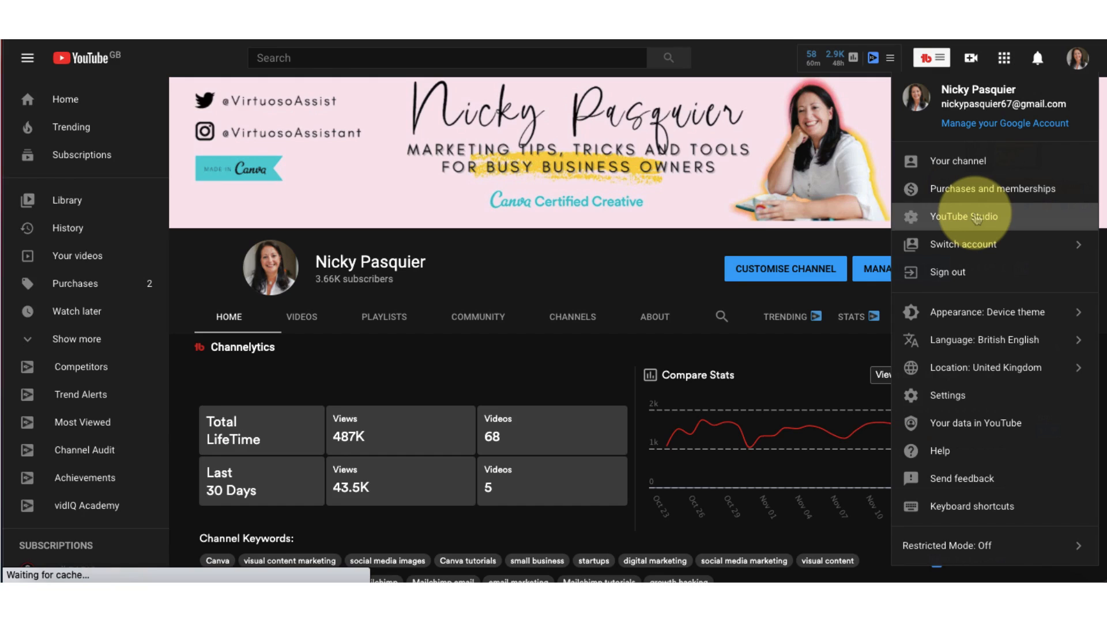
{"action": "left_click", "coordinate": [969, 216]}
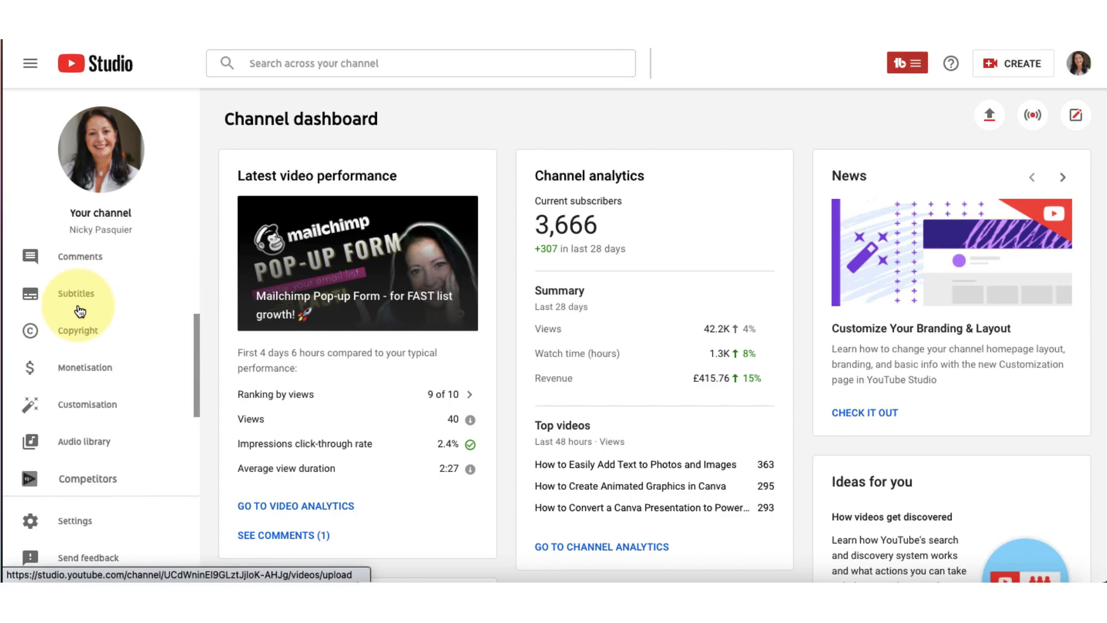
{"action": "mouse_move", "coordinate": [87, 404]}
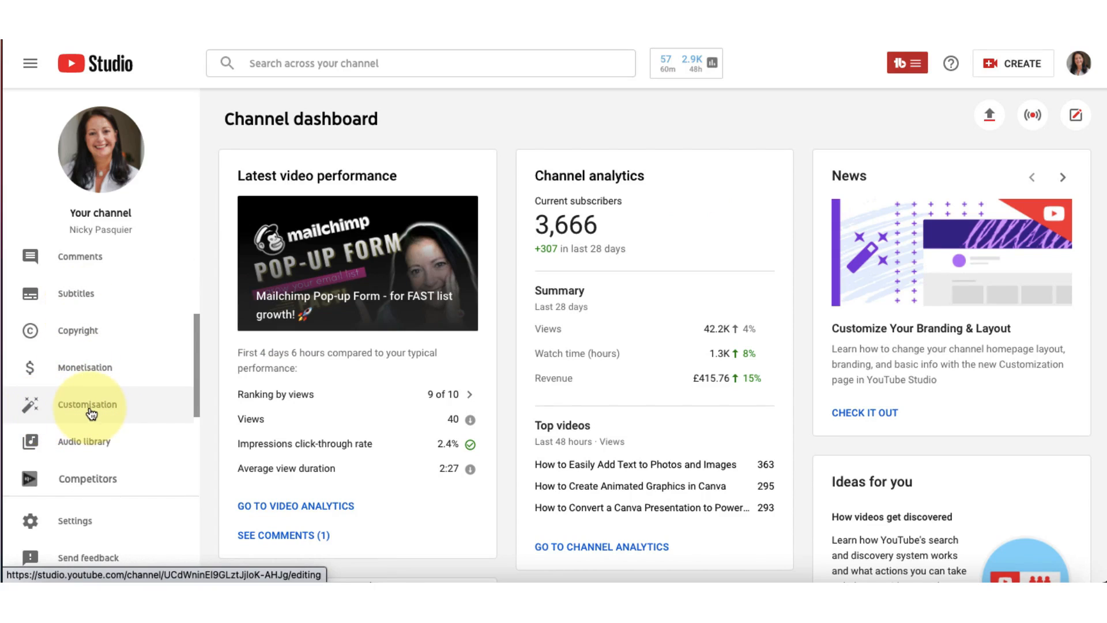
Navigate to Customisation > Branding and scroll to the Video watermark section.
{"action": "left_click", "coordinate": [86, 404]}
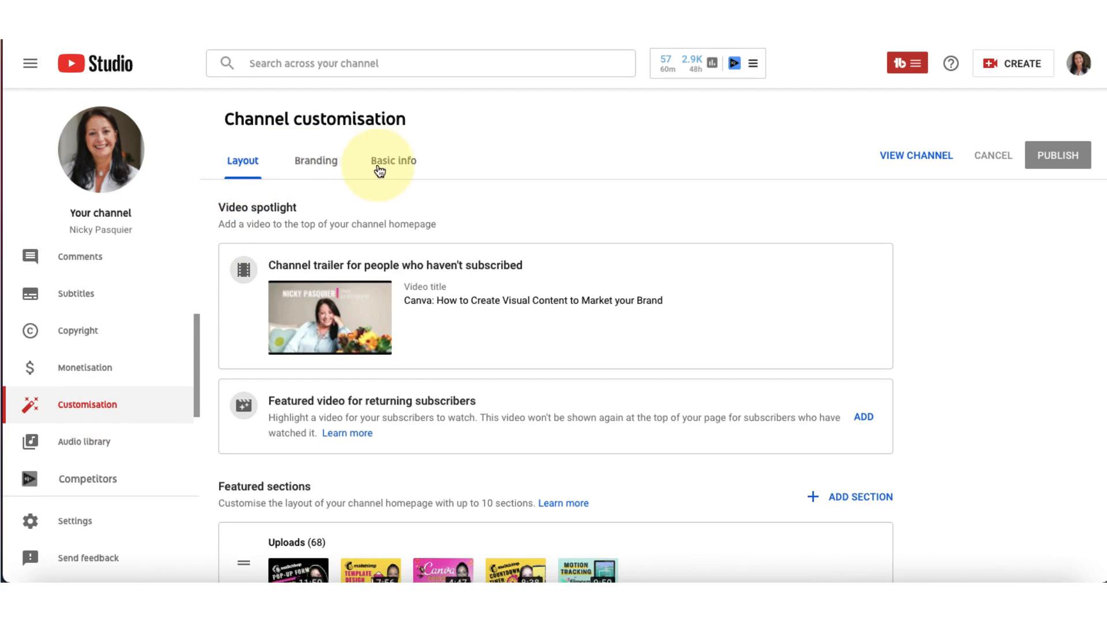
{"action": "mouse_move", "coordinate": [316, 171]}
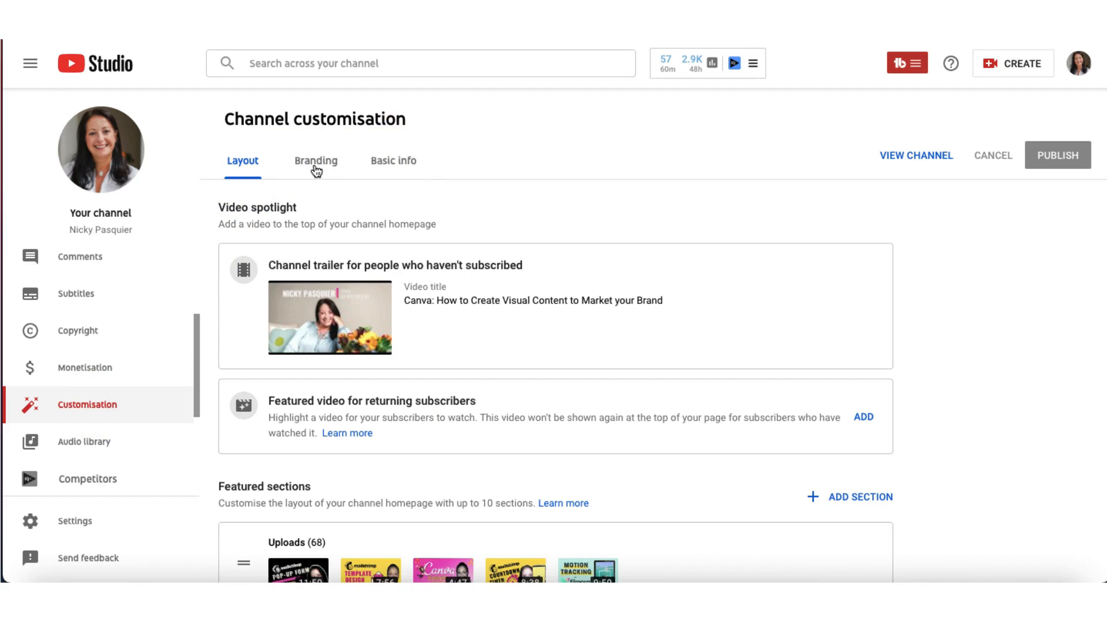
{"action": "left_click", "coordinate": [316, 160]}
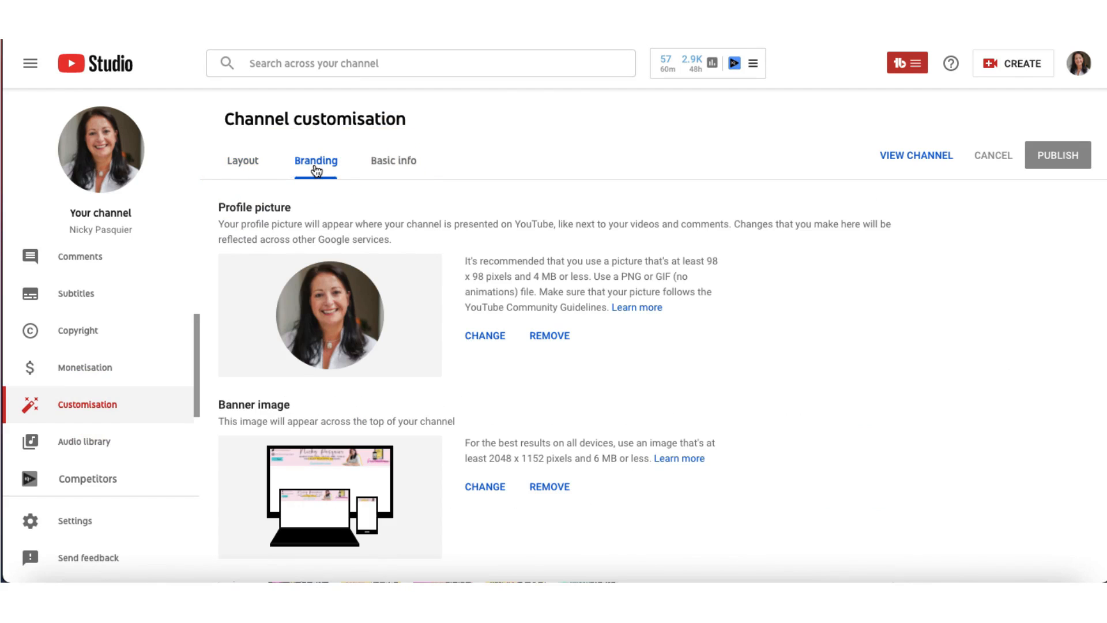
{"action": "scroll", "scroll_direction": "down", "scroll_amount": 3}
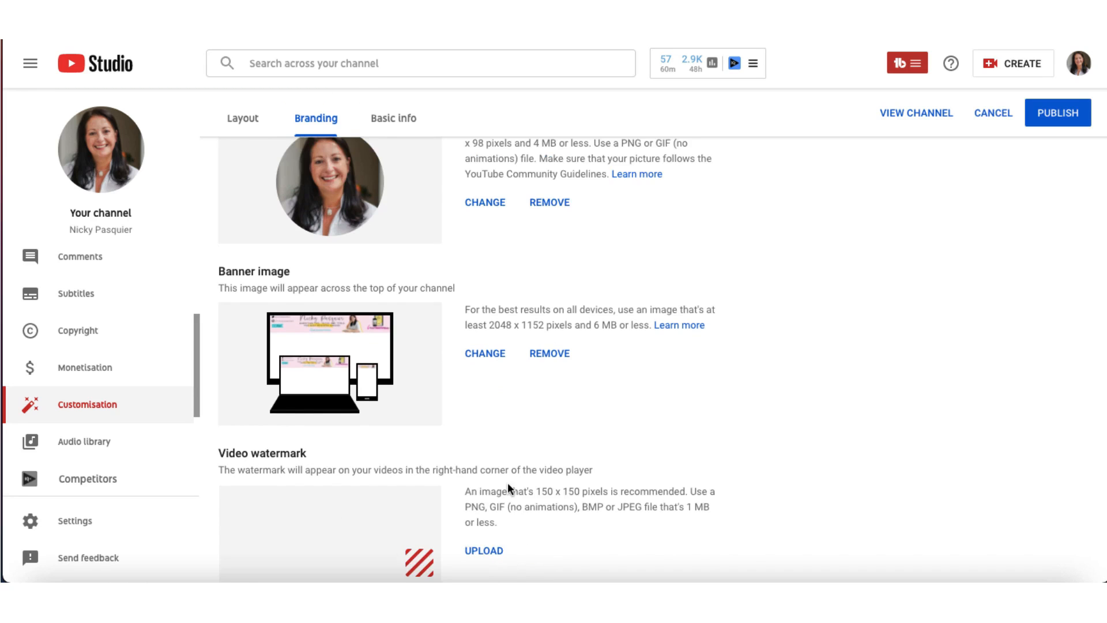
{"action": "scroll", "scroll_direction": "down", "scroll_amount": 3}
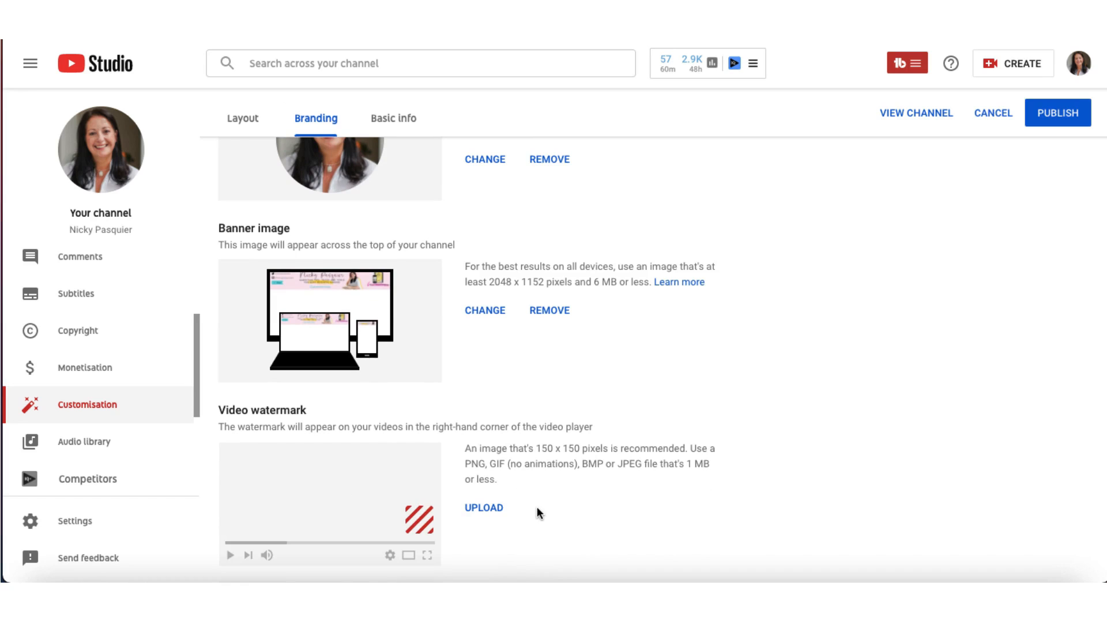
{"action": "mouse_move", "coordinate": [487, 521]}
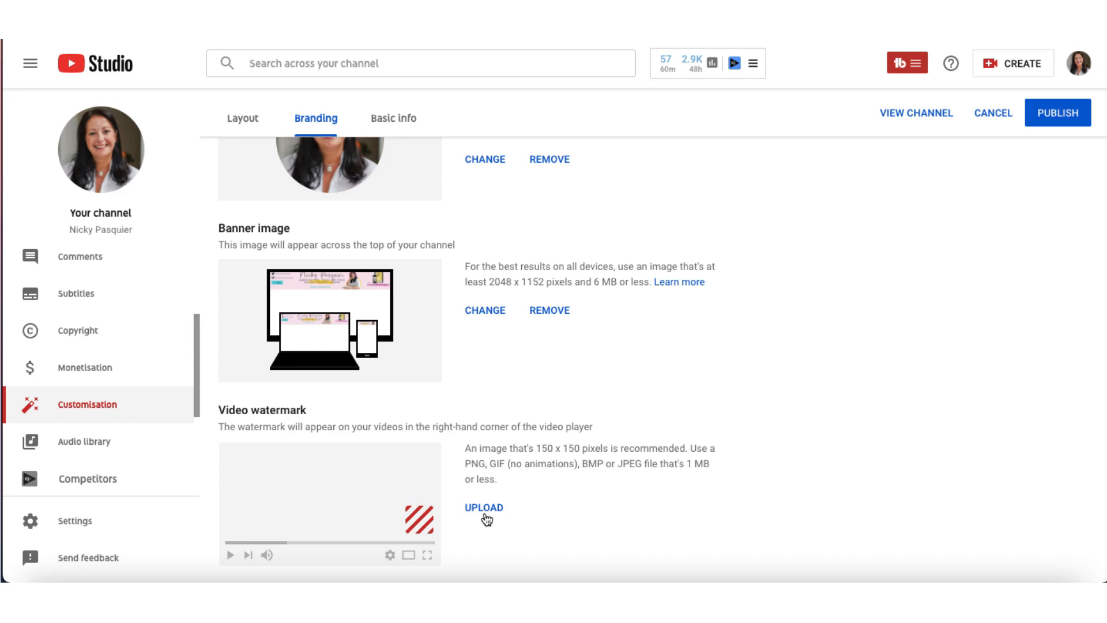
{"action": "mouse_move", "coordinate": [487, 518]}
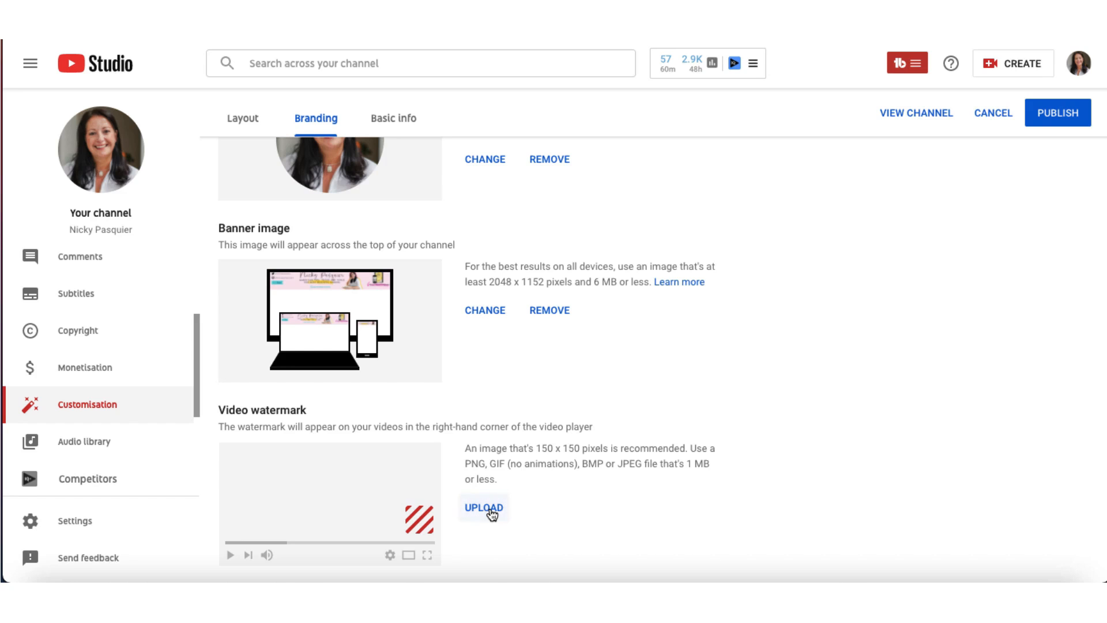
Upload the SUBSCRIBE PNG as the video watermark and keep the crop on the whole image.
{"action": "left_click", "coordinate": [483, 508]}
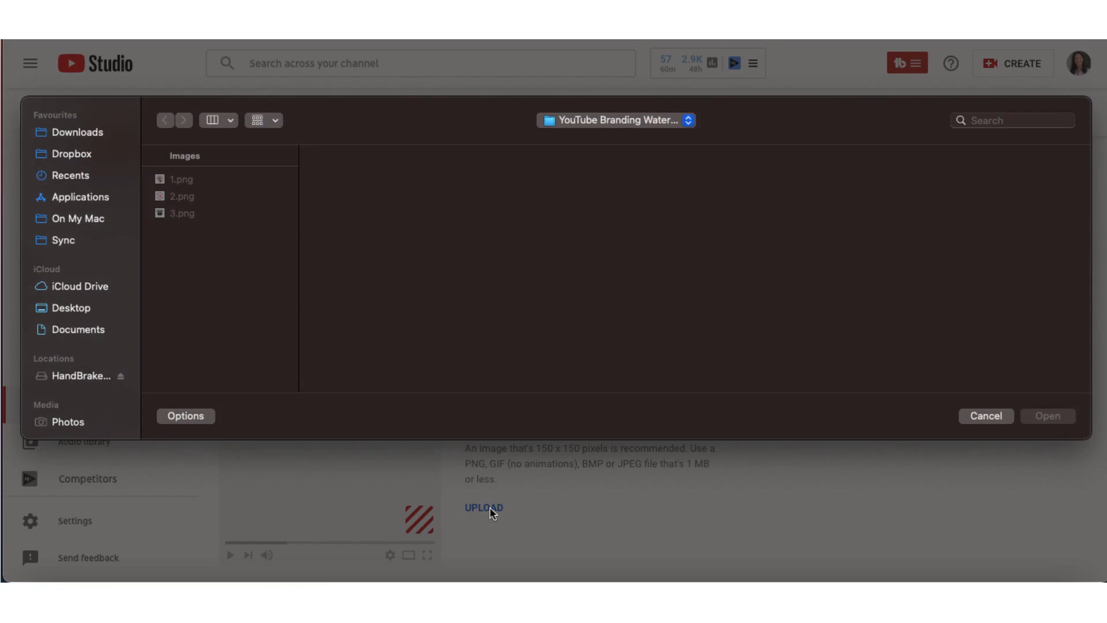
{"action": "mouse_move", "coordinate": [544, 169]}
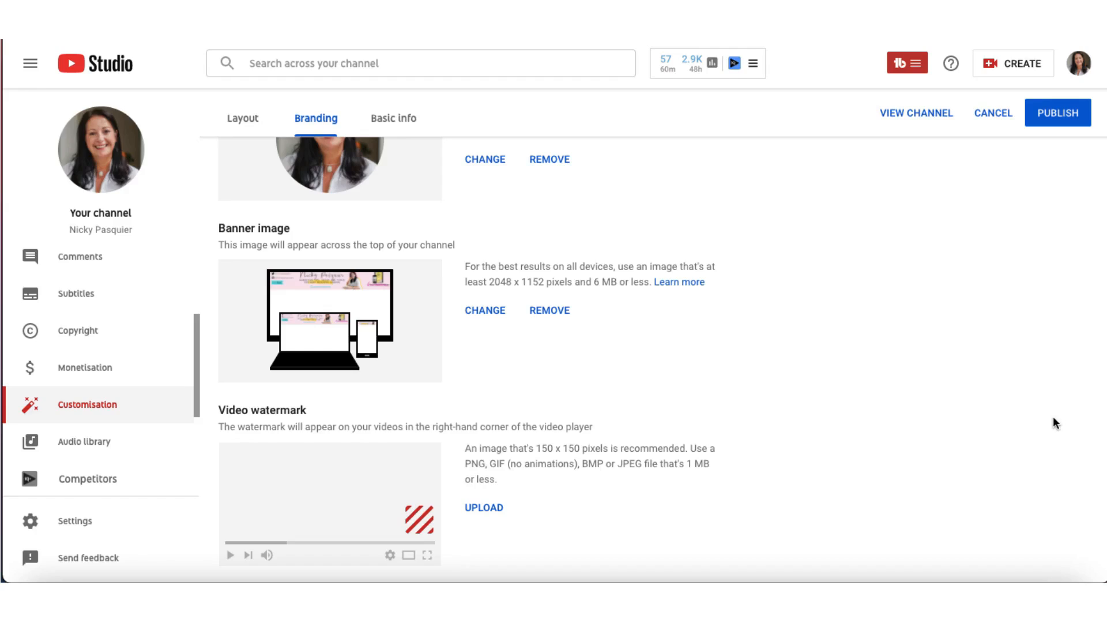
{"action": "left_click", "coordinate": [483, 508]}
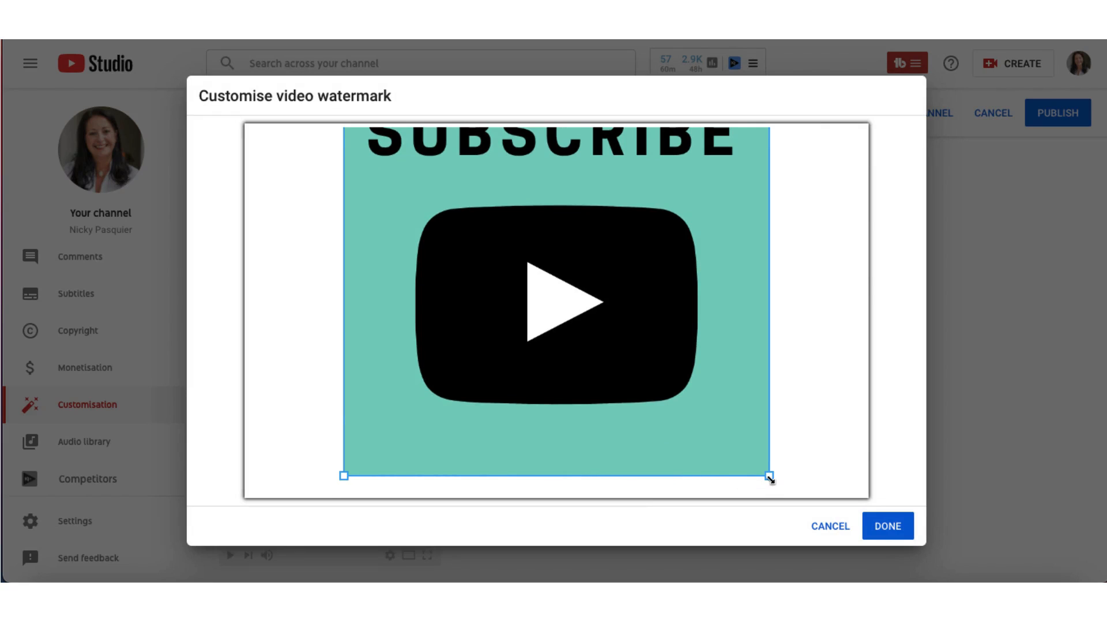
{"action": "left_click_drag", "start_coordinate": [768, 475], "coordinate": [734, 441]}
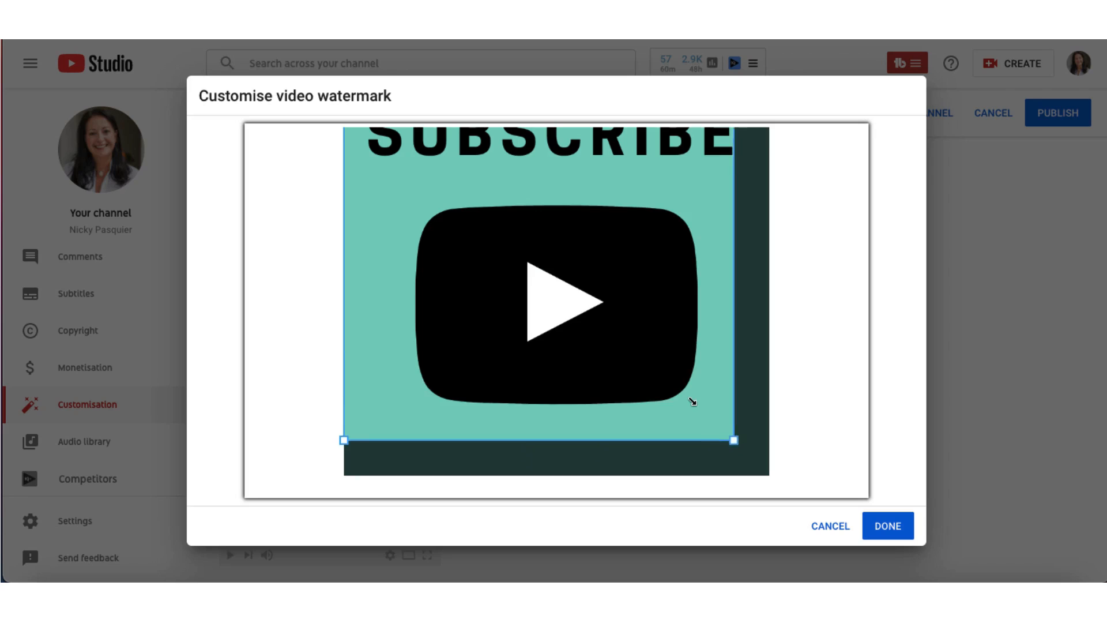
{"action": "left_click_drag", "start_coordinate": [735, 440], "coordinate": [759, 466]}
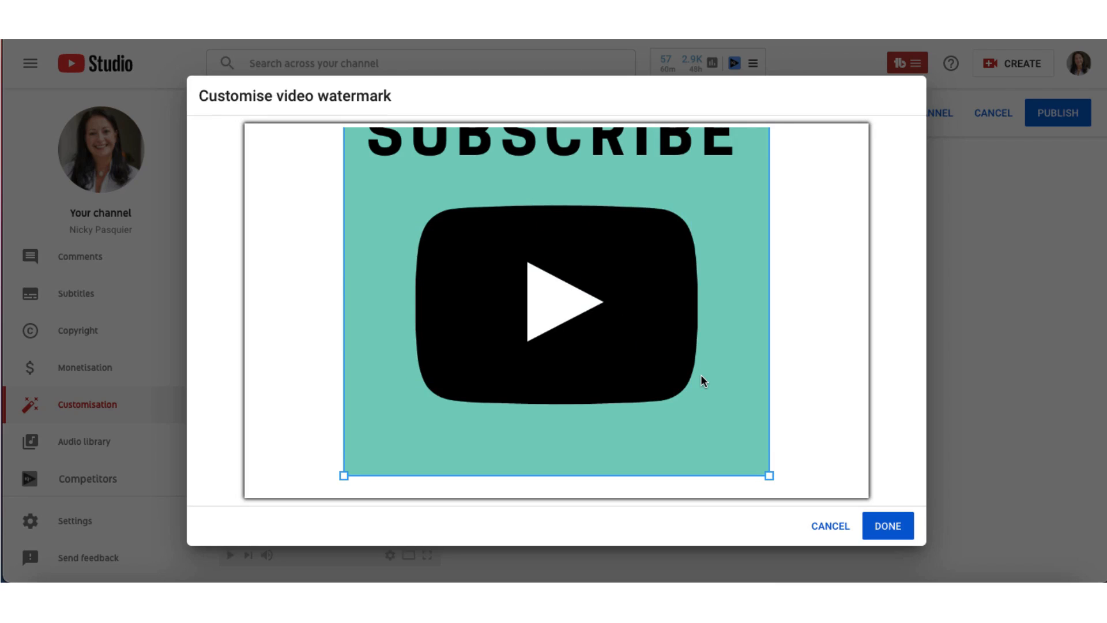
{"action": "mouse_move", "coordinate": [888, 527]}
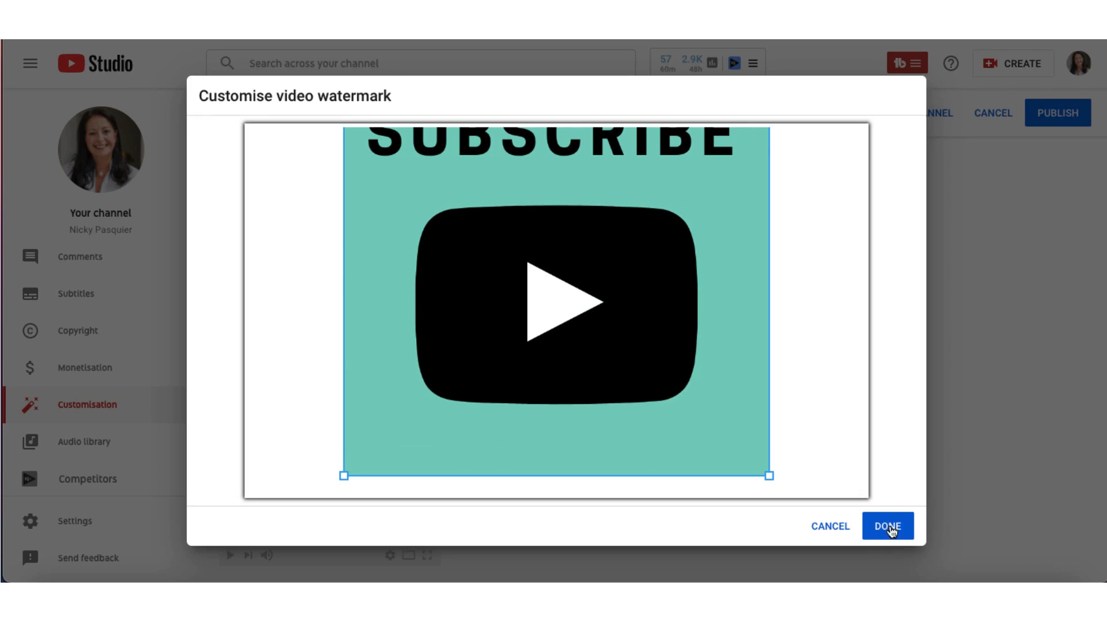
Accept the watermark framing, set Display time to Entire video, and publish the branding changes.
{"action": "left_click", "coordinate": [889, 526]}
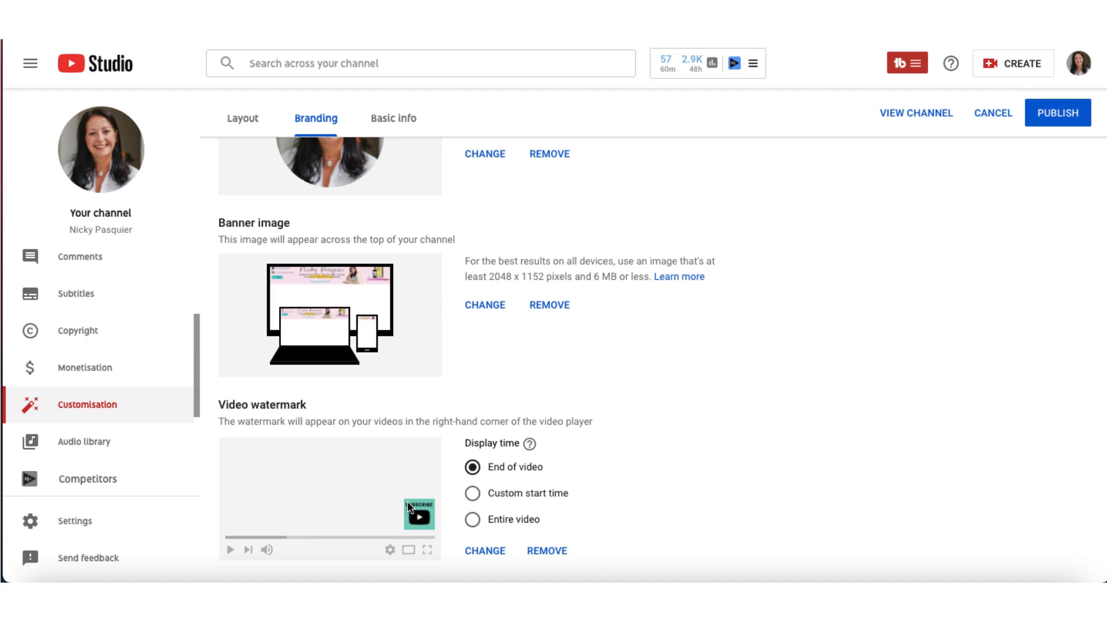
{"action": "mouse_move", "coordinate": [426, 532]}
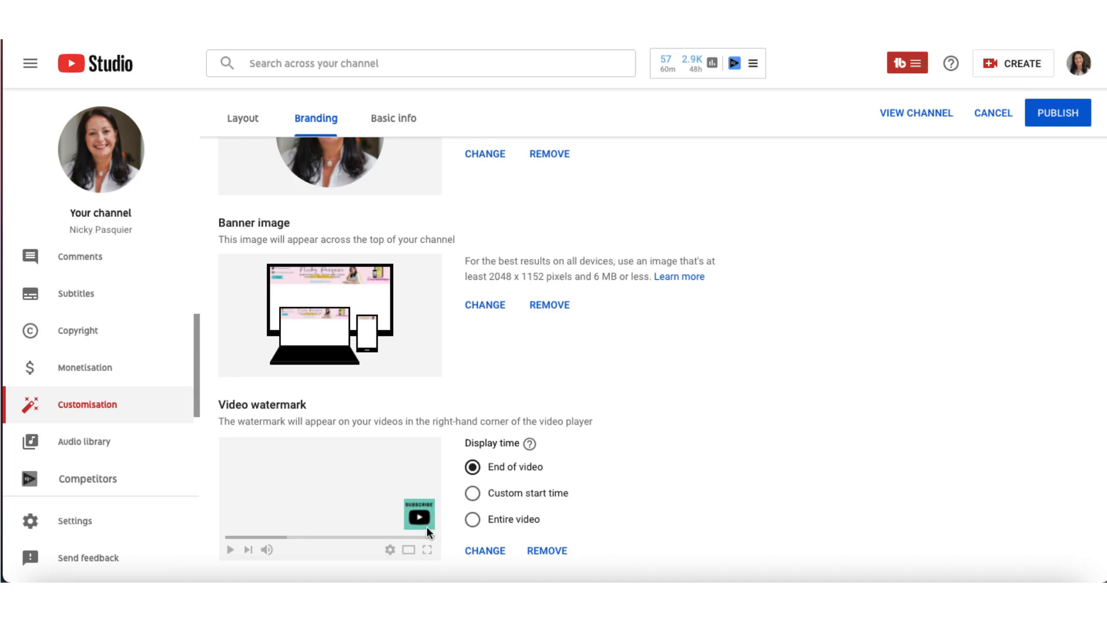
{"action": "mouse_move", "coordinate": [413, 514]}
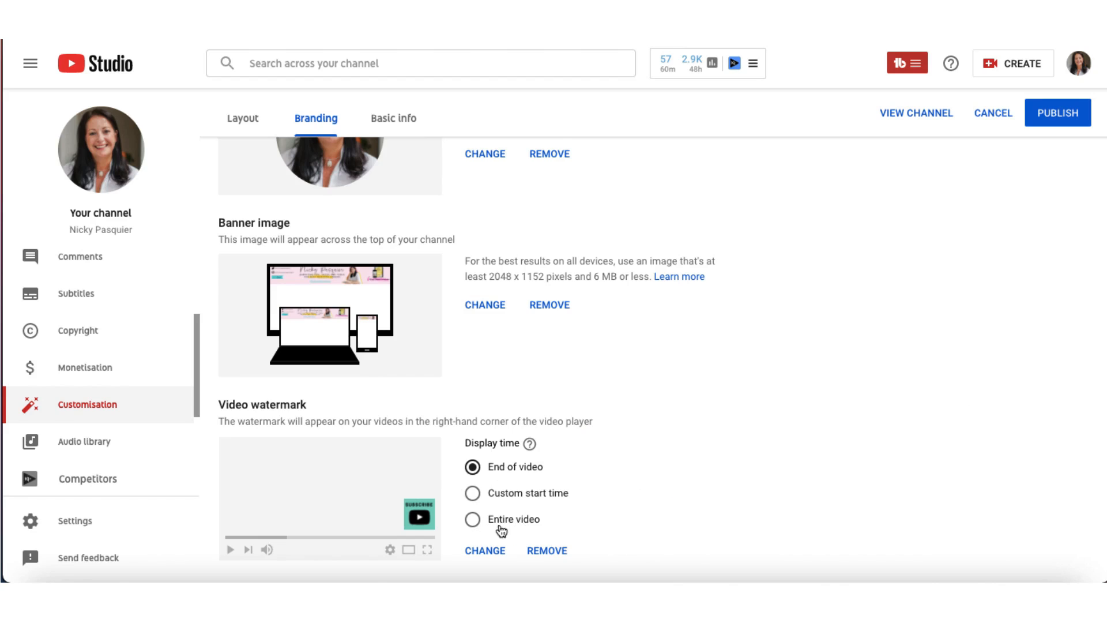
{"action": "left_click", "coordinate": [472, 519]}
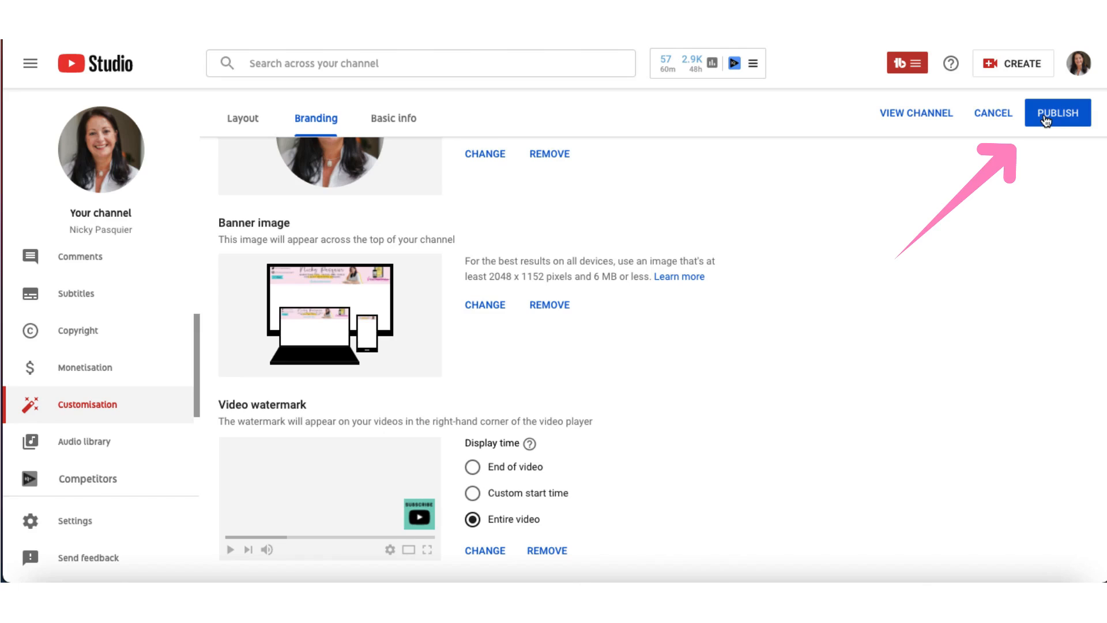
{"action": "left_click", "coordinate": [1058, 112]}
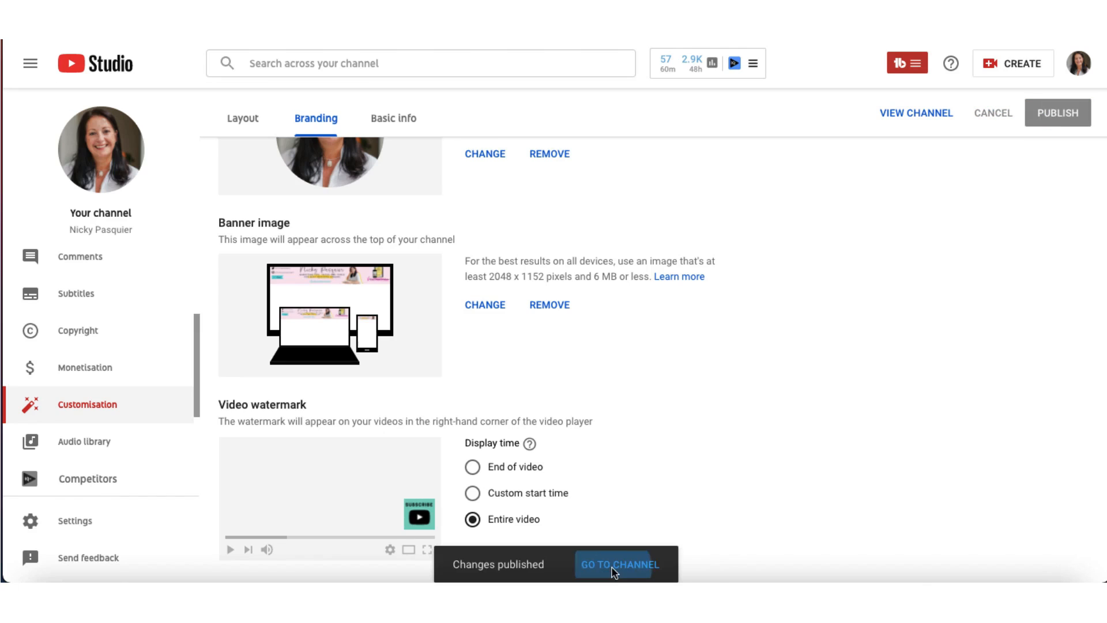
Go to the channel's public page and play one of its uploaded videos.
{"action": "left_click", "coordinate": [618, 564]}
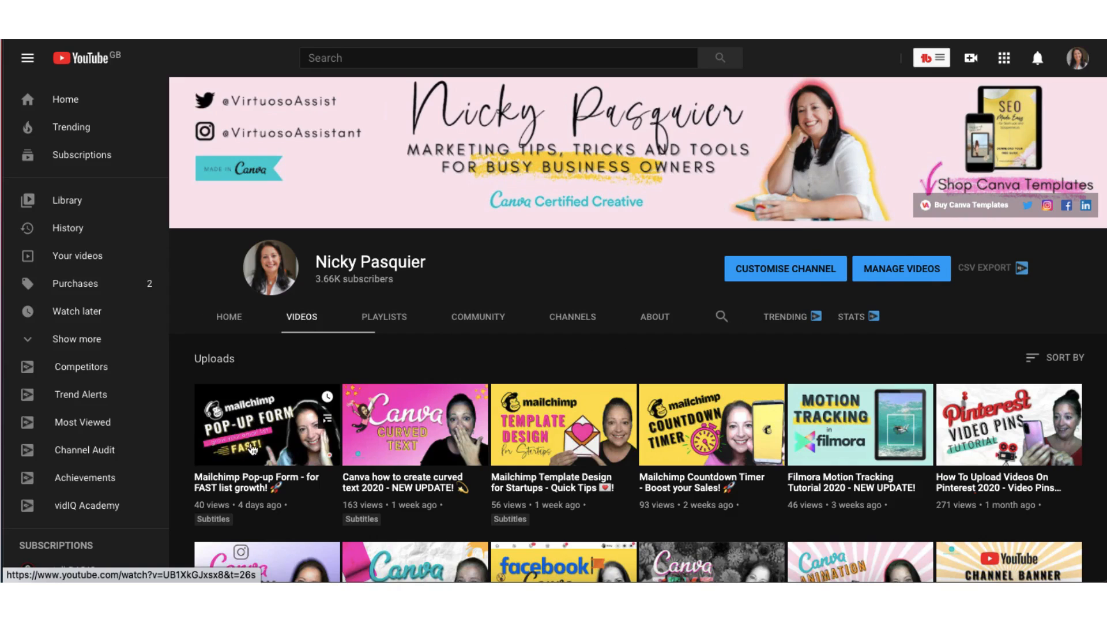
{"action": "left_click", "coordinate": [267, 423]}
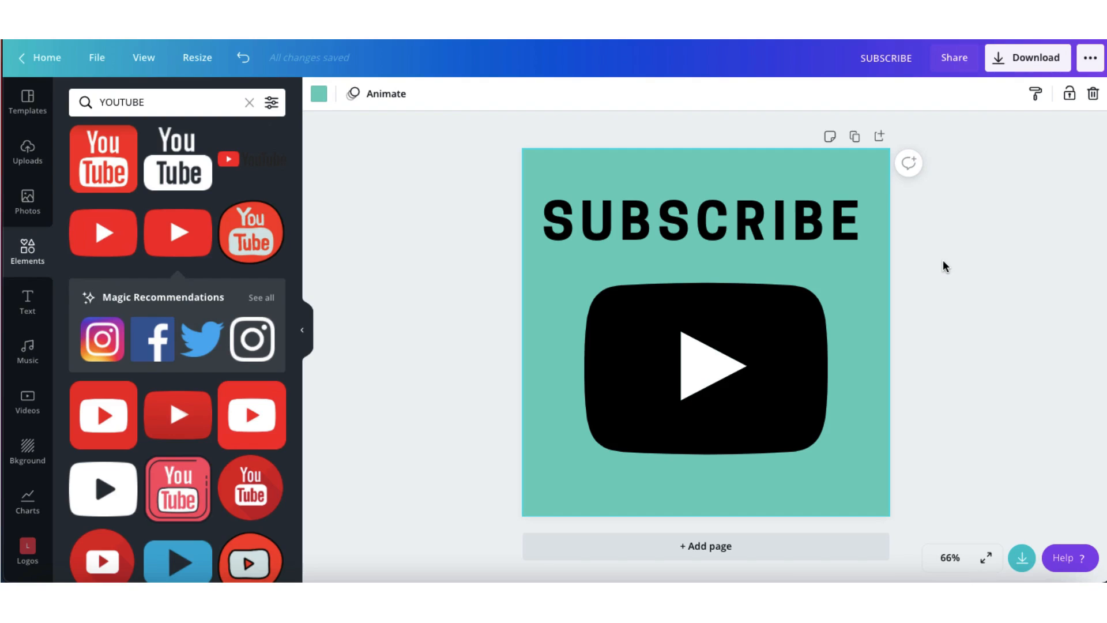
{"action": "mouse_move", "coordinate": [737, 547]}
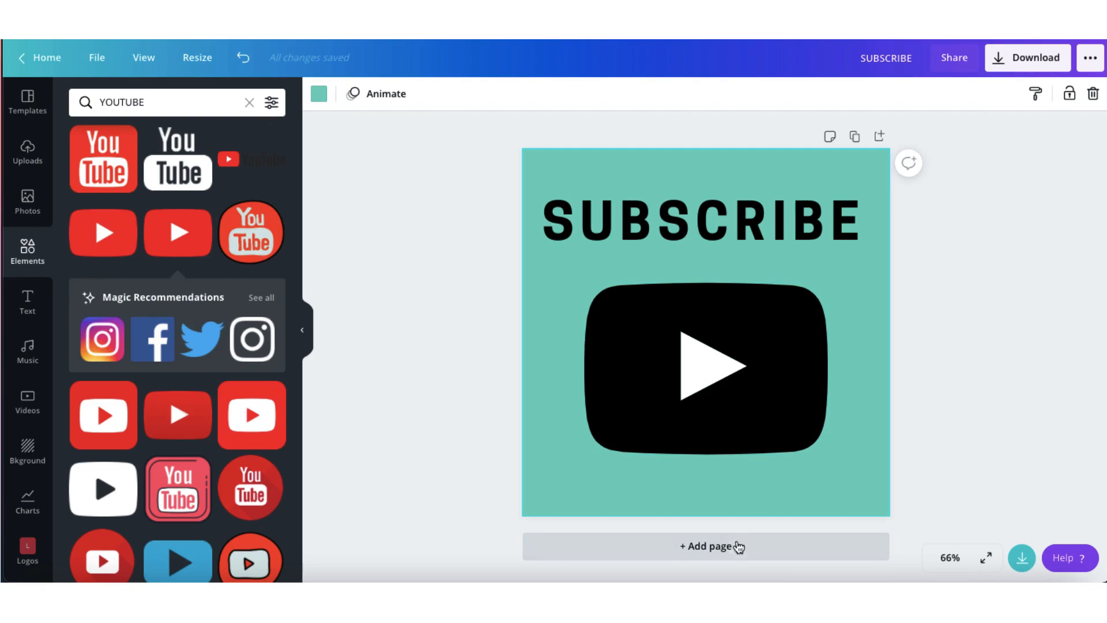
Add a blank second page to the design and show the saved brand Logos collection.
{"action": "left_click", "coordinate": [705, 545]}
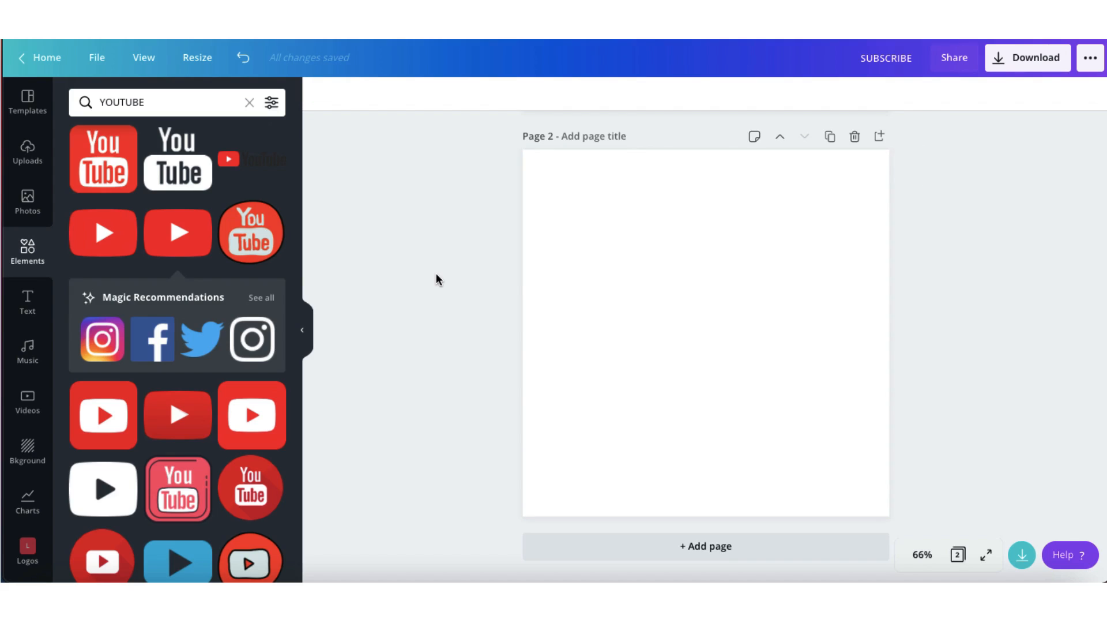
{"action": "mouse_move", "coordinate": [26, 353]}
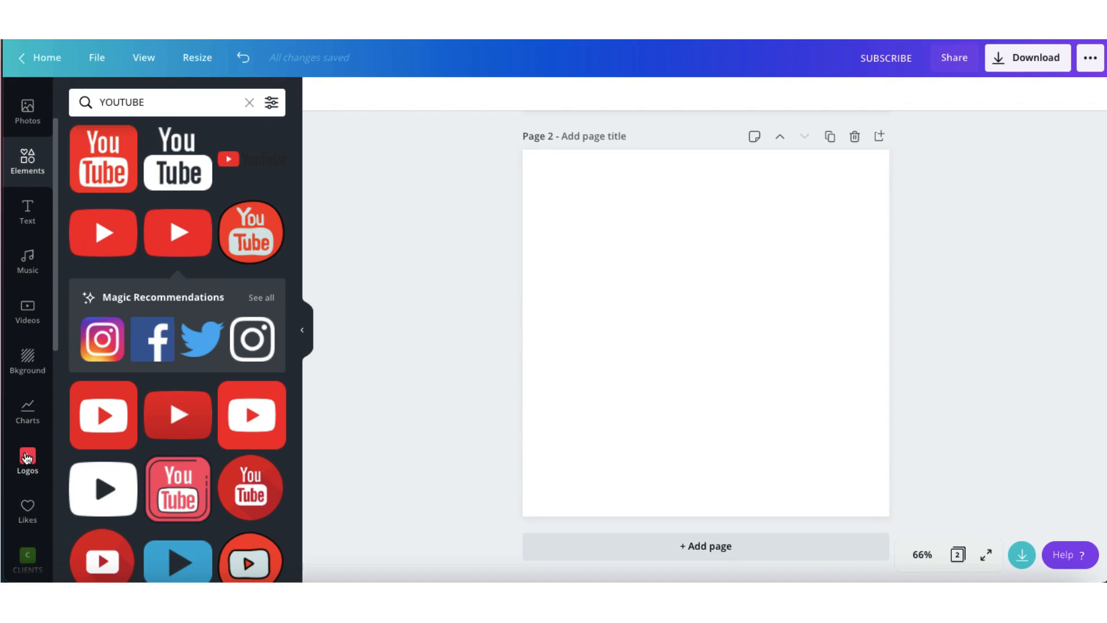
{"action": "left_click", "coordinate": [26, 459]}
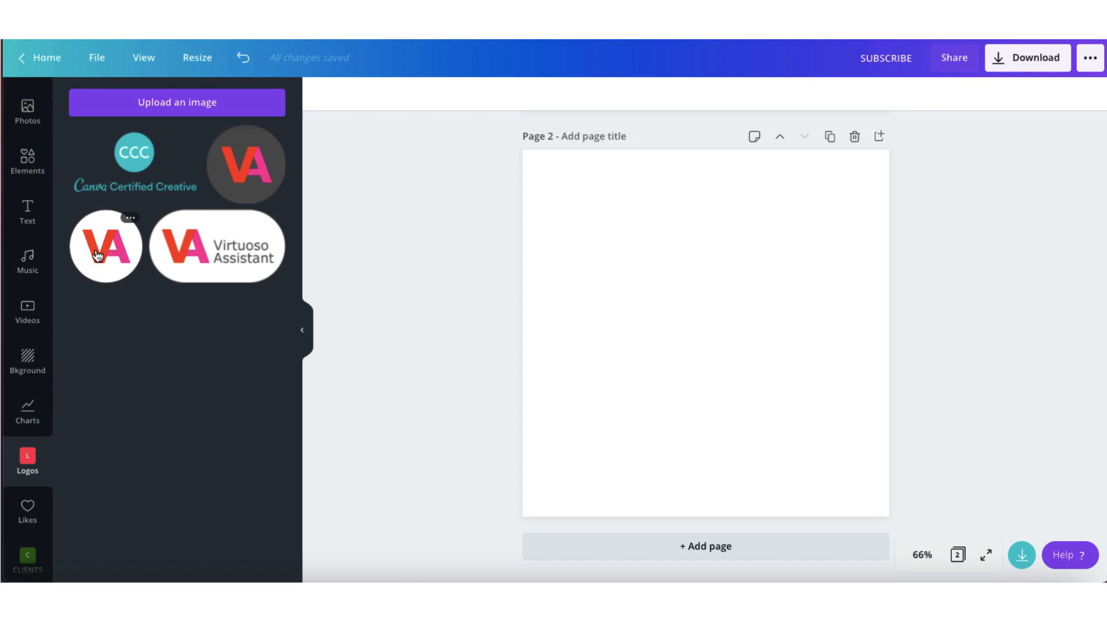
Place the circular VA logo on page 2, enlarge it, and centre it with Position > Middle.
{"action": "left_click", "coordinate": [105, 246]}
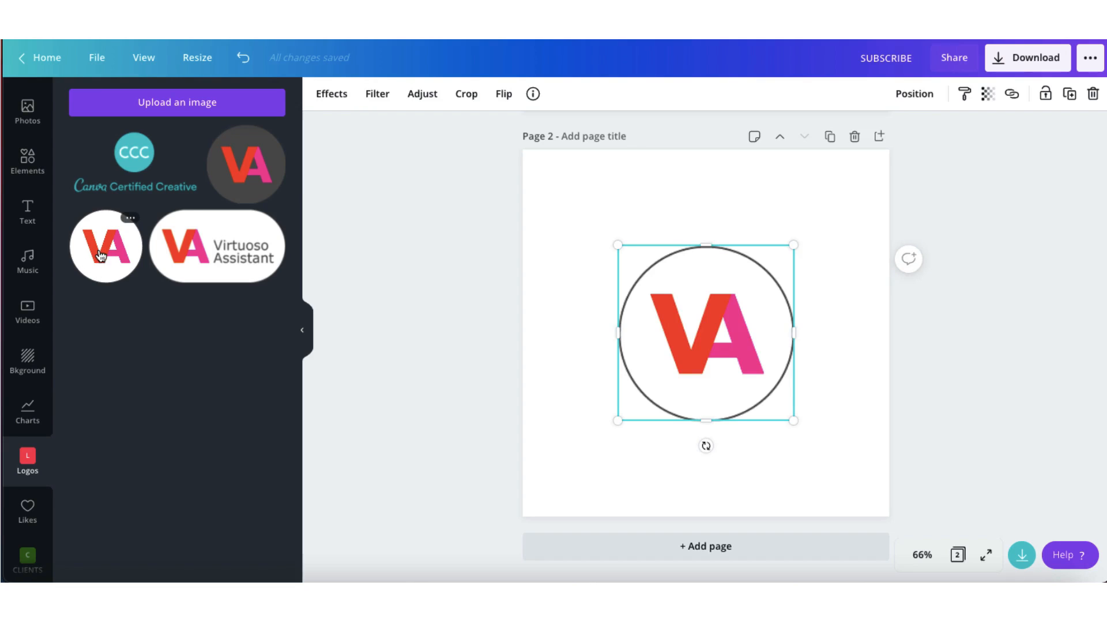
{"action": "left_click_drag", "start_coordinate": [618, 420], "coordinate": [589, 451]}
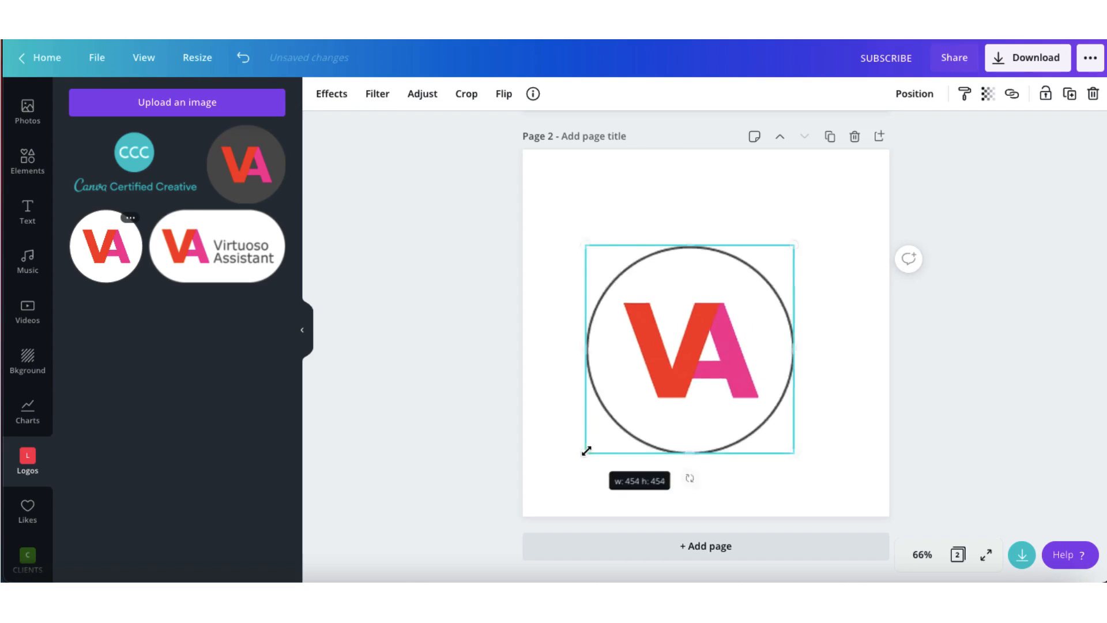
{"action": "left_click_drag", "start_coordinate": [585, 451], "coordinate": [567, 472]}
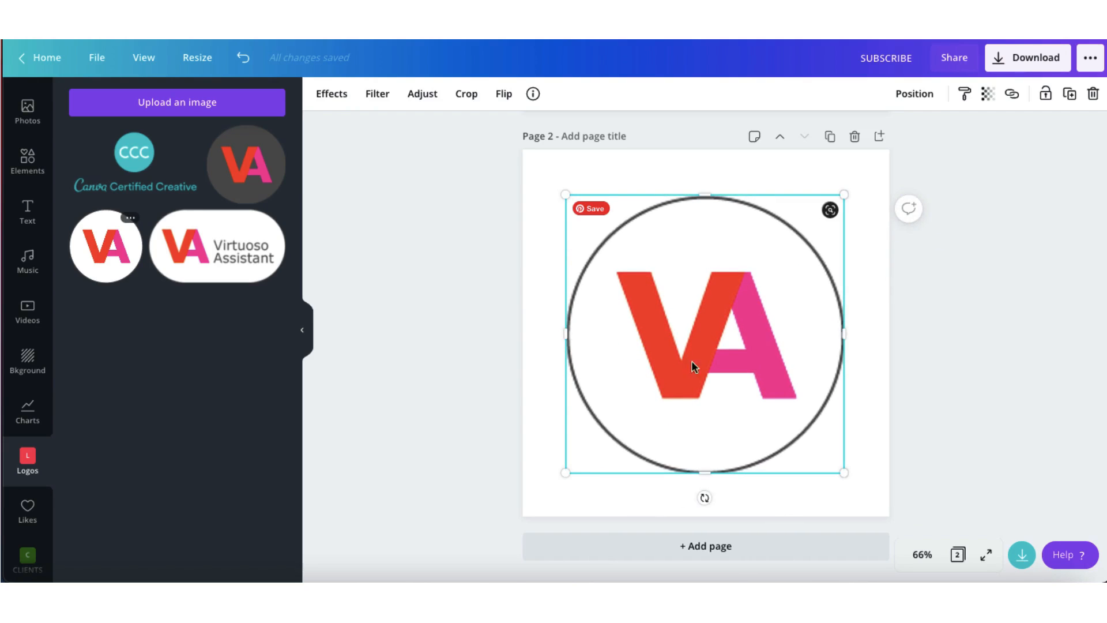
{"action": "mouse_move", "coordinate": [689, 347]}
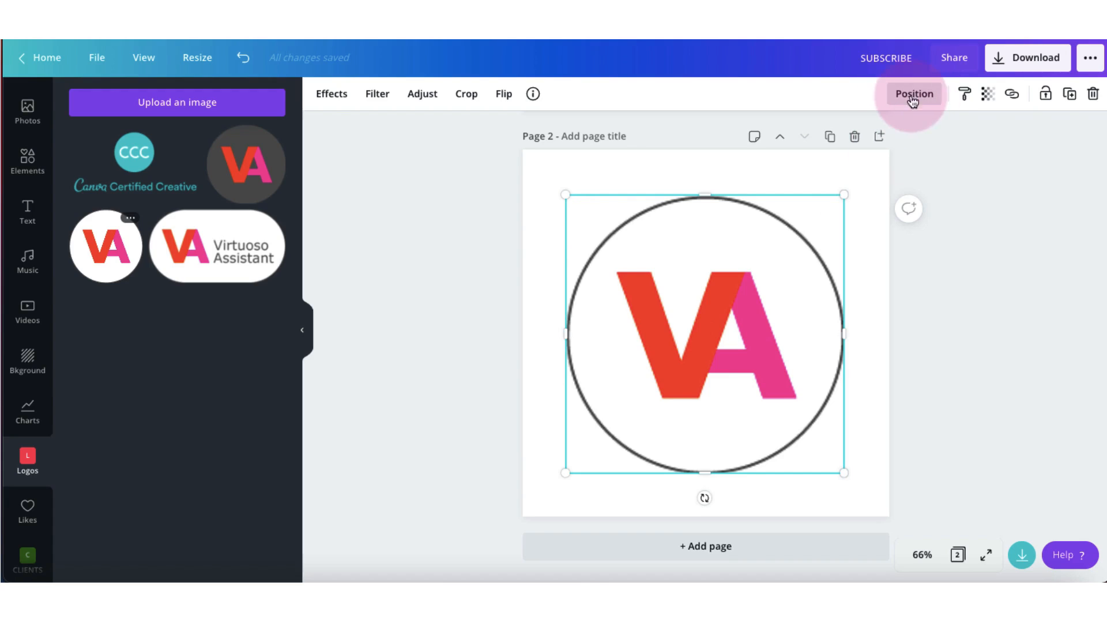
{"action": "left_click", "coordinate": [914, 93]}
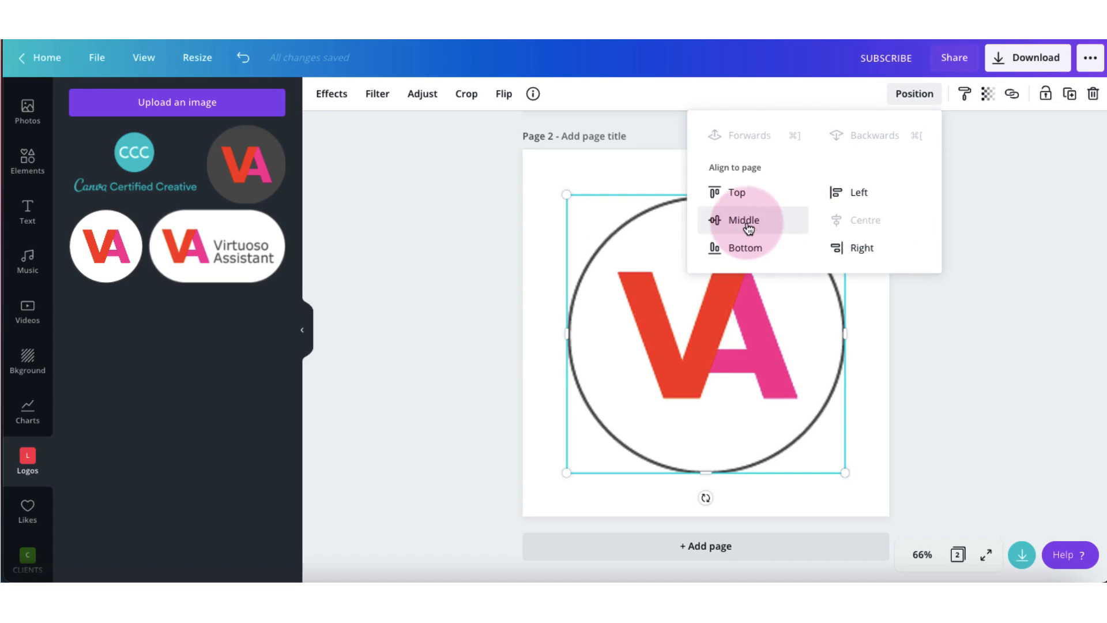
{"action": "left_click", "coordinate": [744, 220]}
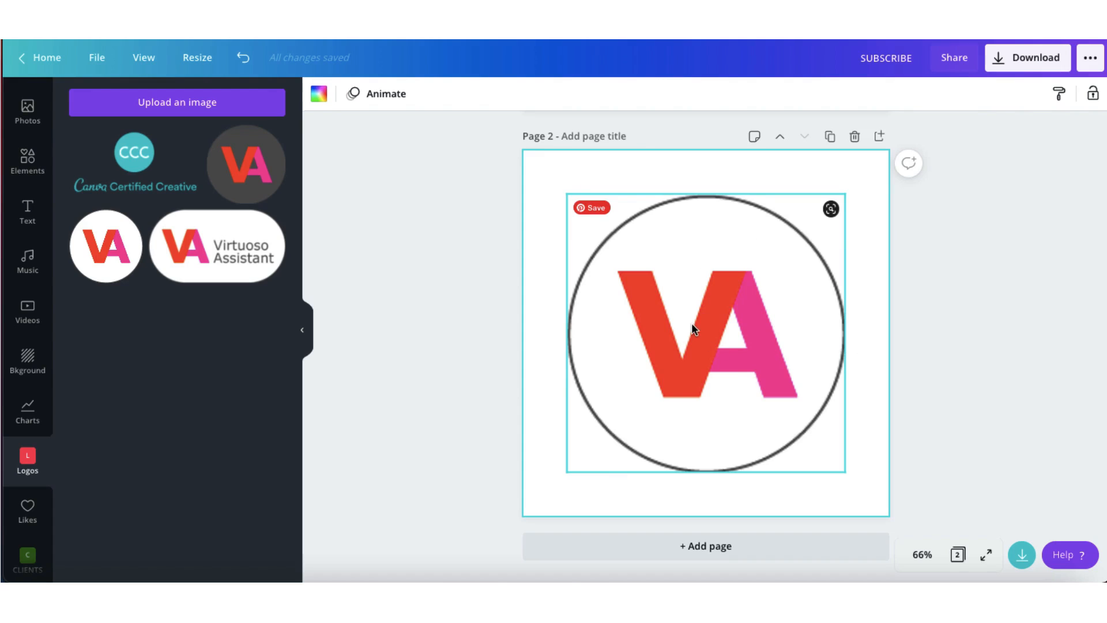
{"action": "mouse_move", "coordinate": [627, 394]}
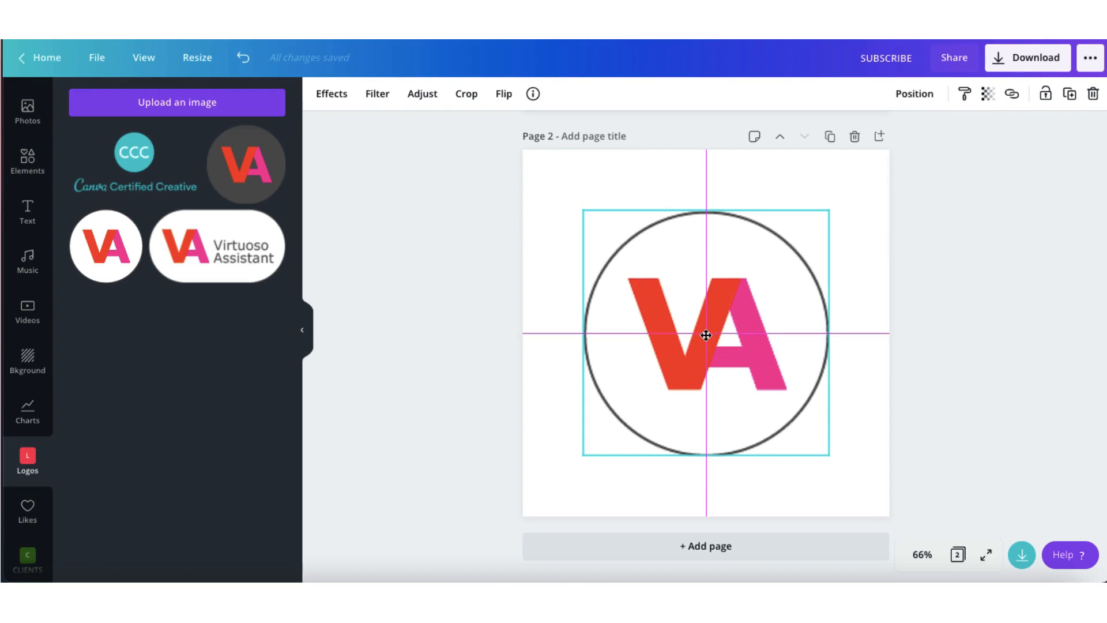
{"action": "left_click", "coordinate": [583, 493]}
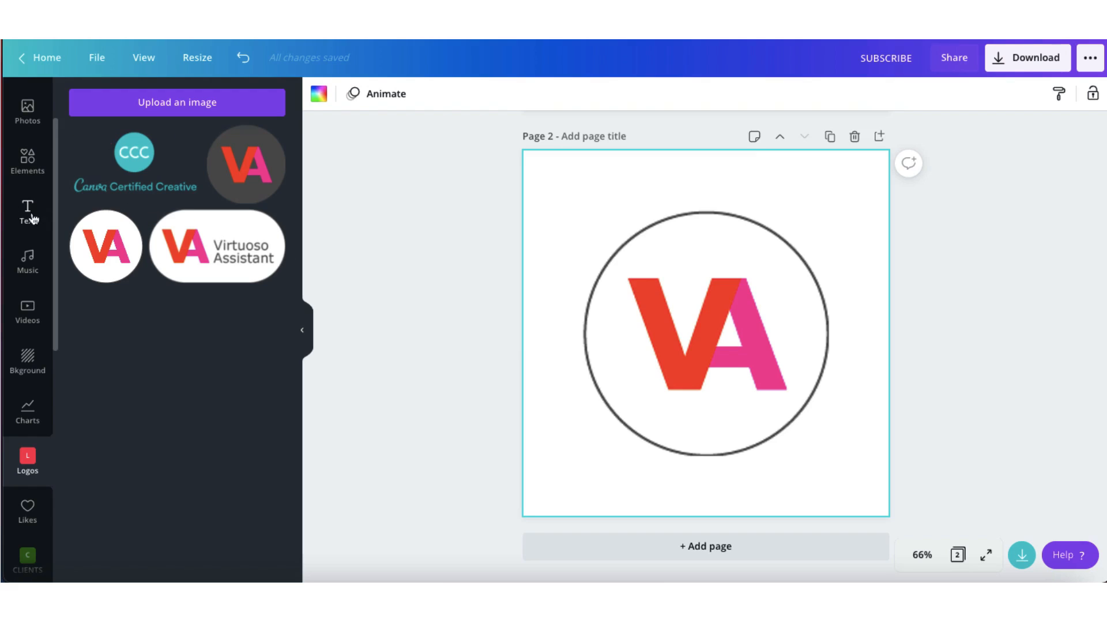
{"action": "mouse_move", "coordinate": [27, 212]}
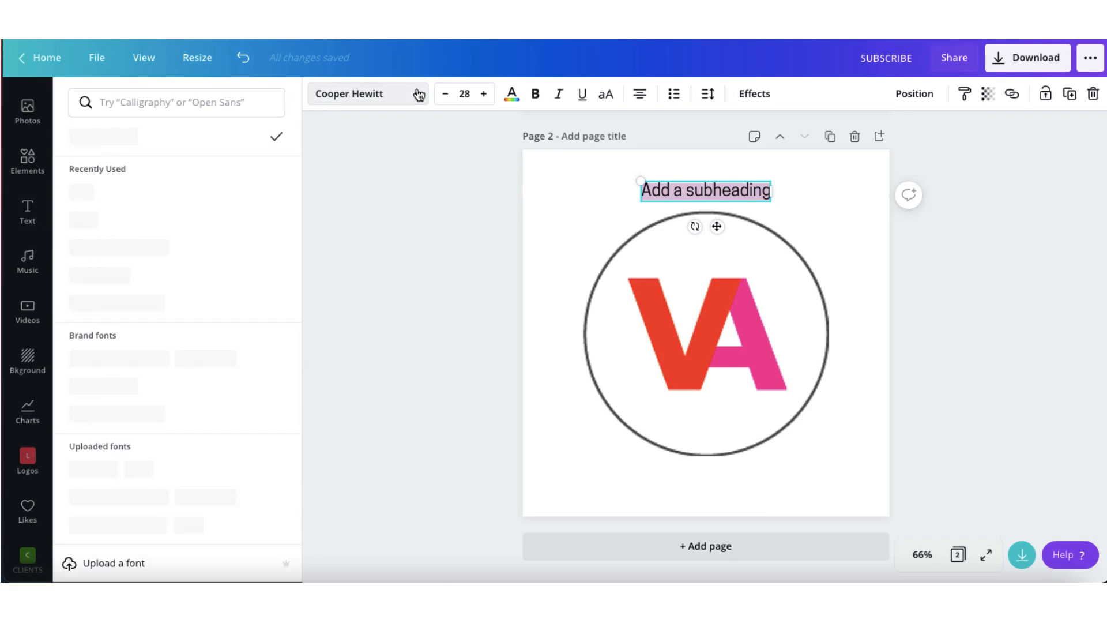
Add an Oswald subheading reading SUBSCRIBE, enlarged across the top of the page above the logo.
{"action": "left_click", "coordinate": [84, 220]}
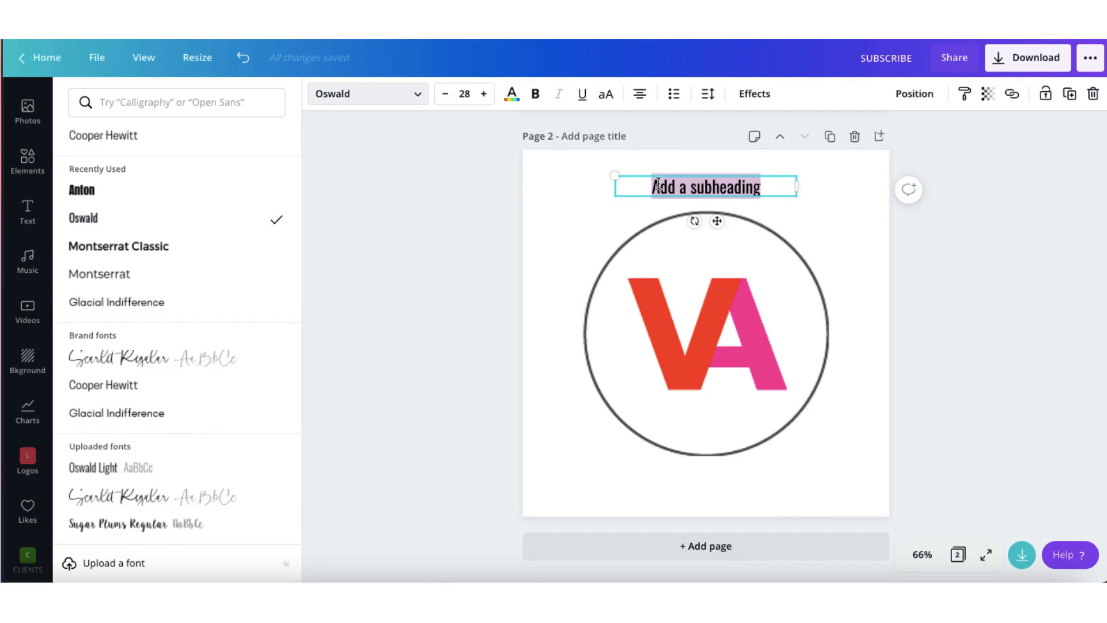
{"action": "type", "text": "SUBSCRIBE"}
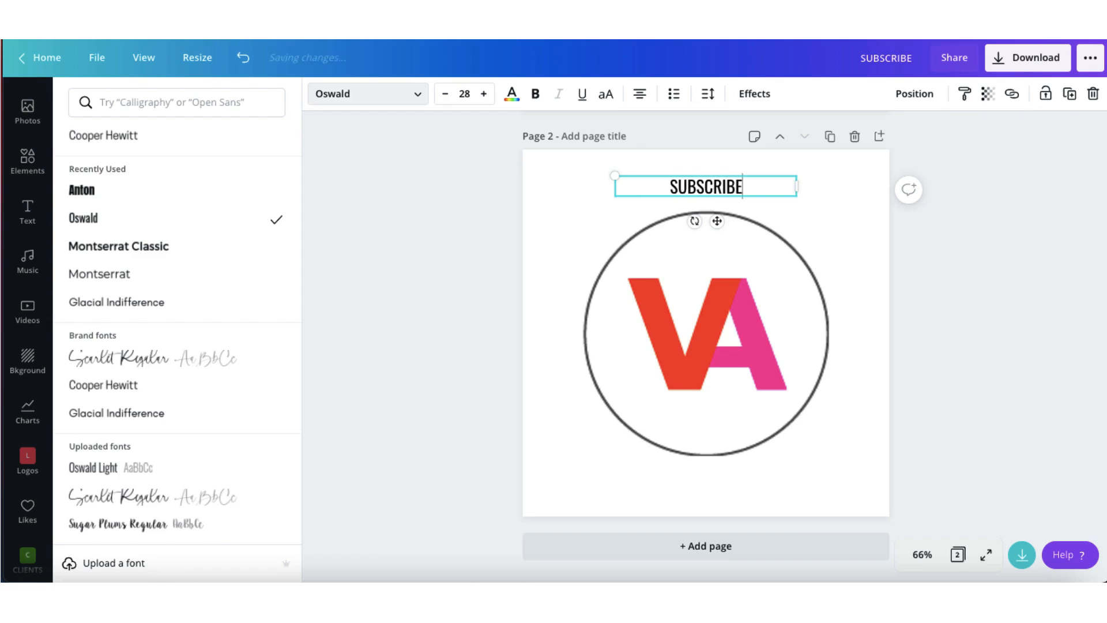
{"action": "left_click_drag", "start_coordinate": [615, 175], "coordinate": [460, 165]}
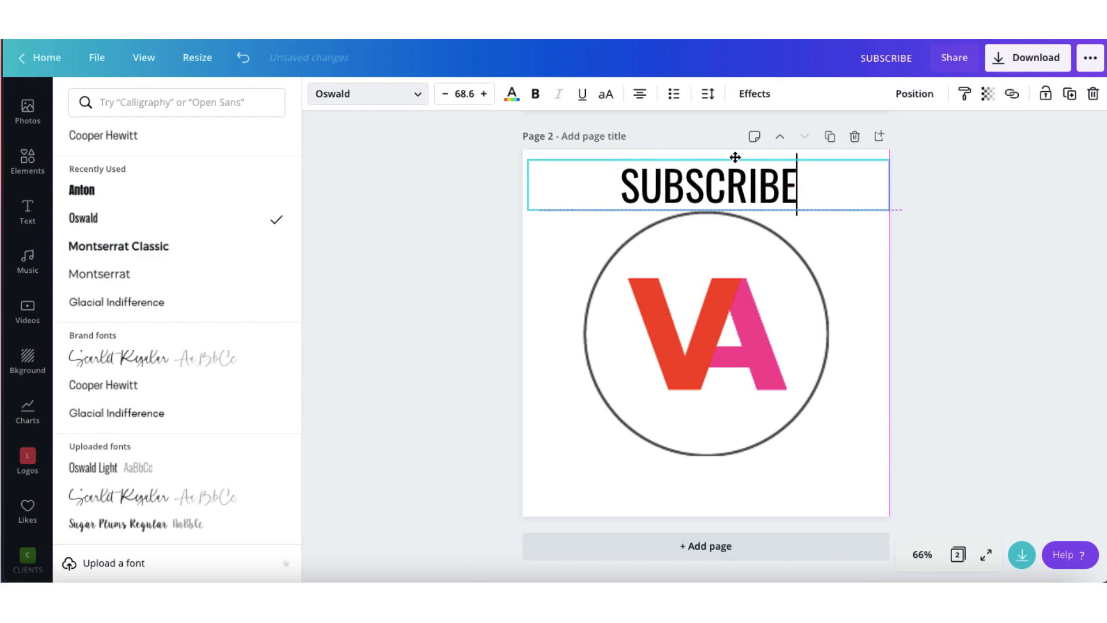
{"action": "left_click", "coordinate": [706, 184]}
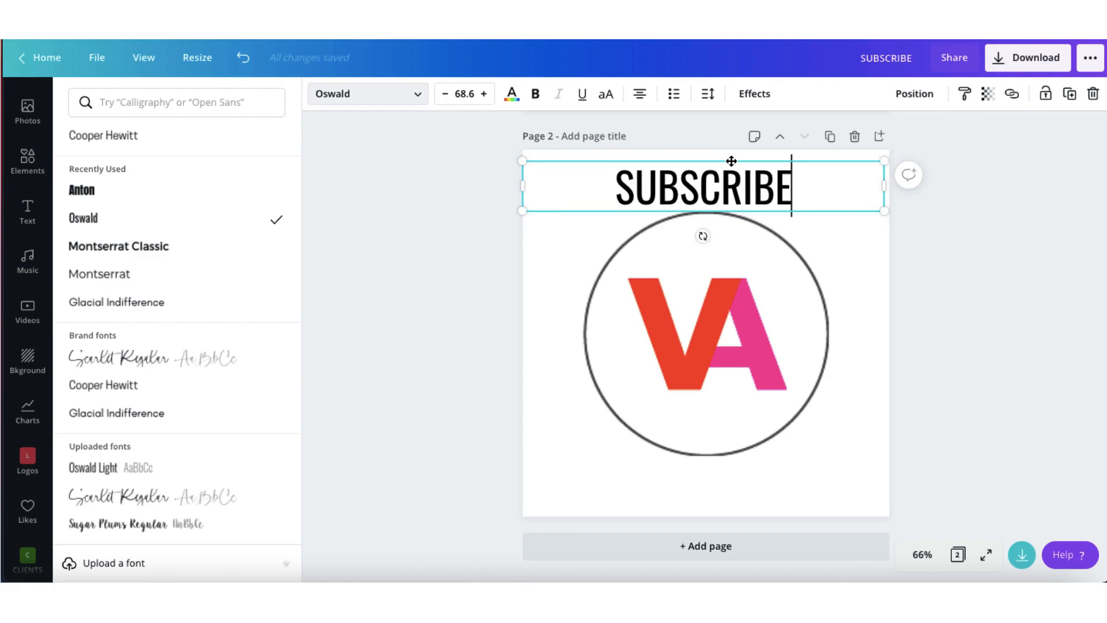
{"action": "left_click", "coordinate": [707, 93]}
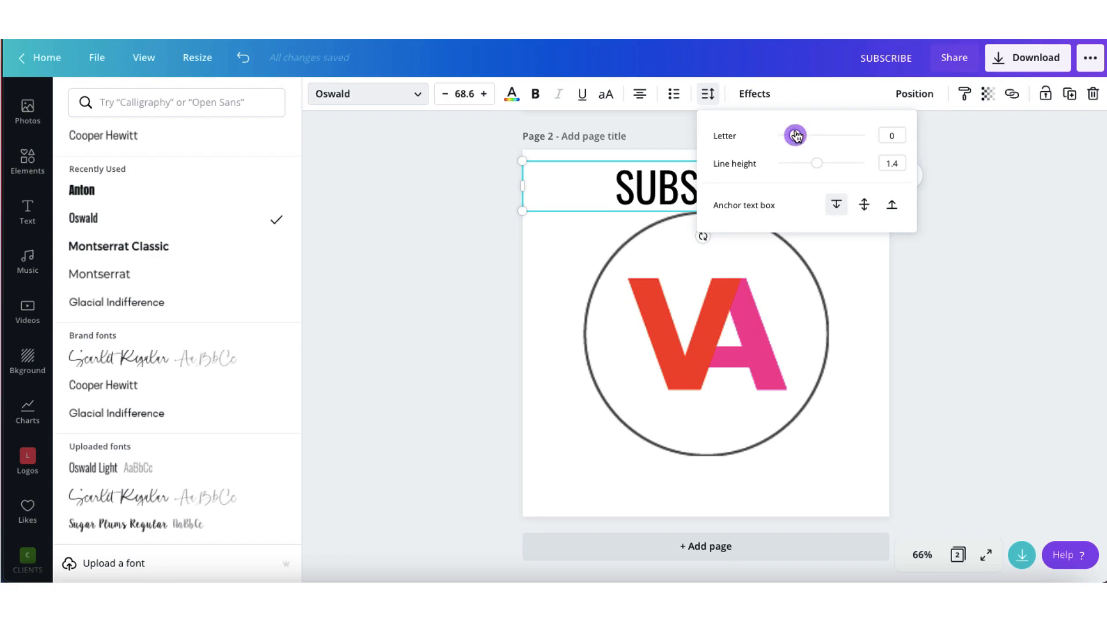
Widen SUBSCRIBE's letter spacing, make it bold, and apply the Curve text effect.
{"action": "left_click_drag", "start_coordinate": [796, 135], "coordinate": [811, 135]}
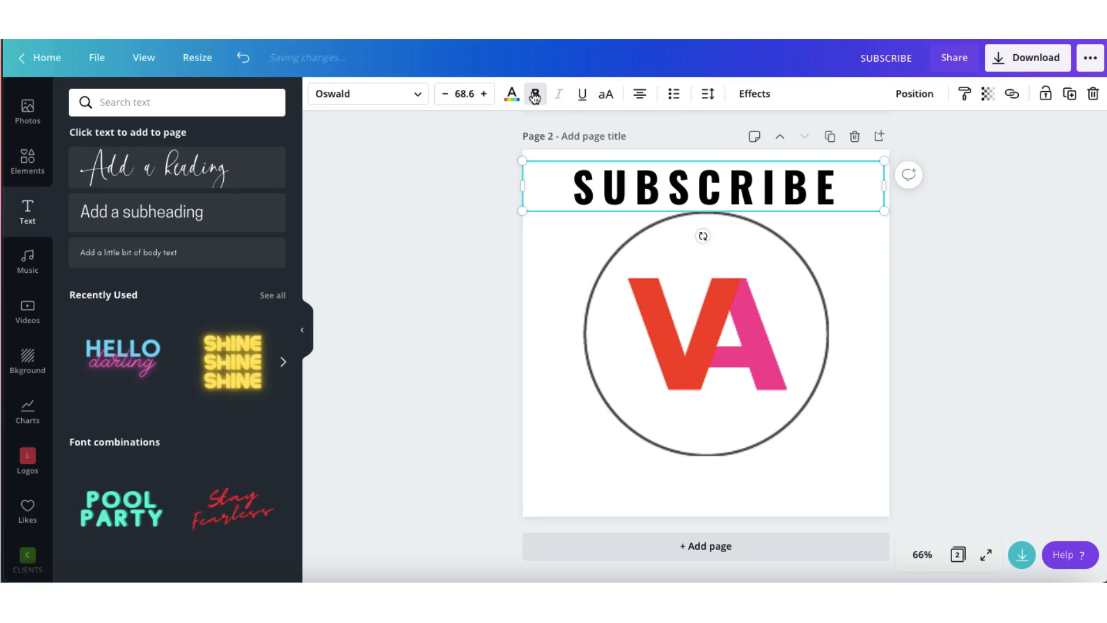
{"action": "left_click", "coordinate": [534, 94]}
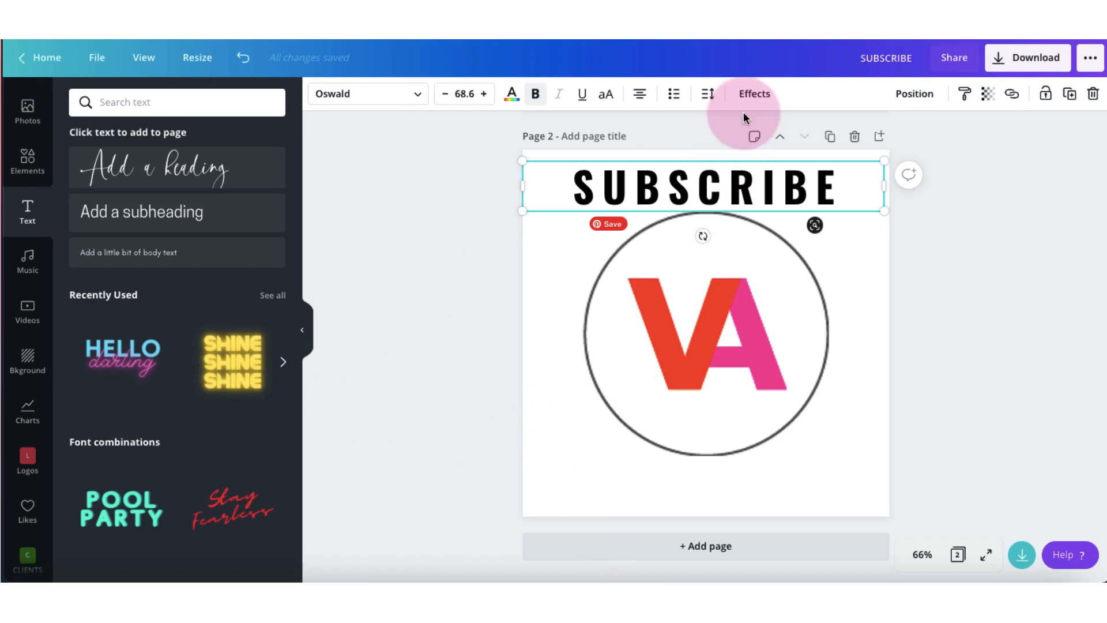
{"action": "left_click", "coordinate": [753, 93]}
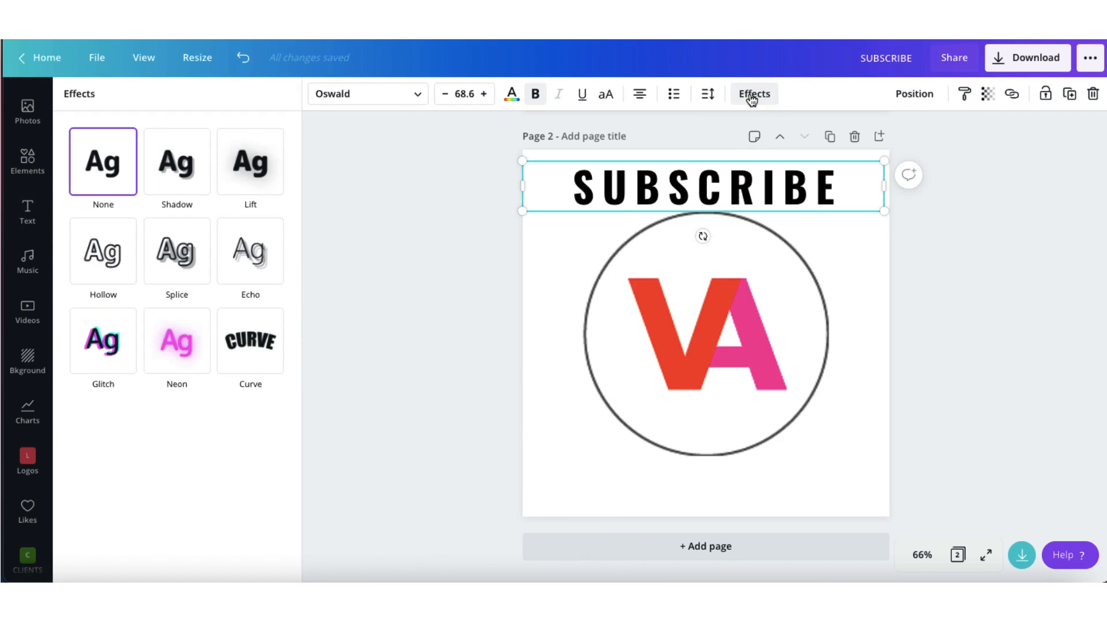
{"action": "left_click", "coordinate": [250, 341]}
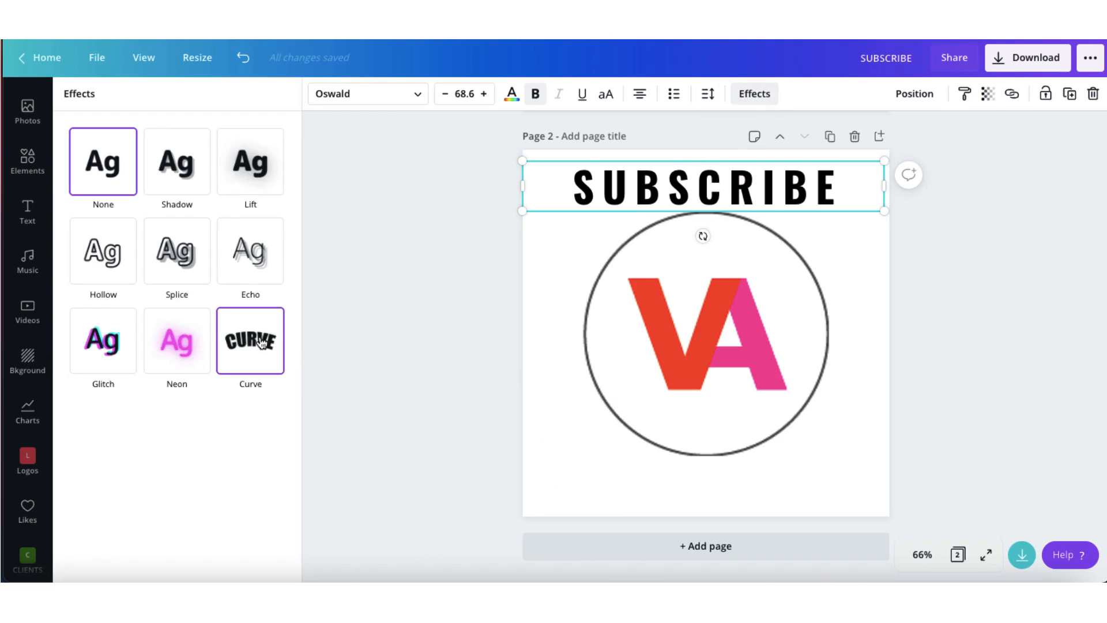
{"action": "left_click", "coordinate": [250, 341]}
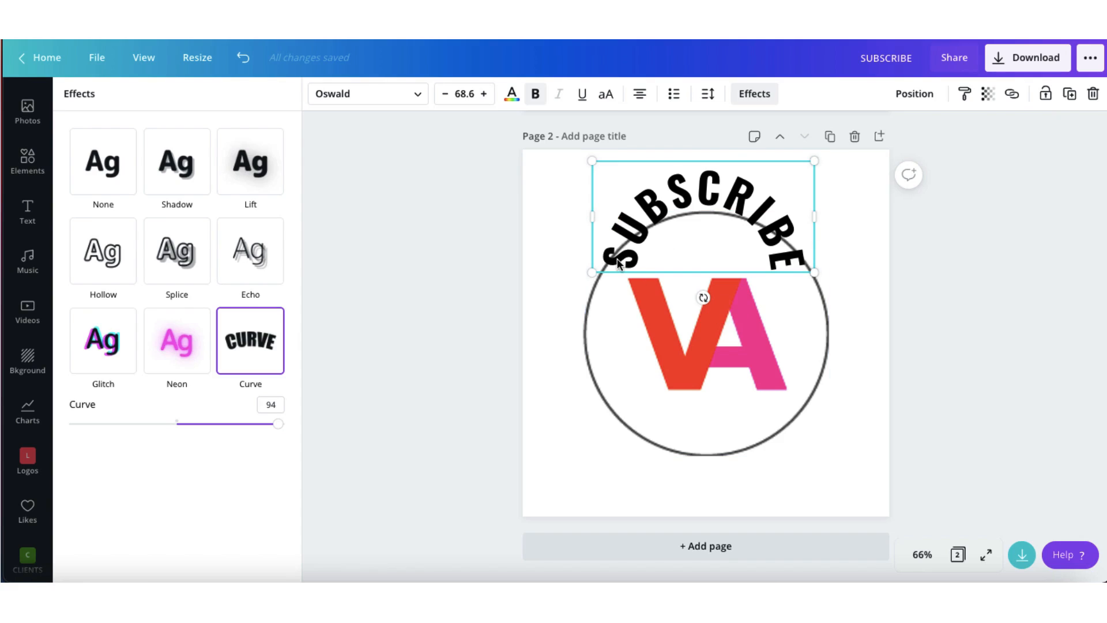
{"action": "mouse_move", "coordinate": [753, 190]}
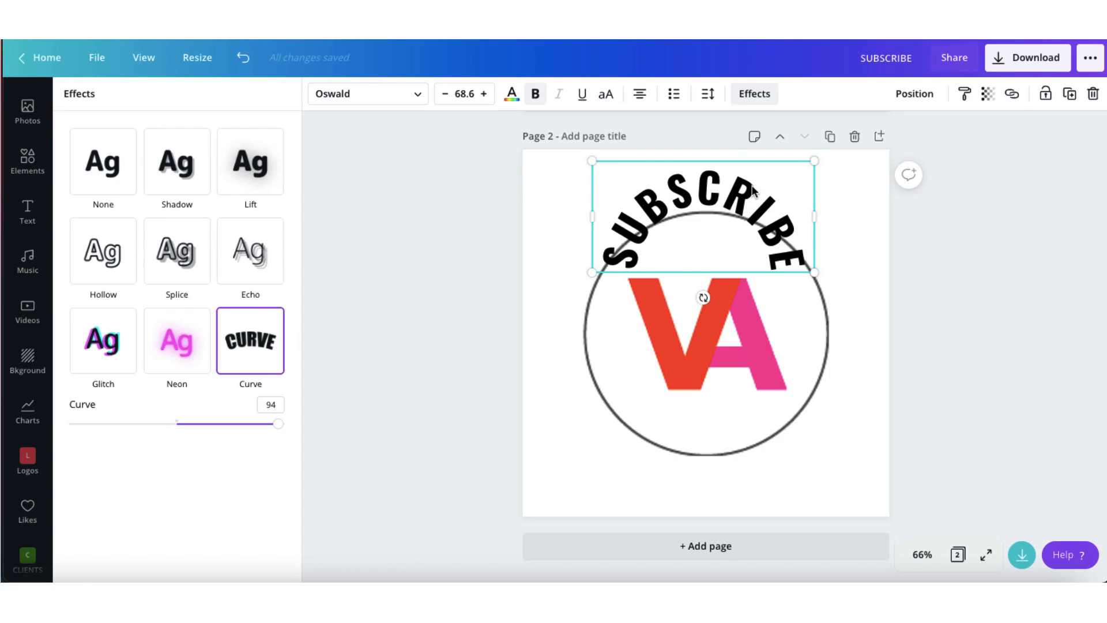
{"action": "mouse_move", "coordinate": [756, 214]}
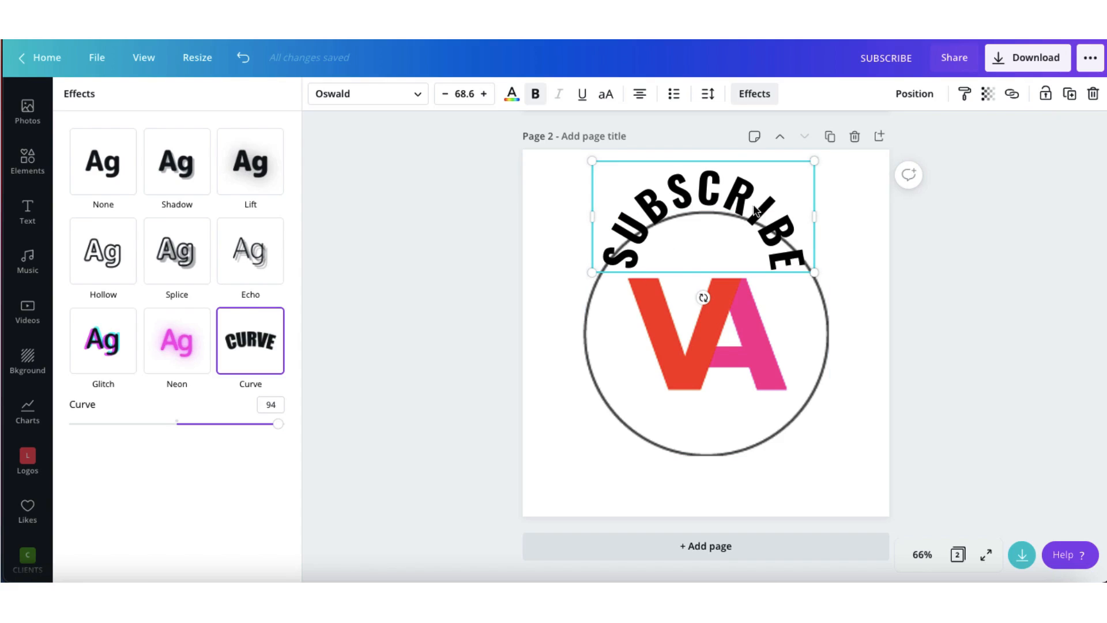
{"action": "mouse_move", "coordinate": [649, 218]}
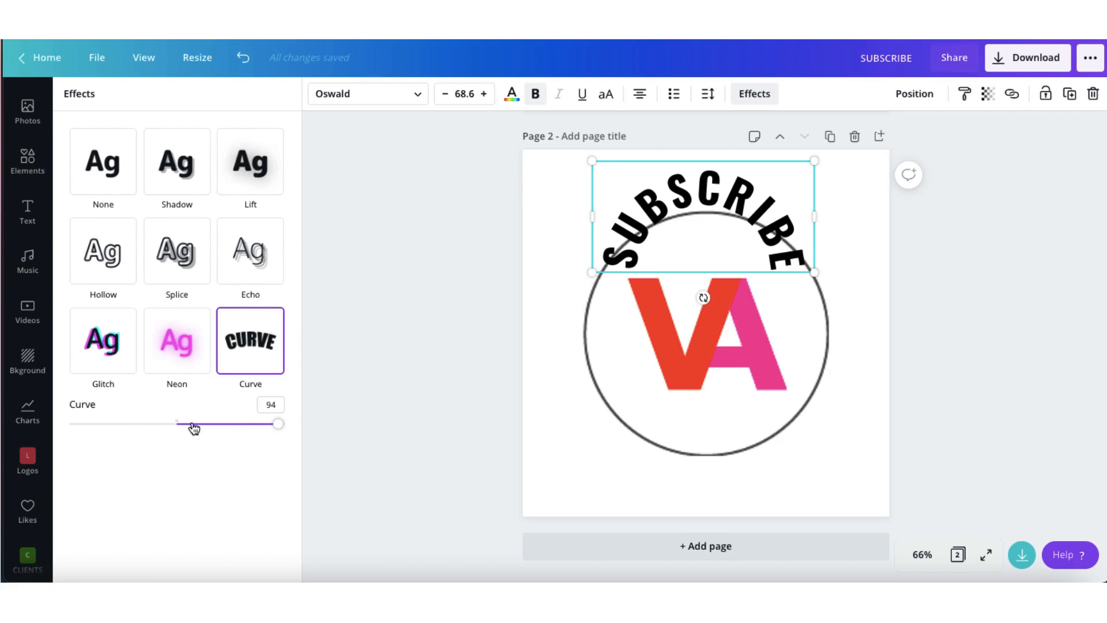
Adjust the Curve slider to about 66 so the SUBSCRIBE arc matches the top of the VA circle.
{"action": "left_click", "coordinate": [194, 424]}
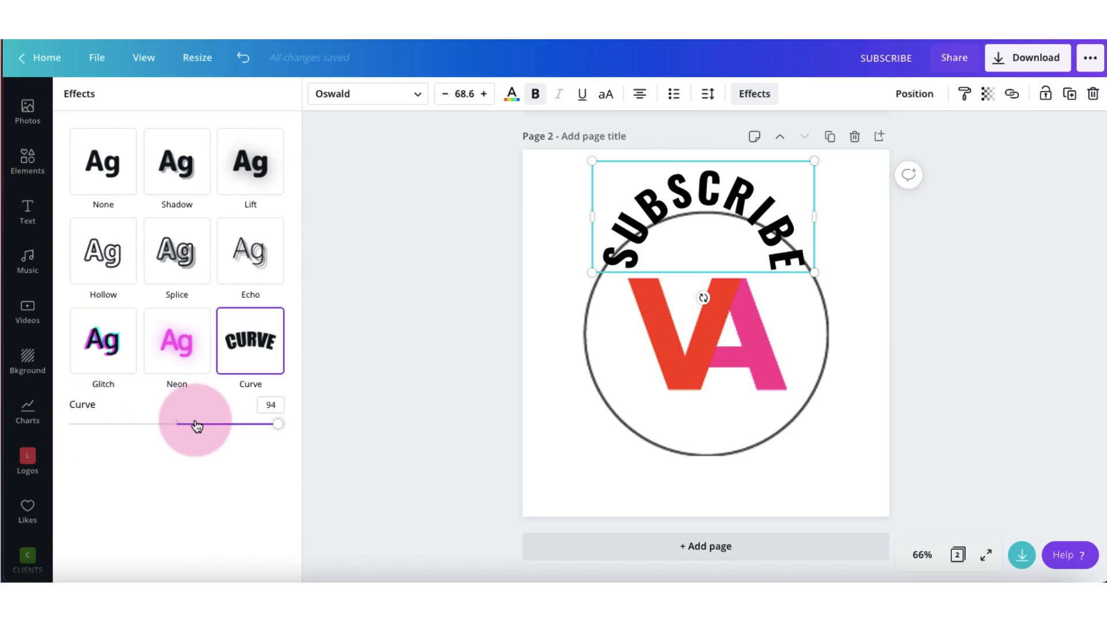
{"action": "left_click_drag", "start_coordinate": [196, 424], "coordinate": [280, 423]}
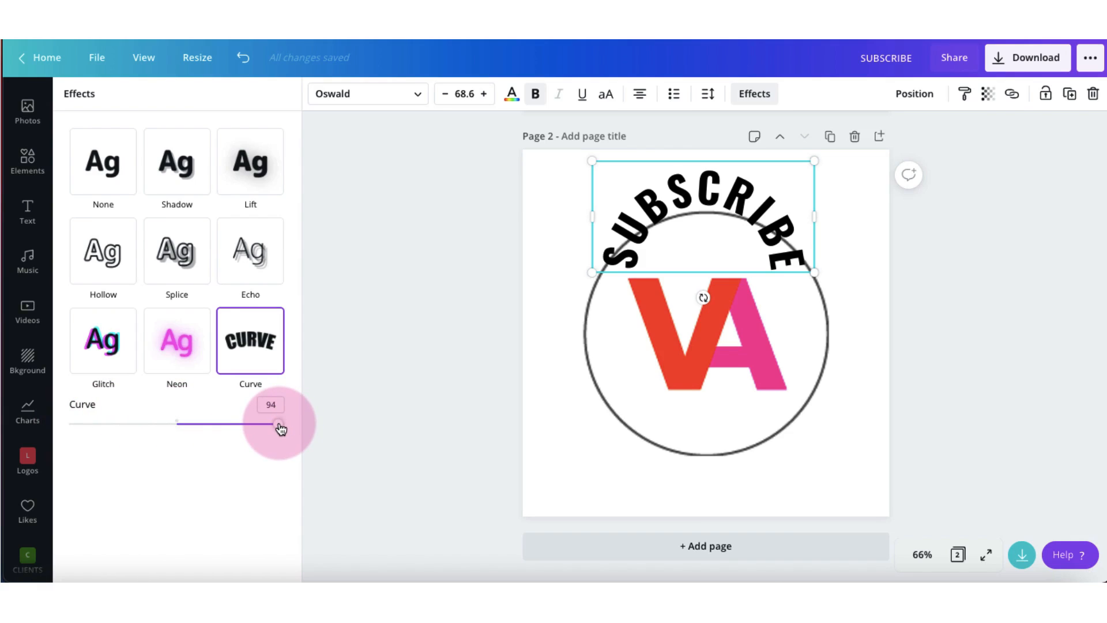
{"action": "left_click_drag", "start_coordinate": [276, 424], "coordinate": [280, 424]}
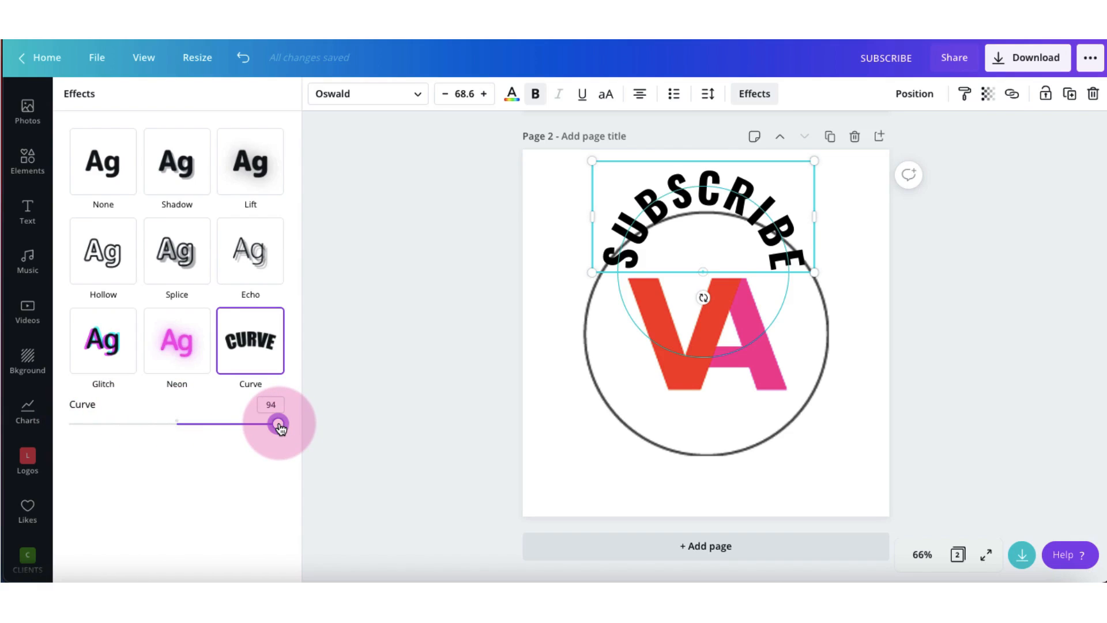
{"action": "left_click_drag", "start_coordinate": [282, 426], "coordinate": [275, 426]}
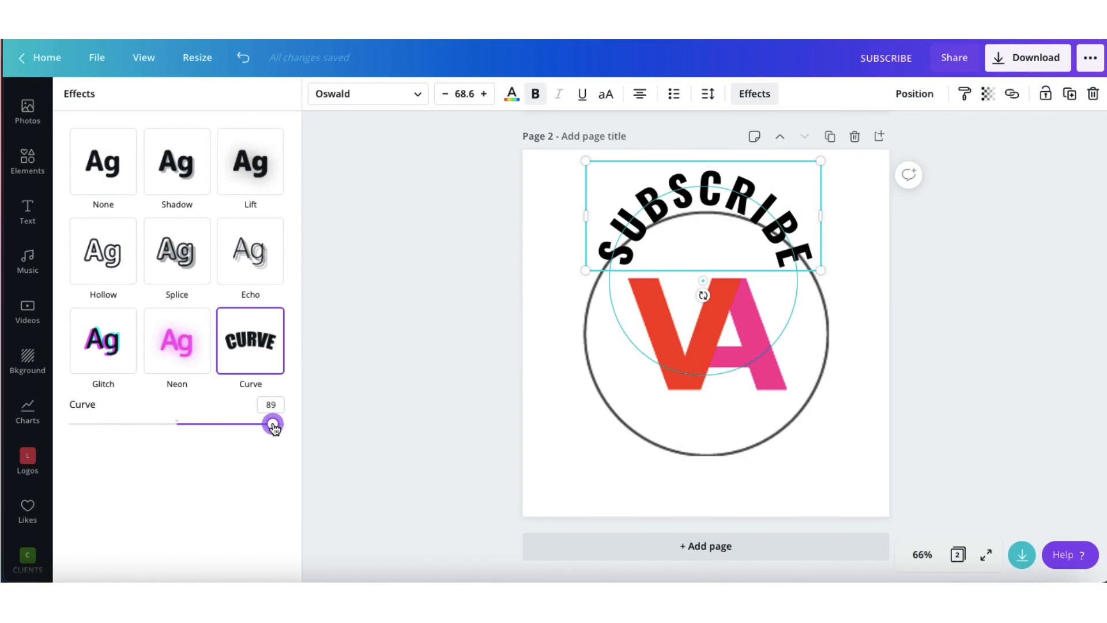
{"action": "left_click_drag", "start_coordinate": [274, 425], "coordinate": [267, 424]}
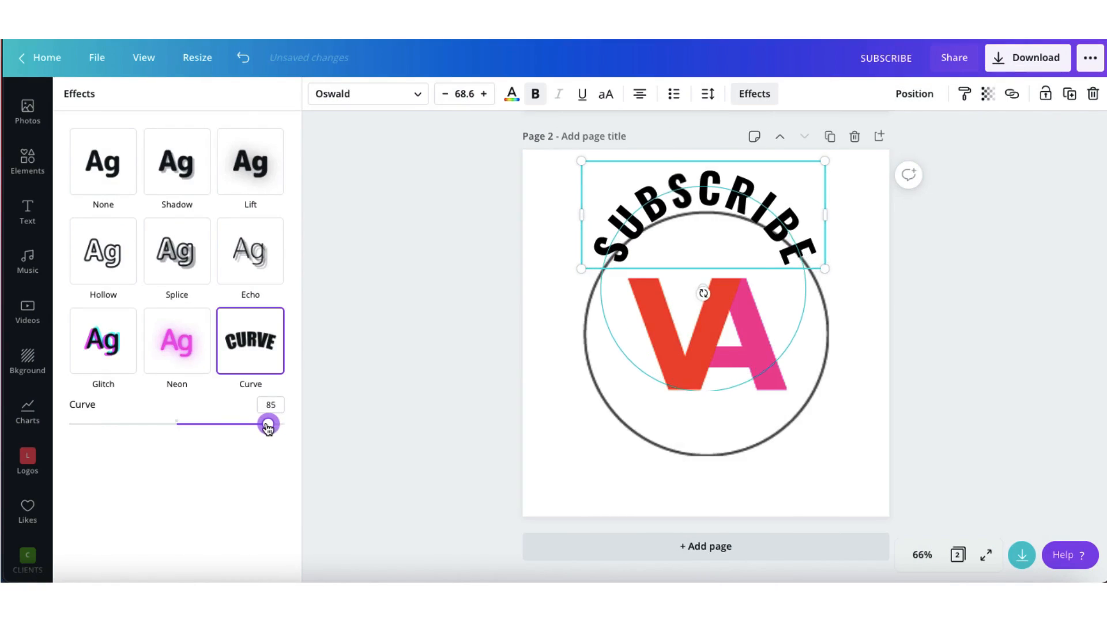
{"action": "left_click_drag", "start_coordinate": [266, 423], "coordinate": [252, 424]}
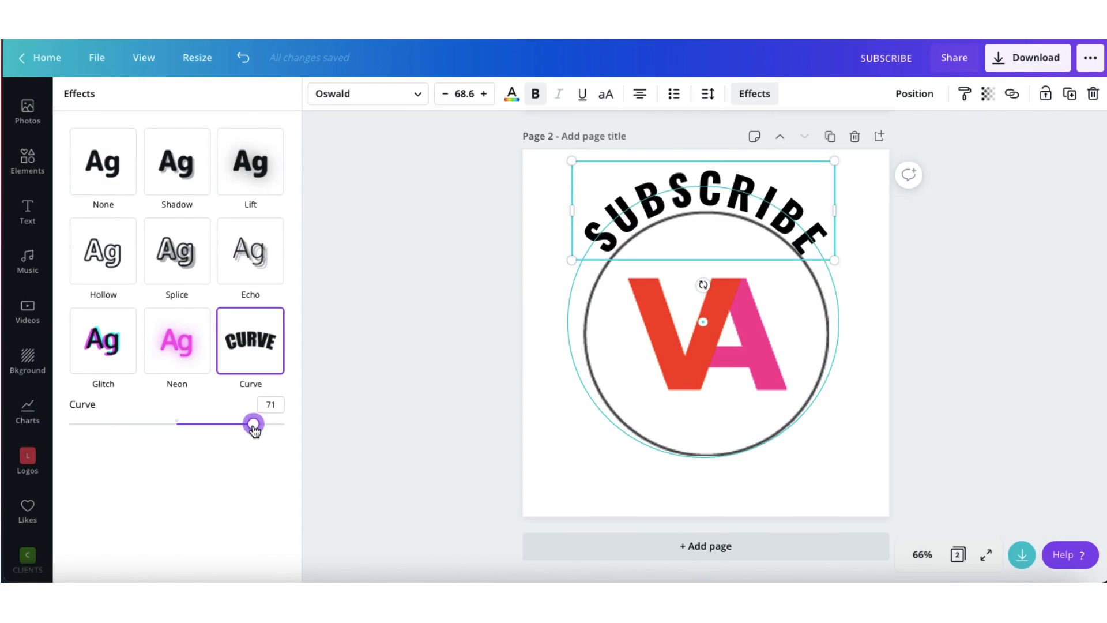
{"action": "left_click_drag", "start_coordinate": [252, 423], "coordinate": [248, 423]}
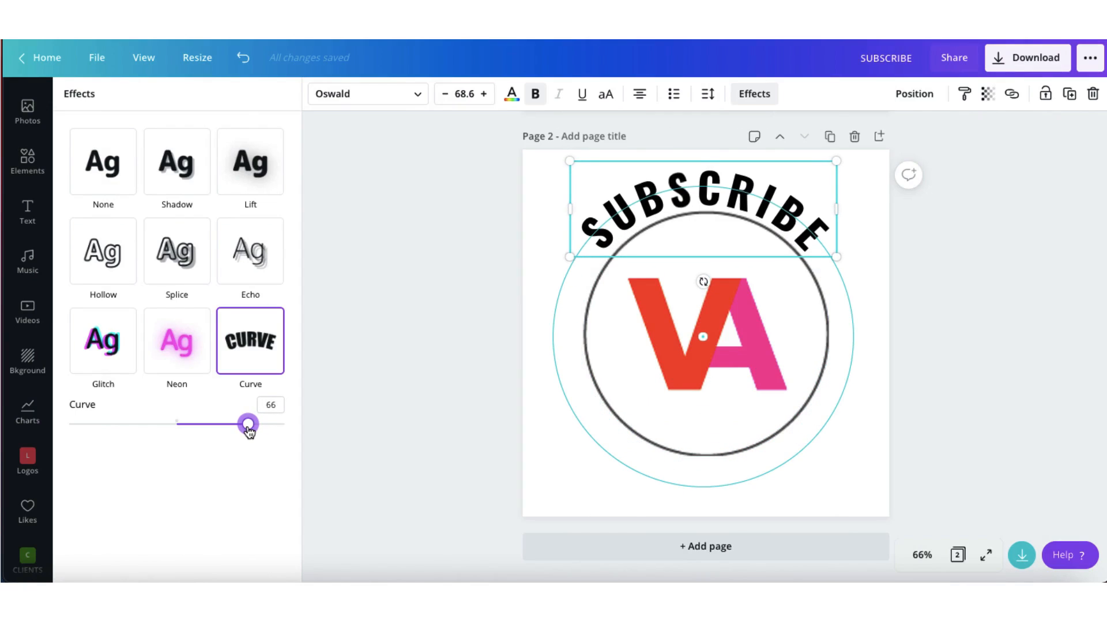
{"action": "left_click", "coordinate": [27, 212]}
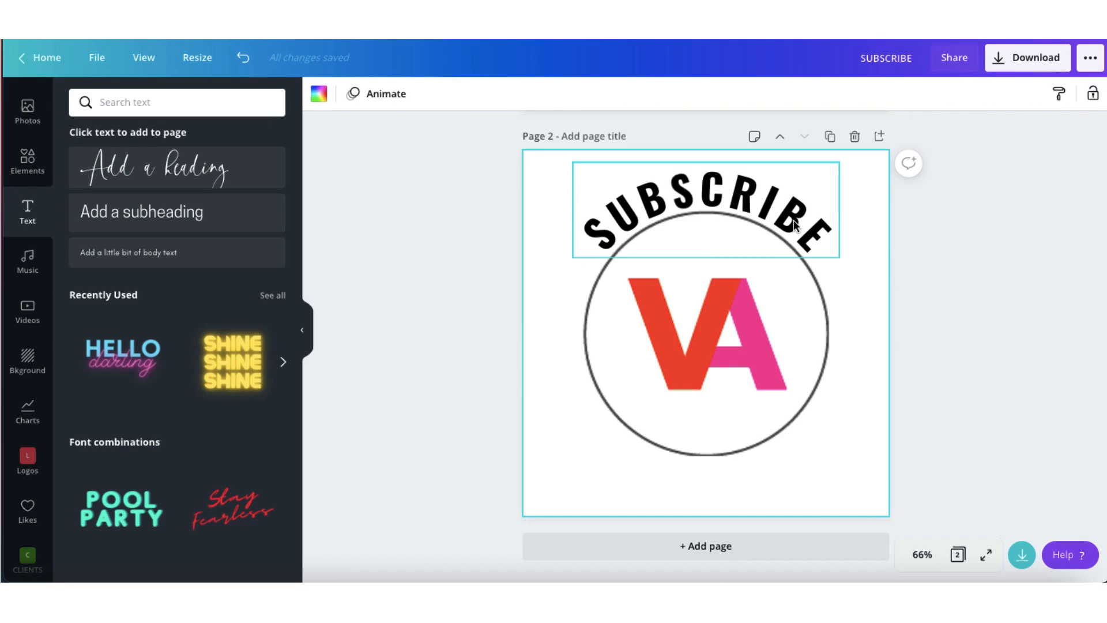
Duplicate the curved SUBSCRIBE text and select the copy placed below the circle.
{"action": "left_click", "coordinate": [703, 212]}
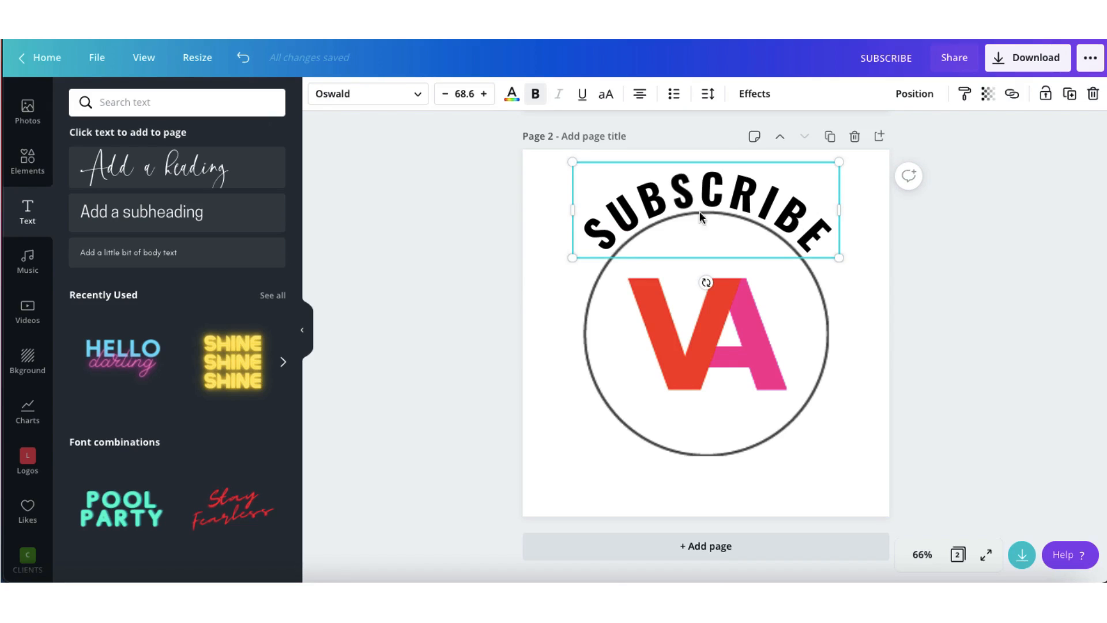
{"action": "mouse_move", "coordinate": [982, 135]}
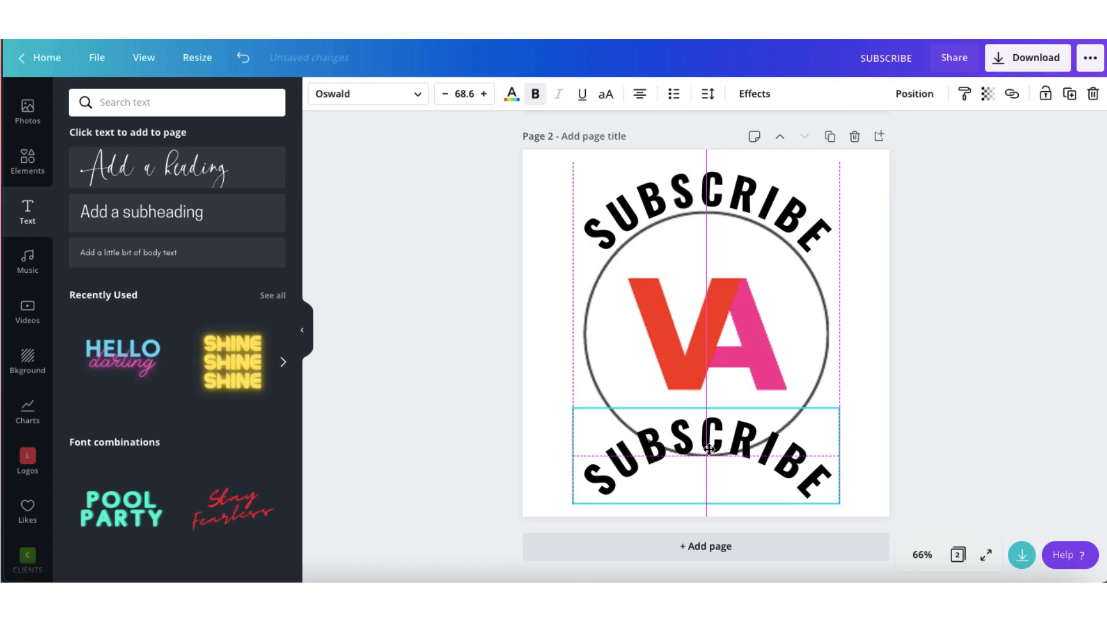
{"action": "left_click", "coordinate": [705, 470]}
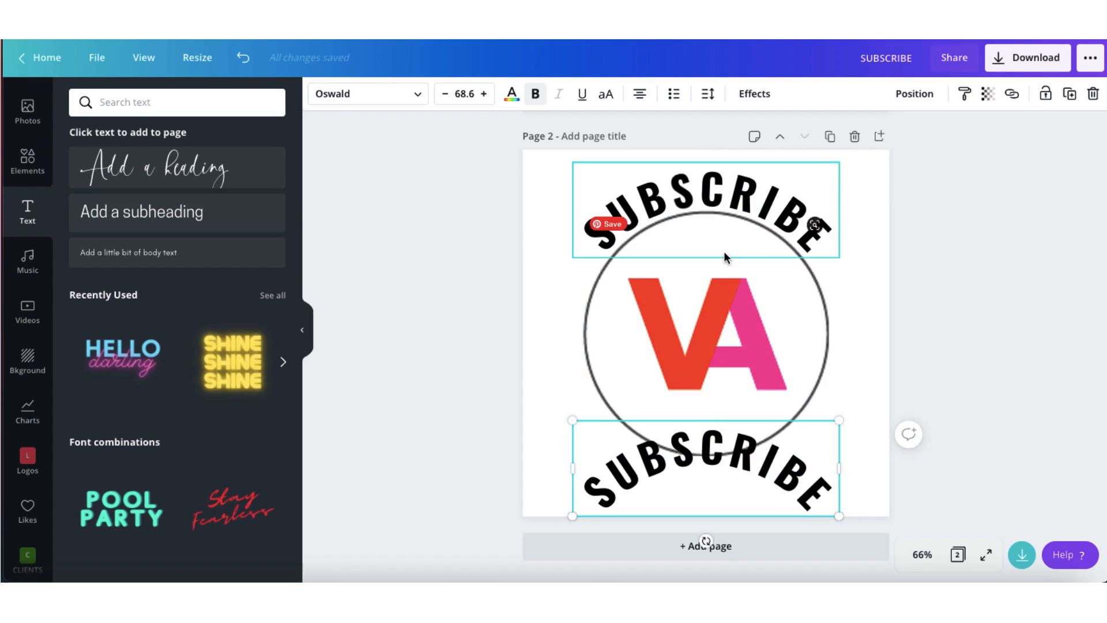
{"action": "left_click", "coordinate": [753, 94]}
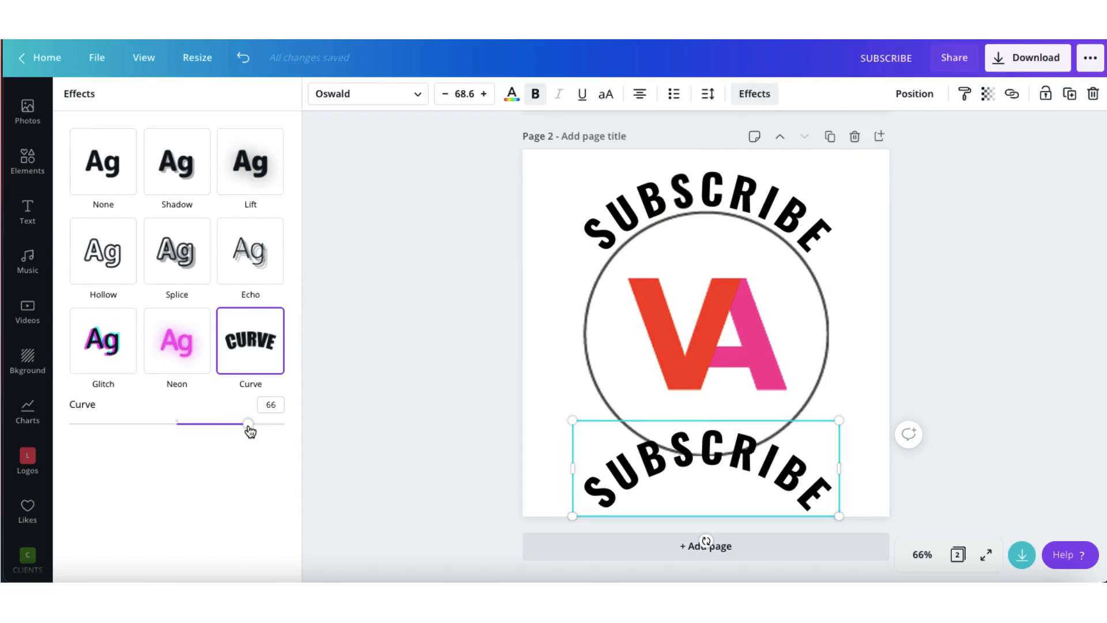
Reverse the lower SUBSCRIBE's curve to about -70 and position it around the circle's bottom.
{"action": "left_click_drag", "start_coordinate": [249, 423], "coordinate": [240, 424]}
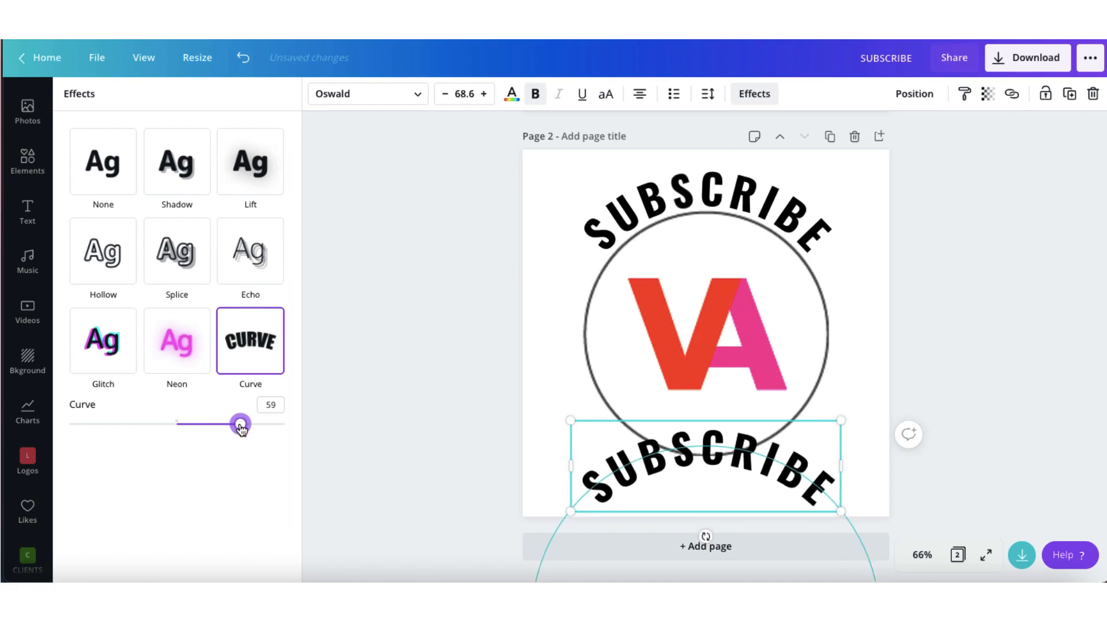
{"action": "left_click_drag", "start_coordinate": [240, 424], "coordinate": [108, 423]}
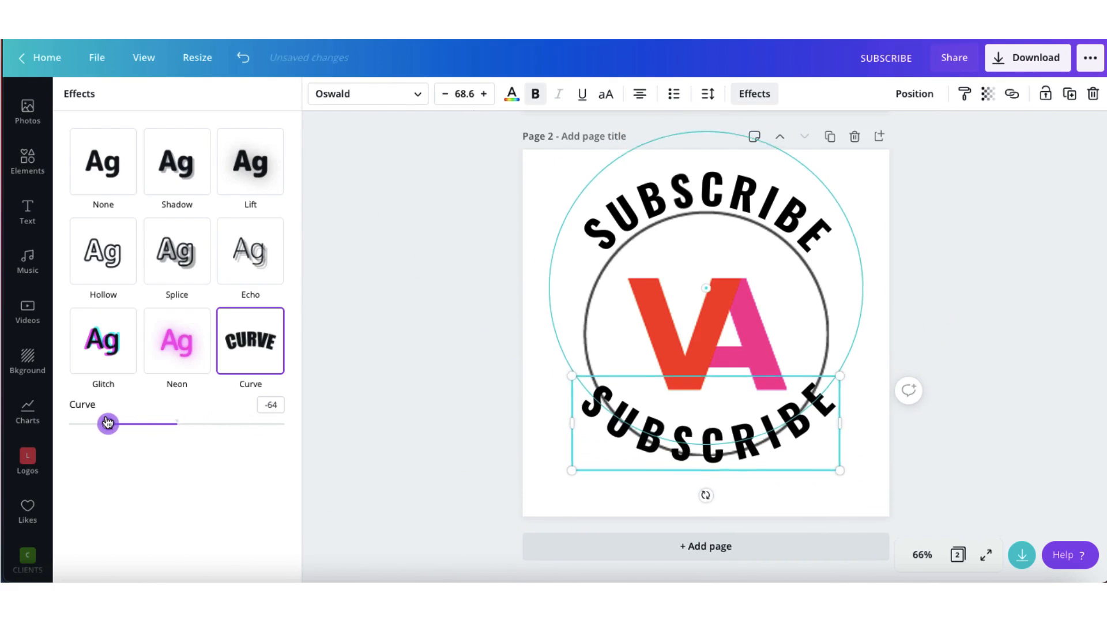
{"action": "left_click_drag", "start_coordinate": [108, 423], "coordinate": [101, 424]}
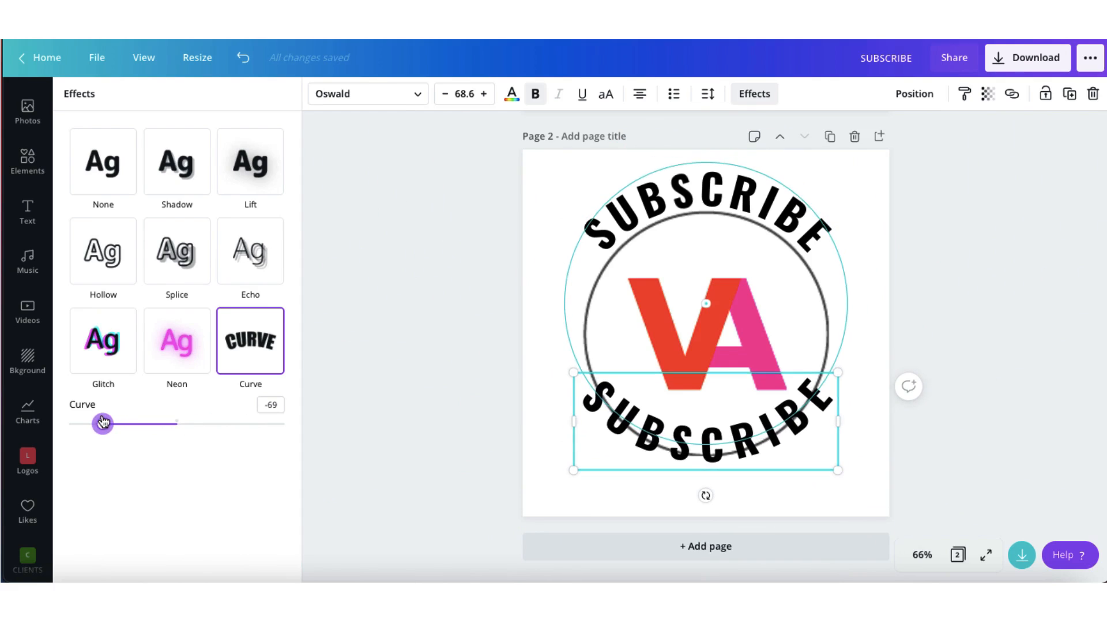
{"action": "left_click_drag", "start_coordinate": [103, 424], "coordinate": [101, 423]}
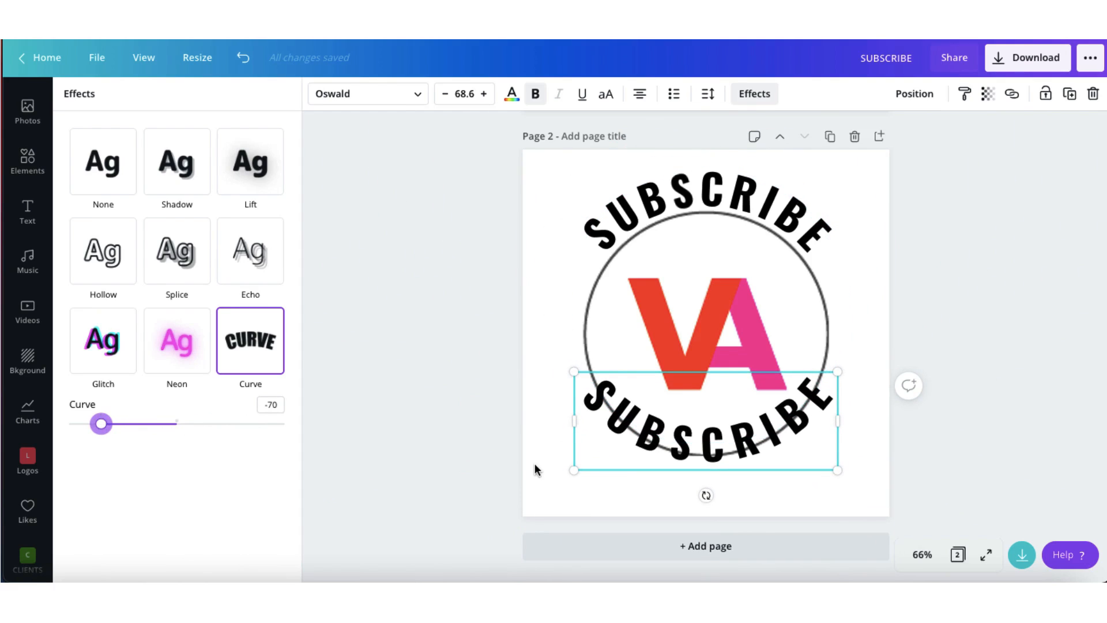
{"action": "left_click", "coordinate": [26, 212]}
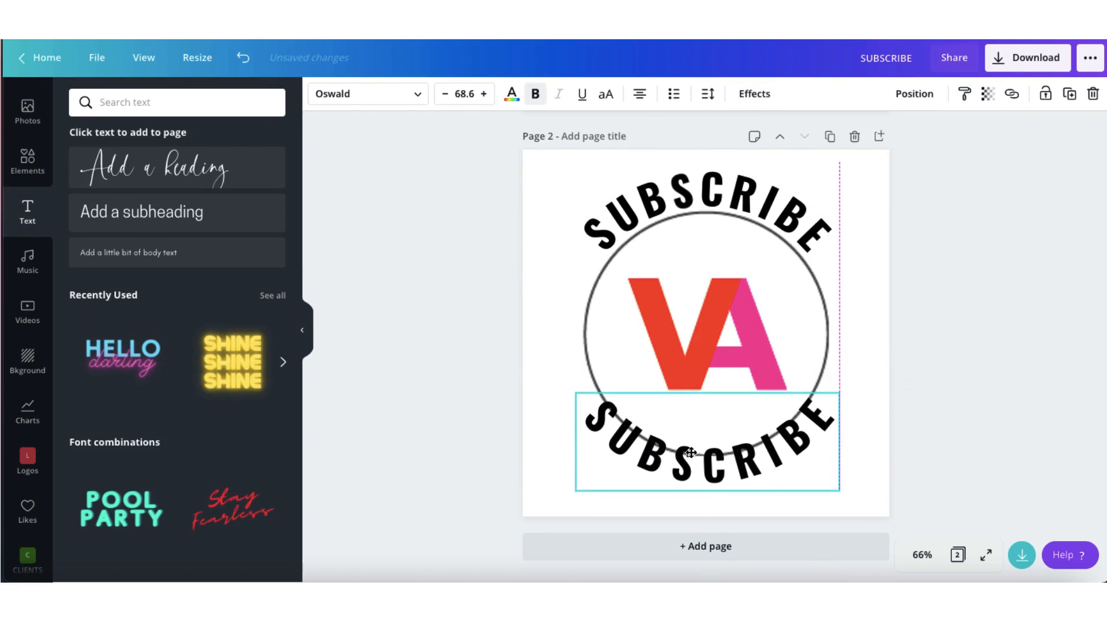
{"action": "left_click_drag", "start_coordinate": [689, 452], "coordinate": [691, 460]}
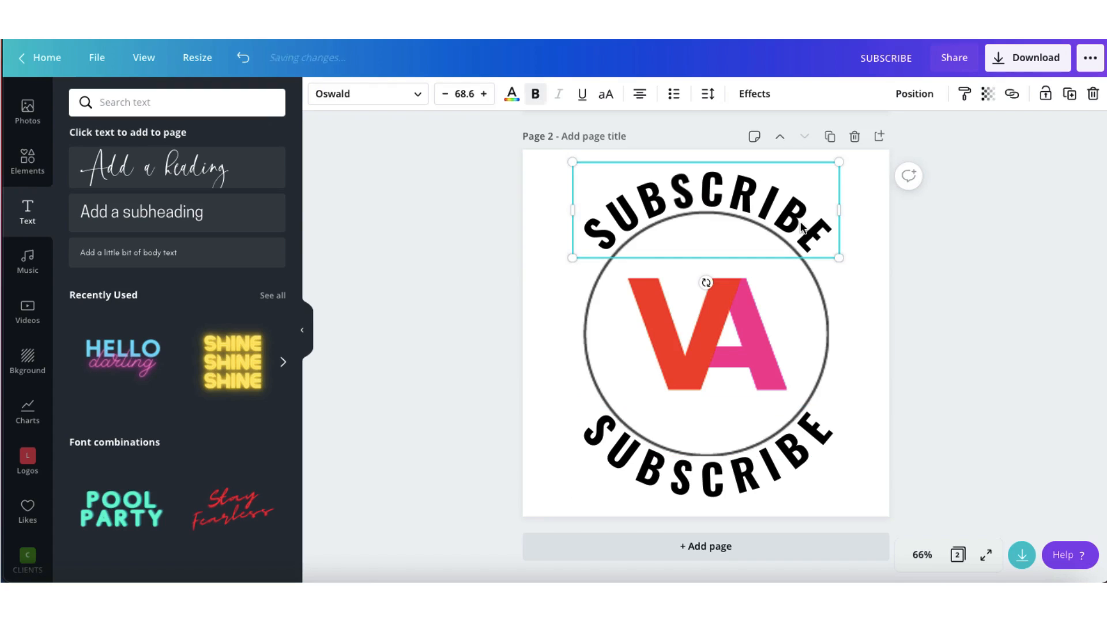
Recolour both SUBSCRIBE arcs with the pink brand swatch using Change all.
{"action": "left_click", "coordinate": [511, 93]}
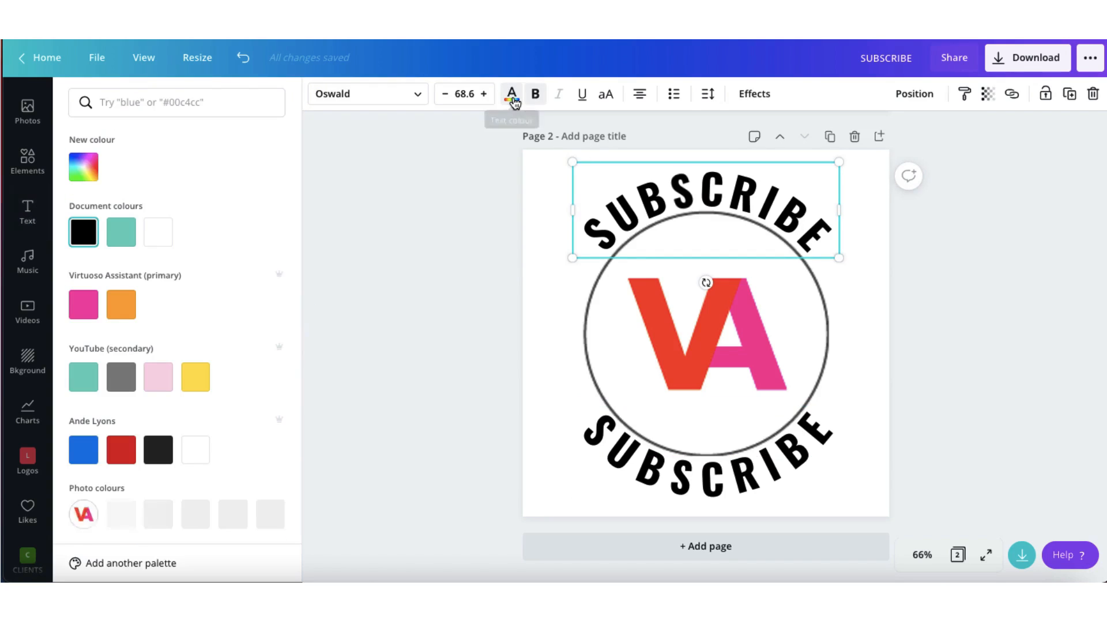
{"action": "left_click", "coordinate": [84, 305]}
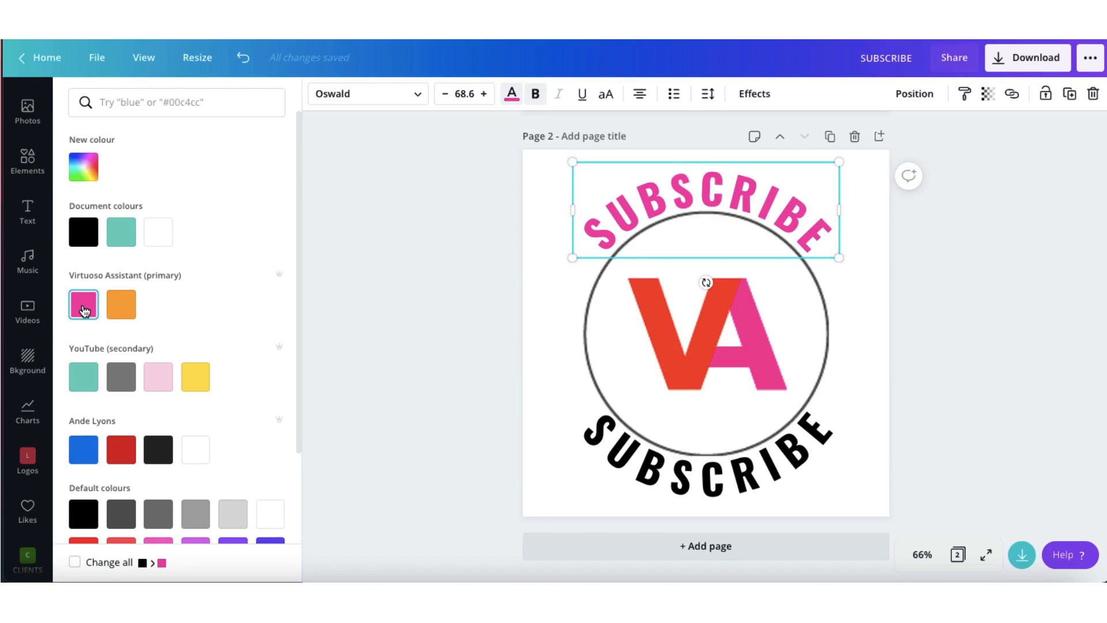
{"action": "left_click", "coordinate": [83, 304]}
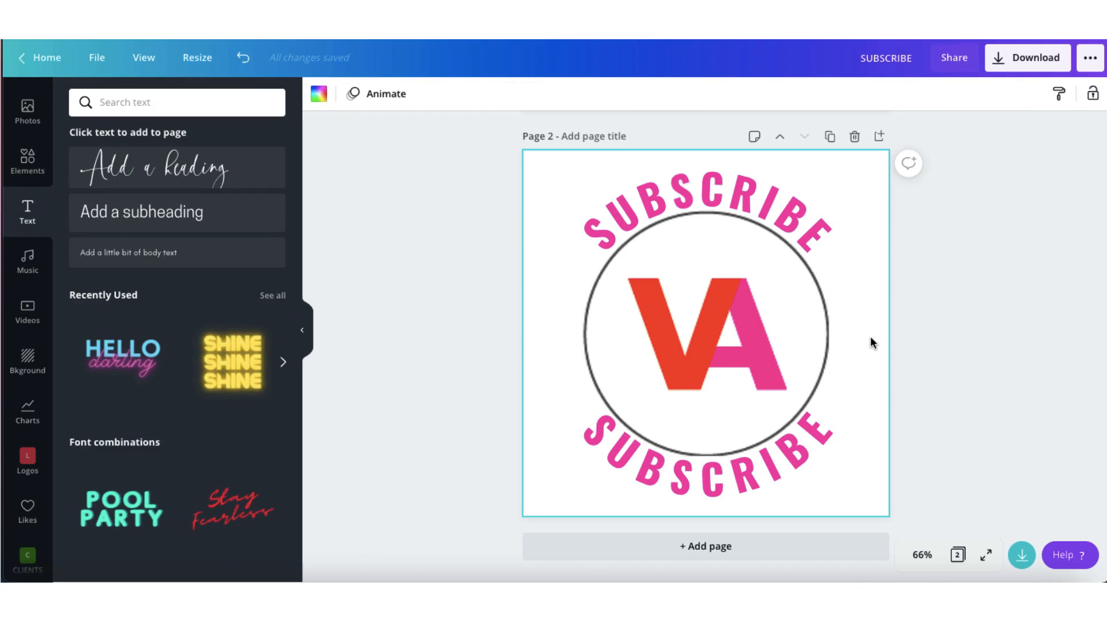
{"action": "mouse_move", "coordinate": [867, 276]}
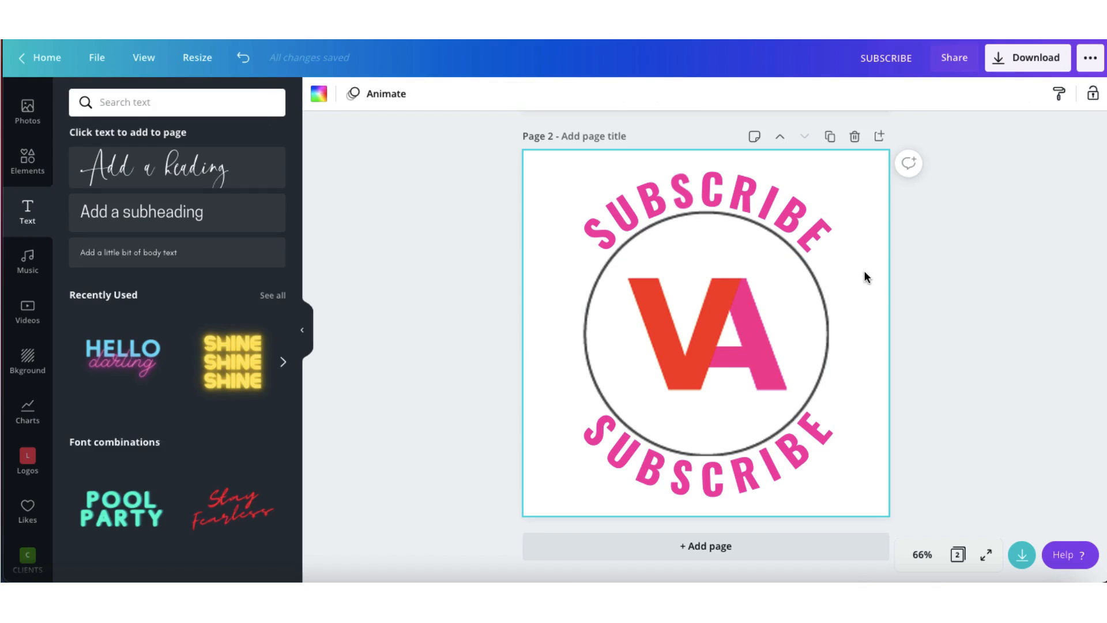
{"action": "left_click", "coordinate": [1028, 57]}
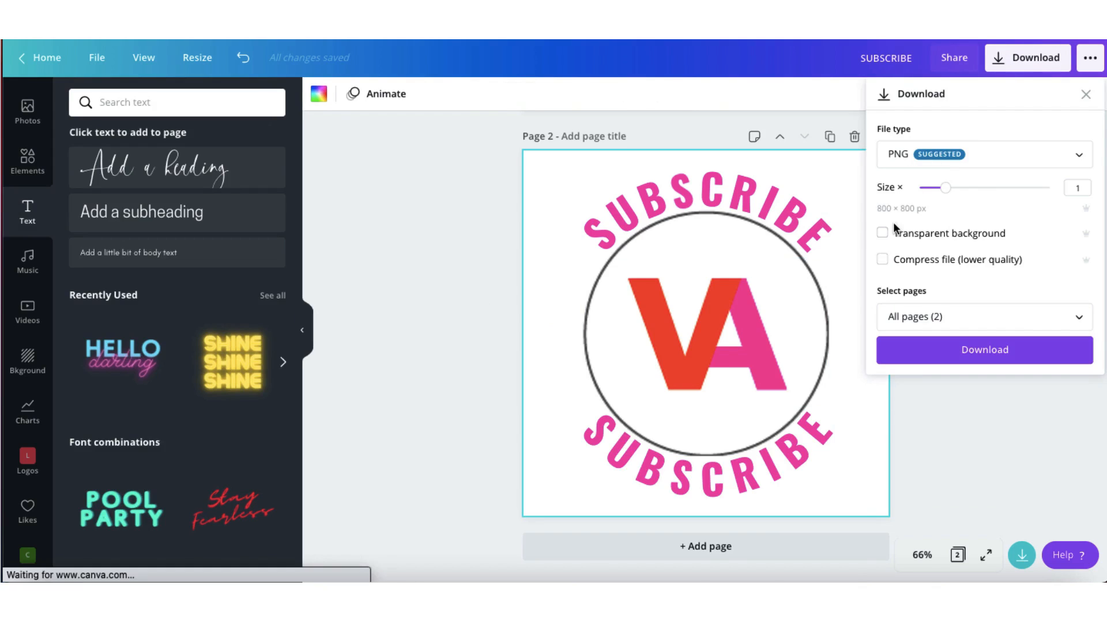
Download the design as a PNG with Transparent background ticked.
{"action": "left_click", "coordinate": [984, 348]}
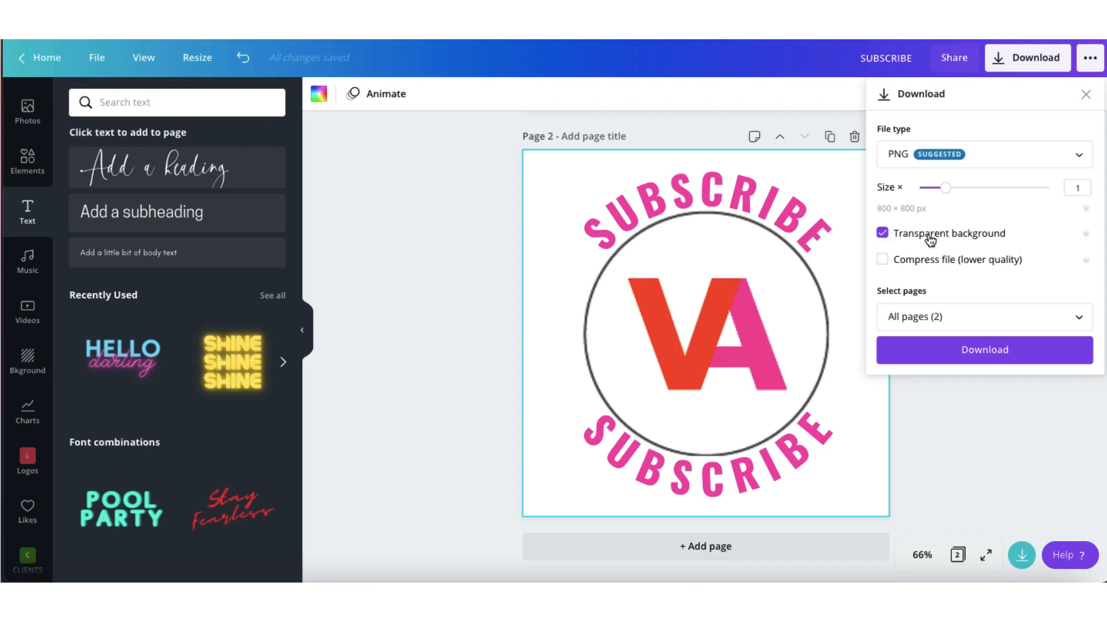
{"action": "mouse_move", "coordinate": [958, 239]}
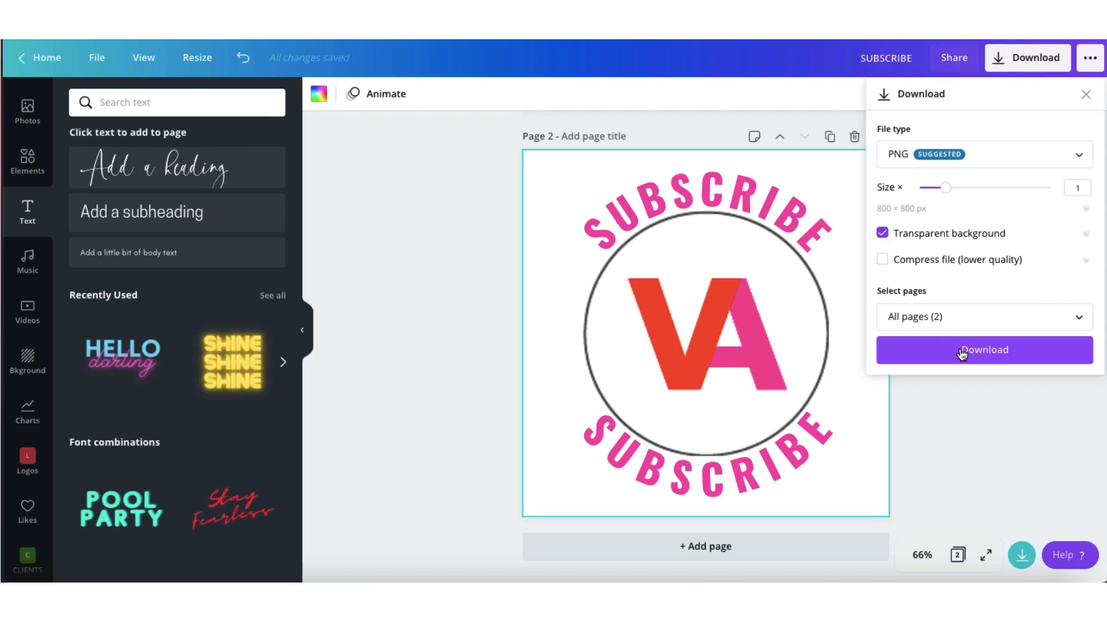
{"action": "left_click", "coordinate": [984, 349]}
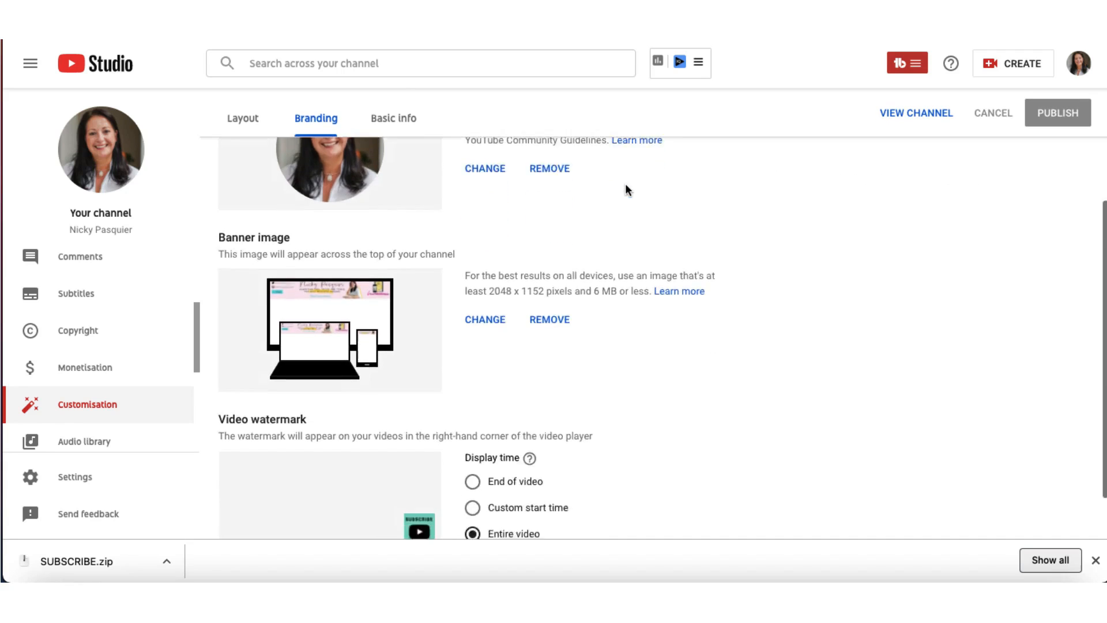
Remove the channel's existing video watermark under Branding.
{"action": "scroll", "scroll_direction": "down", "scroll_amount": 3}
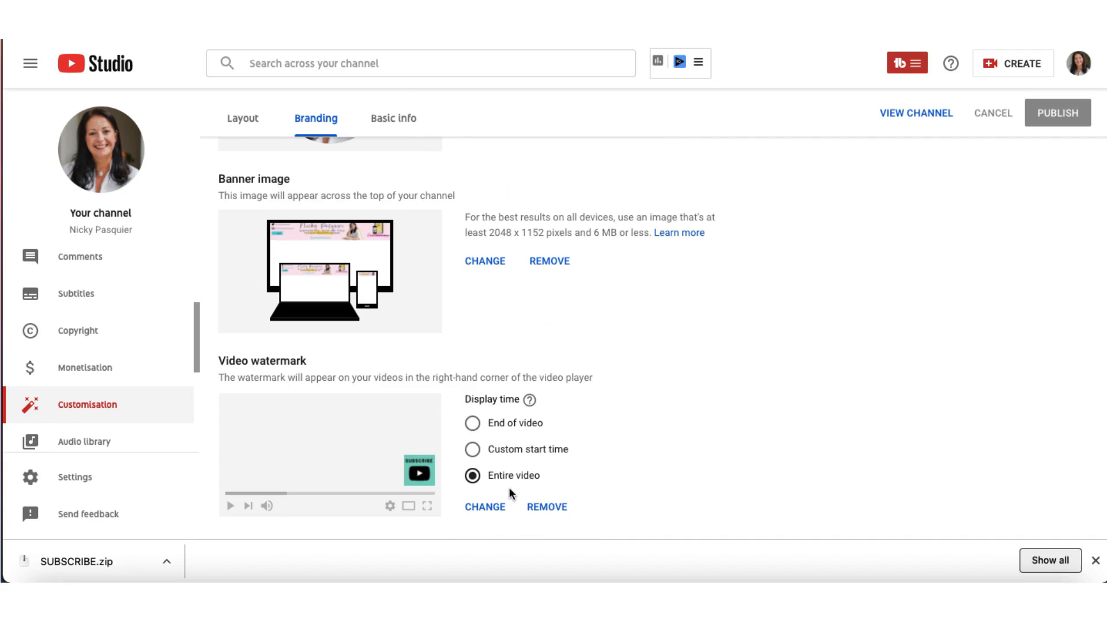
{"action": "left_click", "coordinate": [546, 506]}
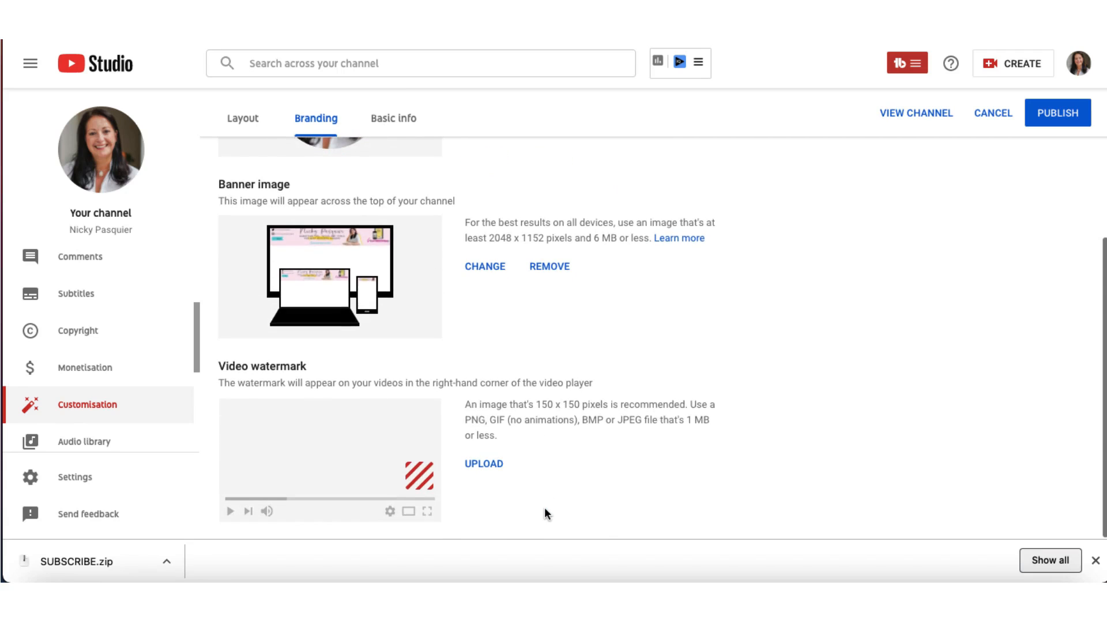
{"action": "mouse_move", "coordinate": [484, 464]}
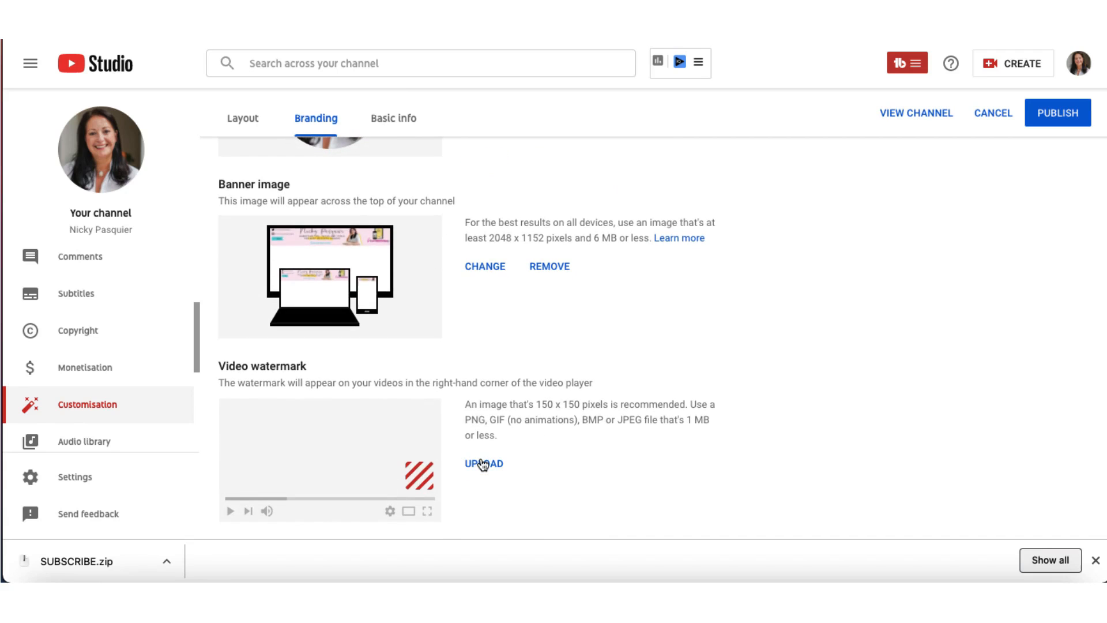
Upload the pink SUBSCRIBE VA logo PNG, adjust its crop and confirm it as the watermark.
{"action": "left_click", "coordinate": [483, 464]}
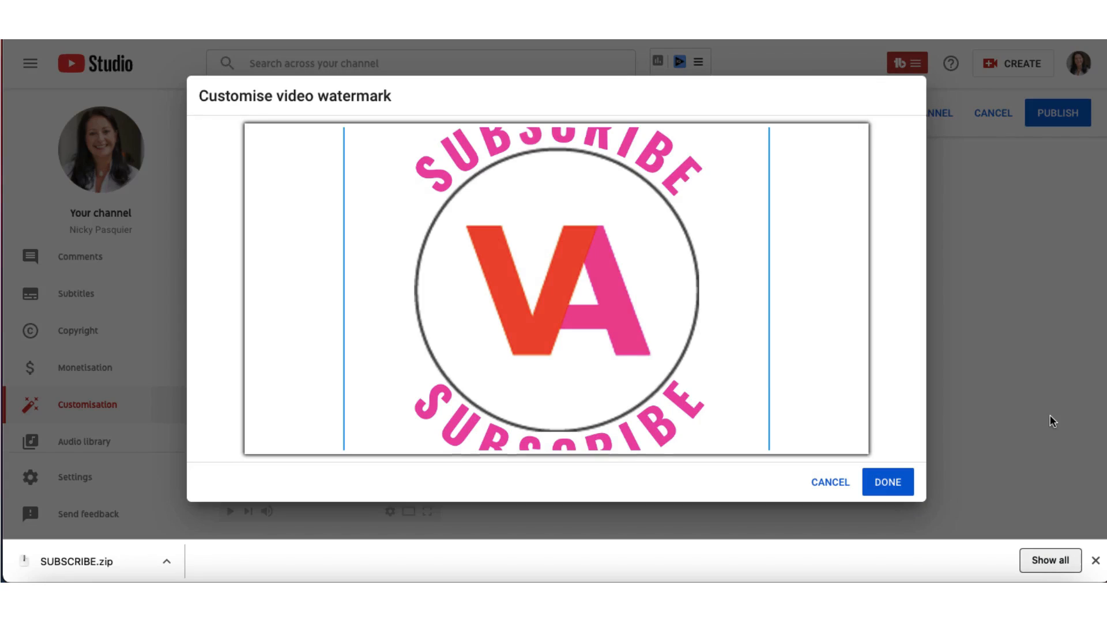
{"action": "left_click_drag", "start_coordinate": [768, 127], "coordinate": [768, 433]}
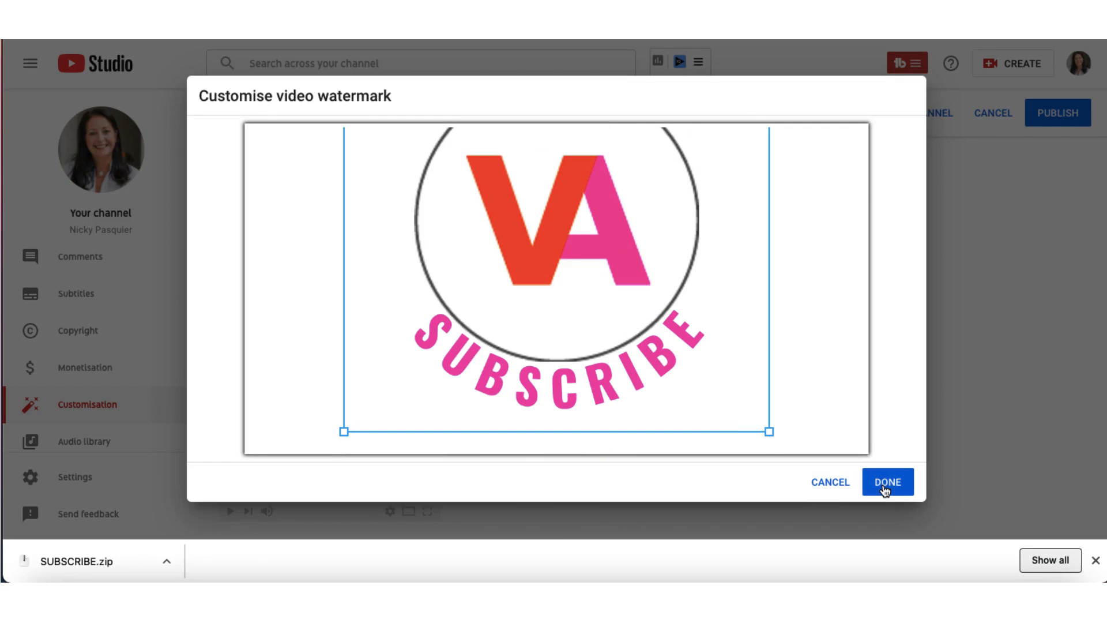
{"action": "left_click", "coordinate": [887, 481]}
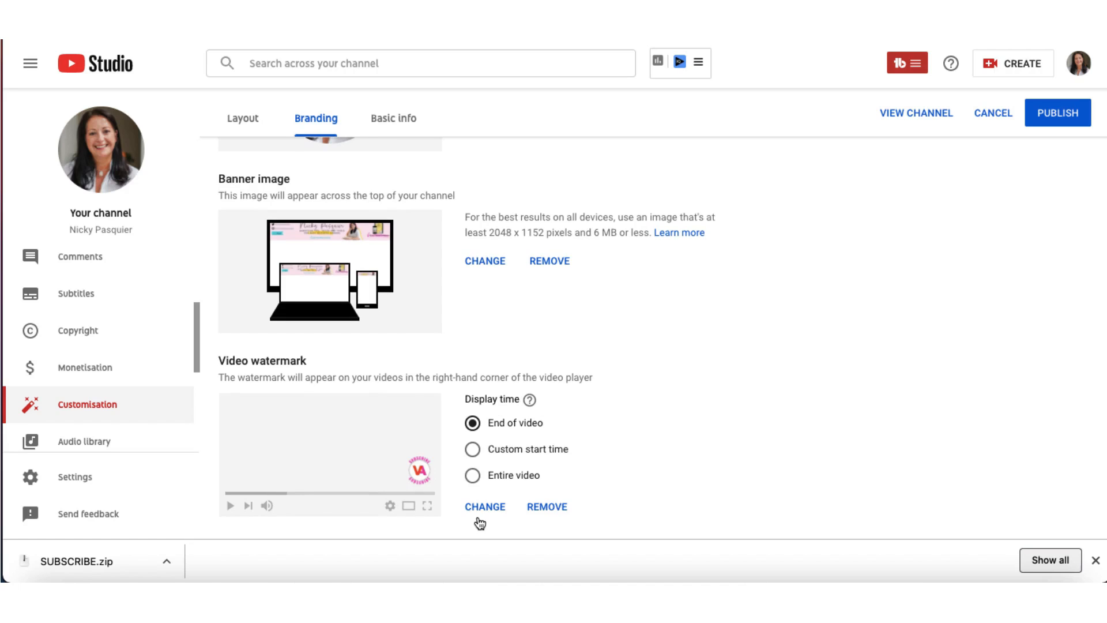
{"action": "mouse_move", "coordinate": [413, 482]}
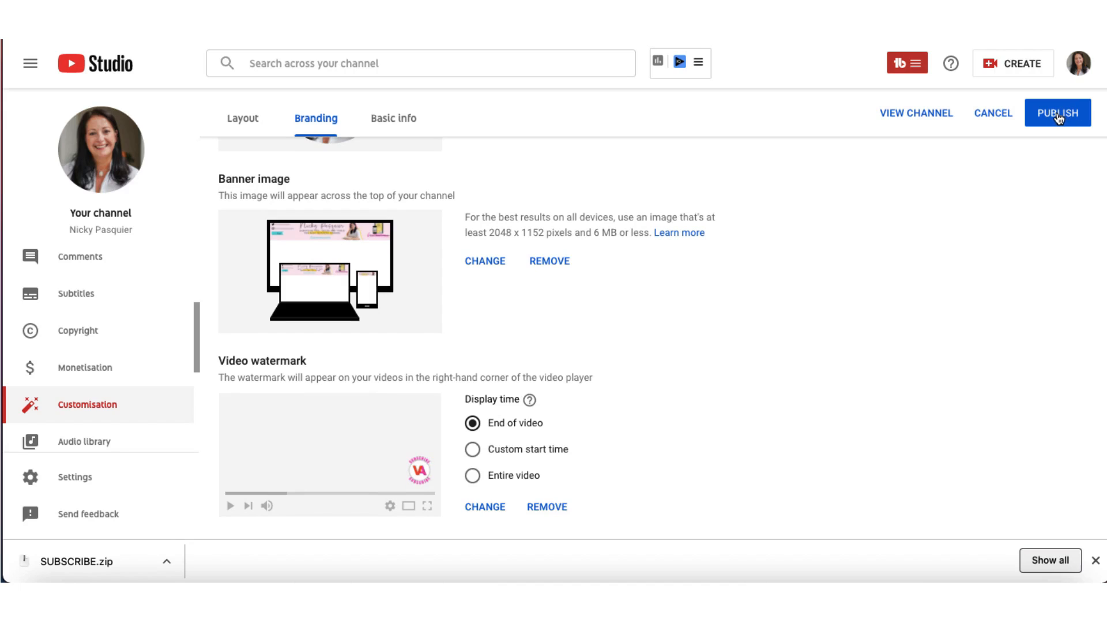
Publish the branding changes so the new VA watermark goes live.
{"action": "left_click", "coordinate": [1058, 112]}
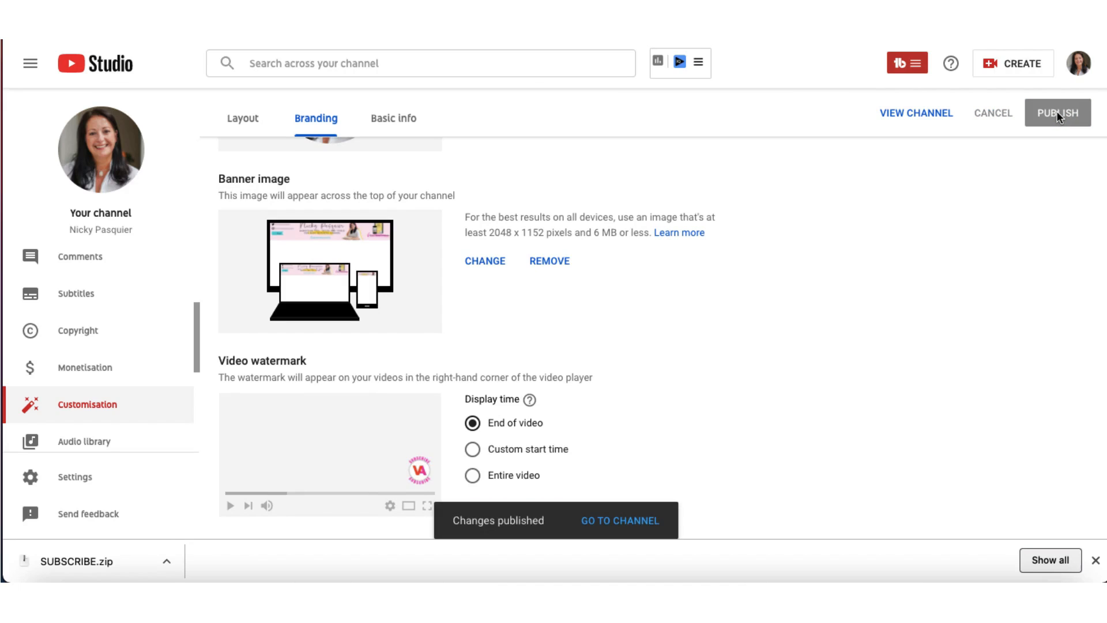